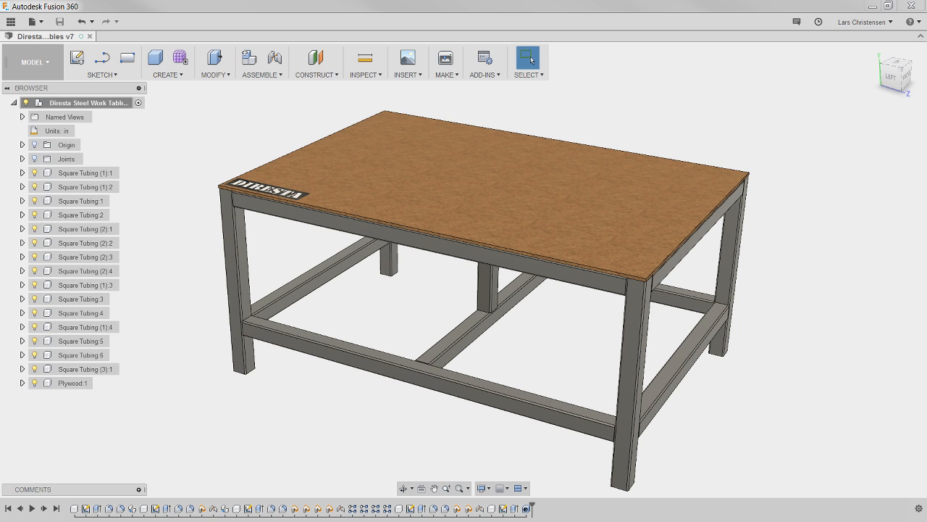
mouse_move(178, 383)
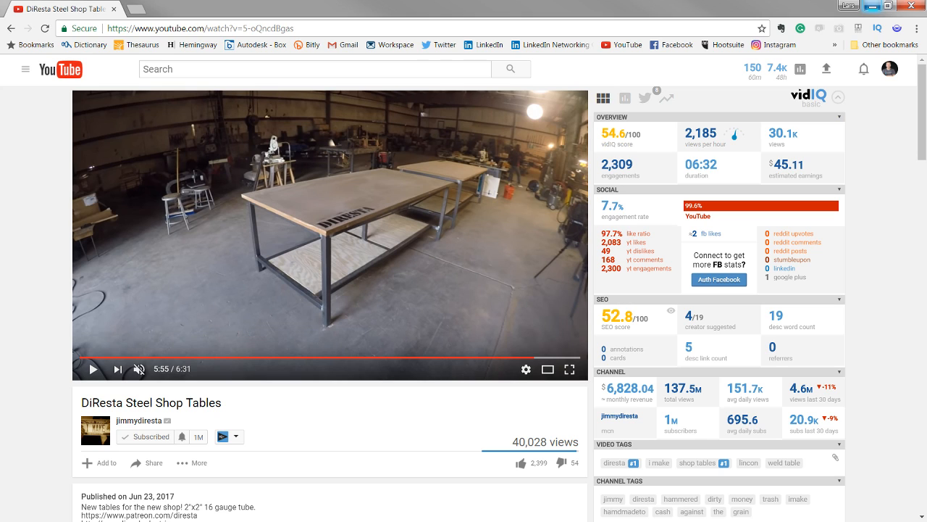
mouse_move(139, 421)
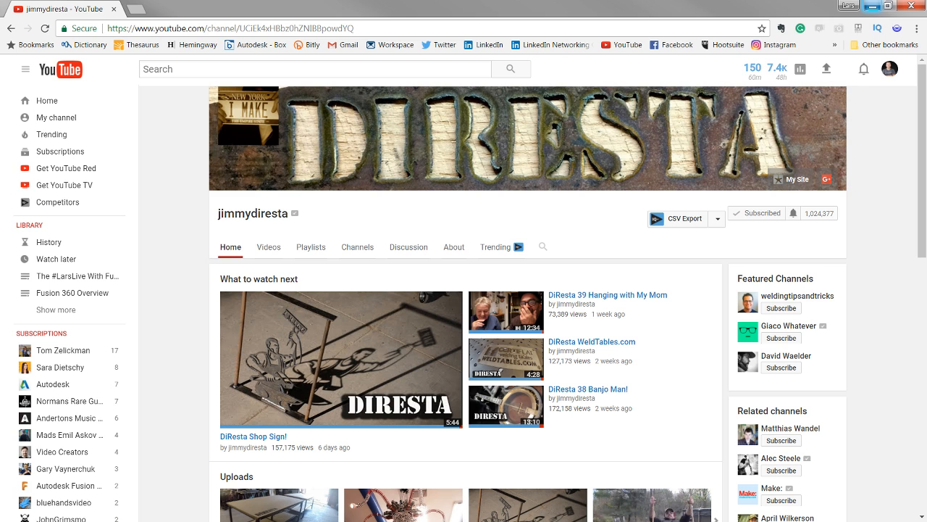
mouse_move(787, 118)
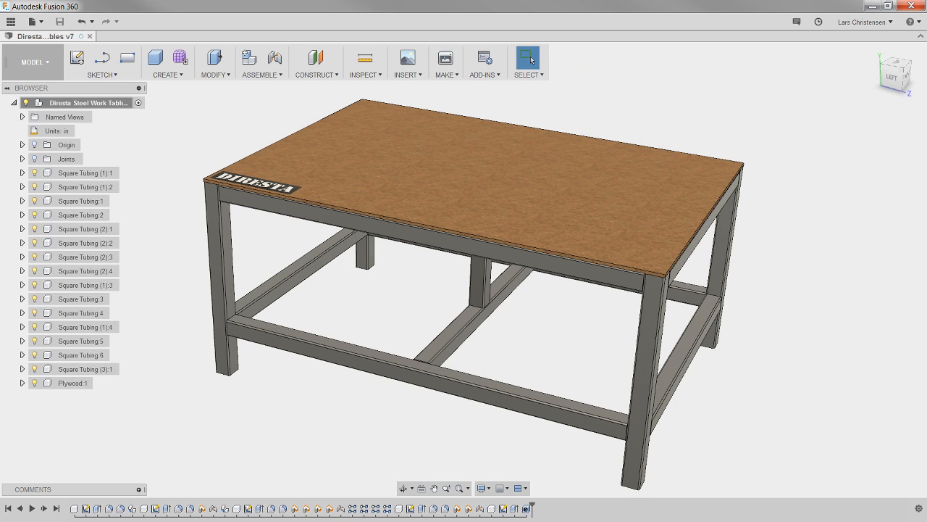
mouse_move(160, 341)
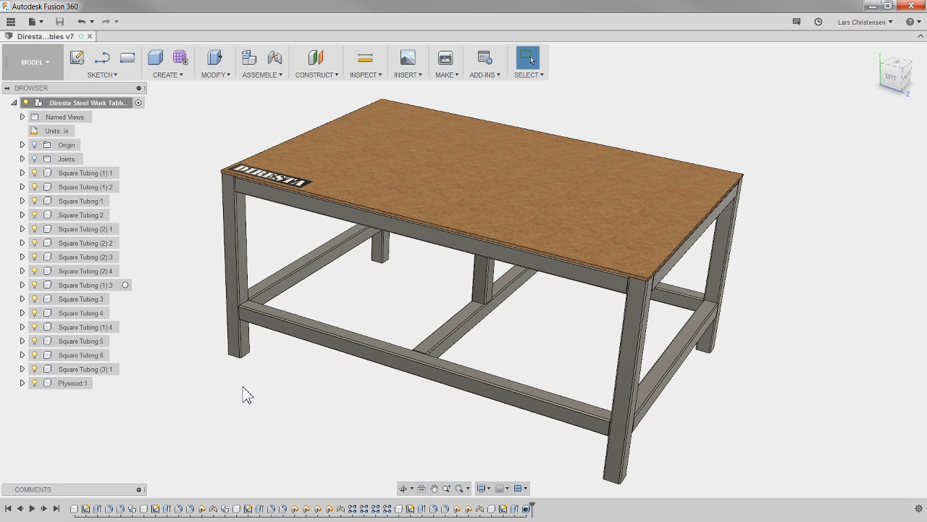
mouse_move(211, 154)
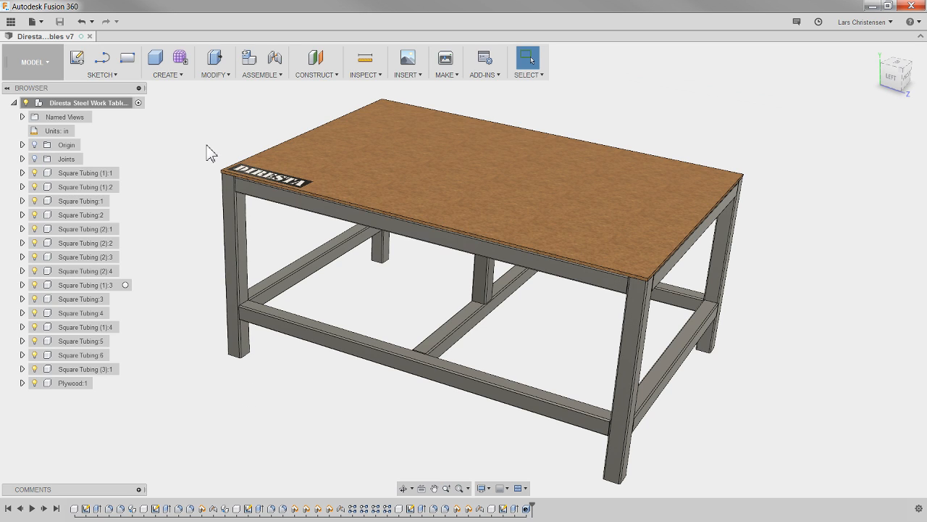
mouse_move(195, 259)
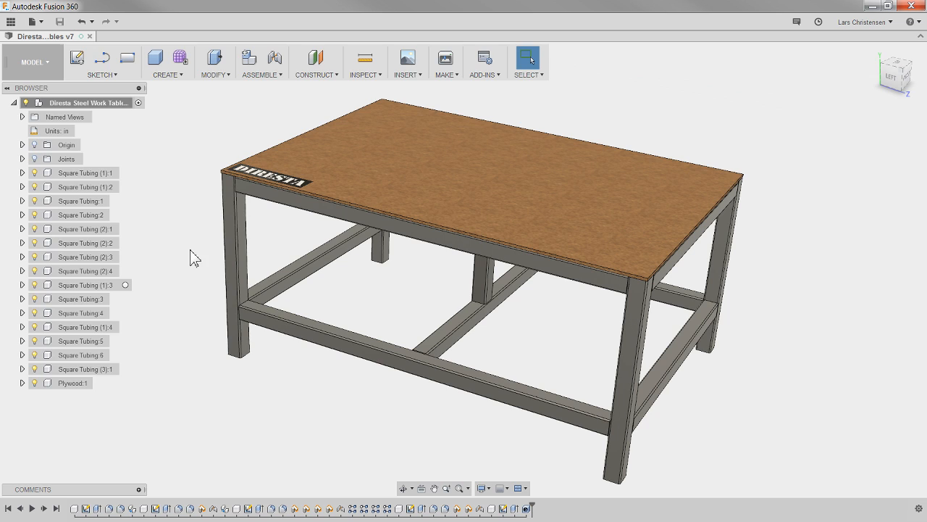
mouse_move(69, 355)
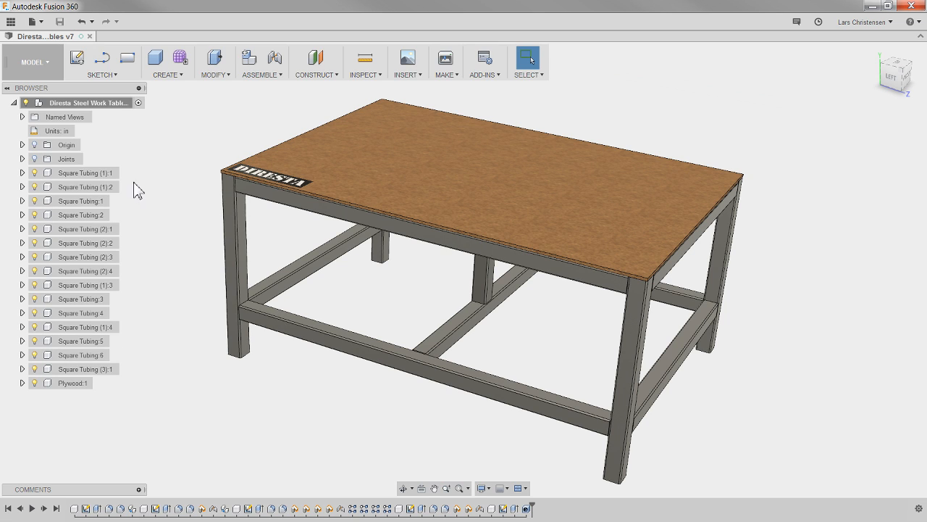
mouse_move(158, 283)
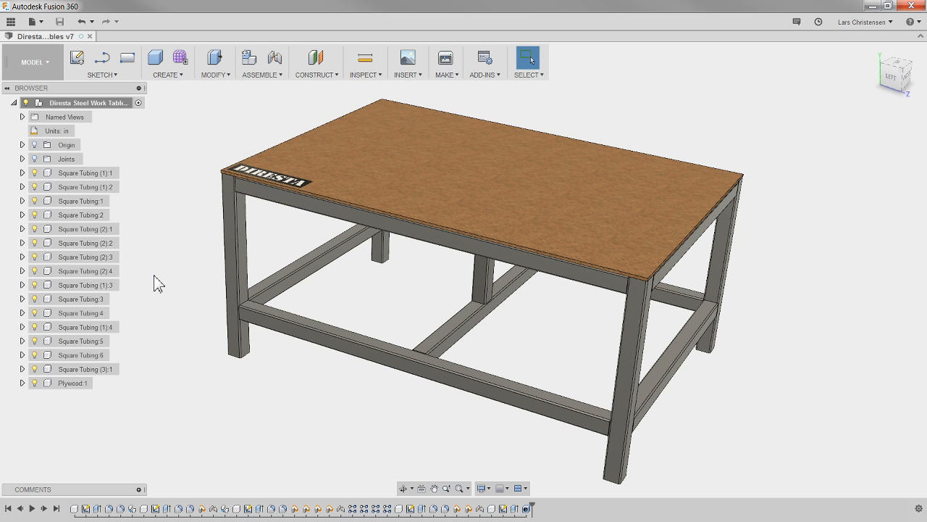
mouse_move(174, 180)
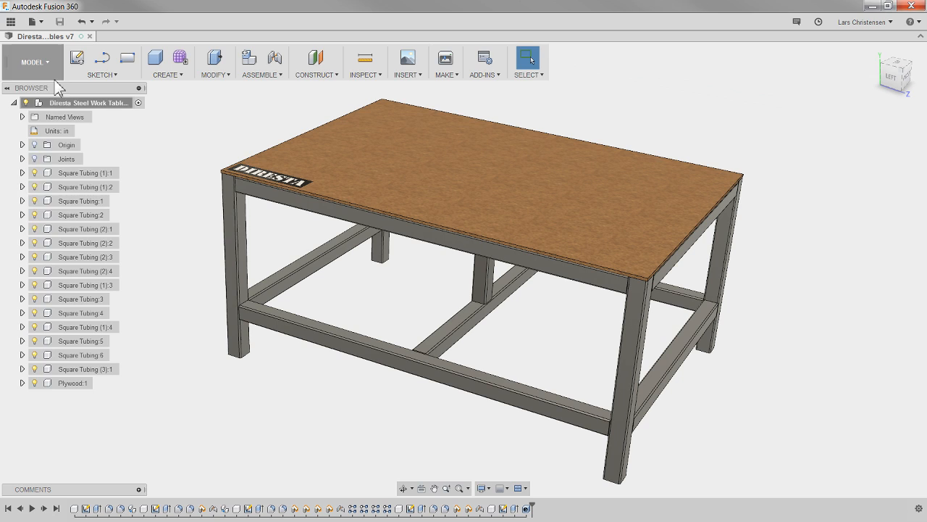
Start a drawing from the table design and place a TOP-oriented base view at the sheet's upper-left
left_click(33, 62)
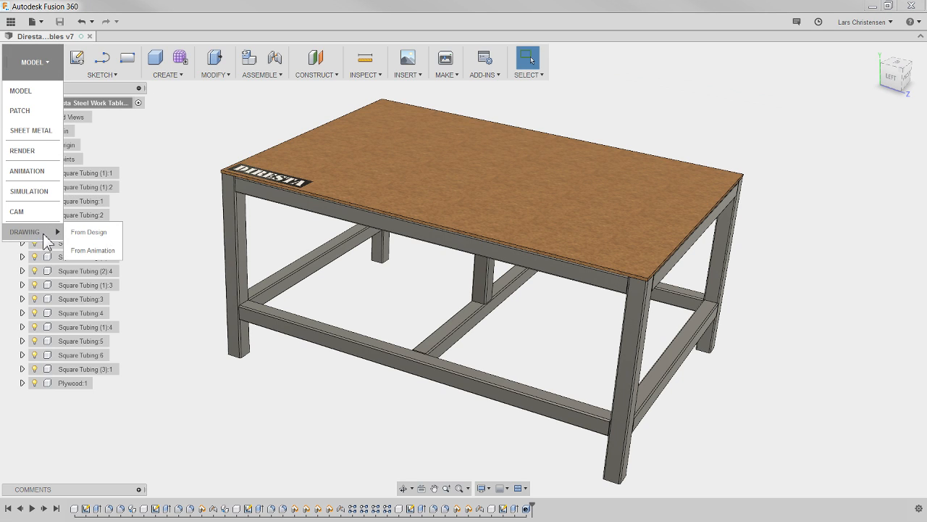
mouse_move(89, 244)
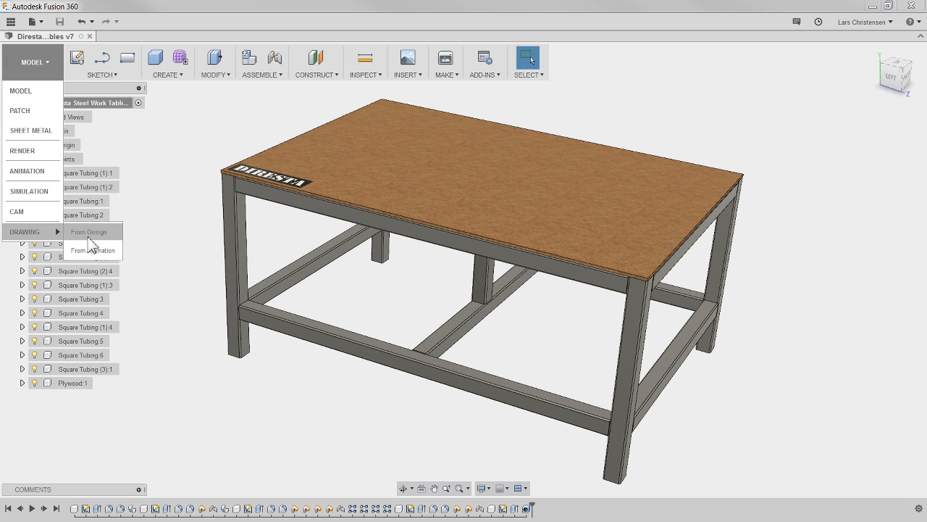
left_click(89, 231)
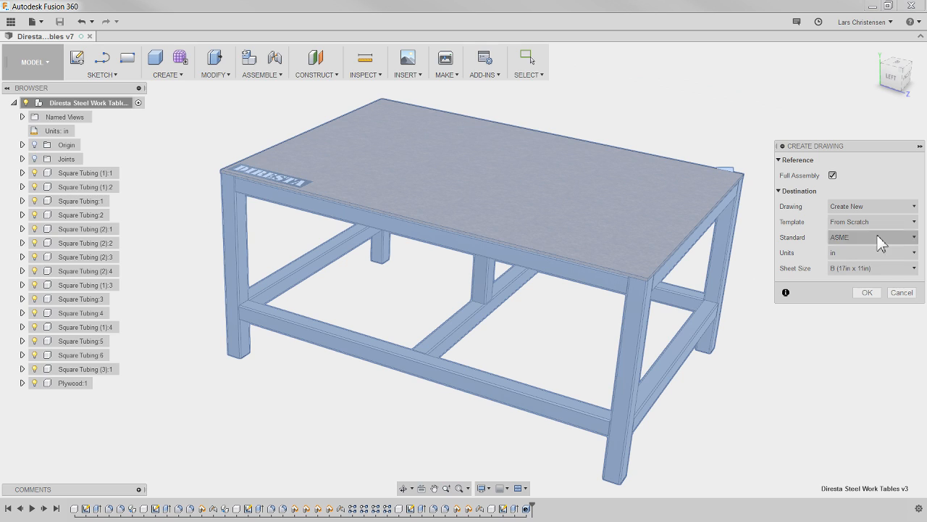
mouse_move(850, 299)
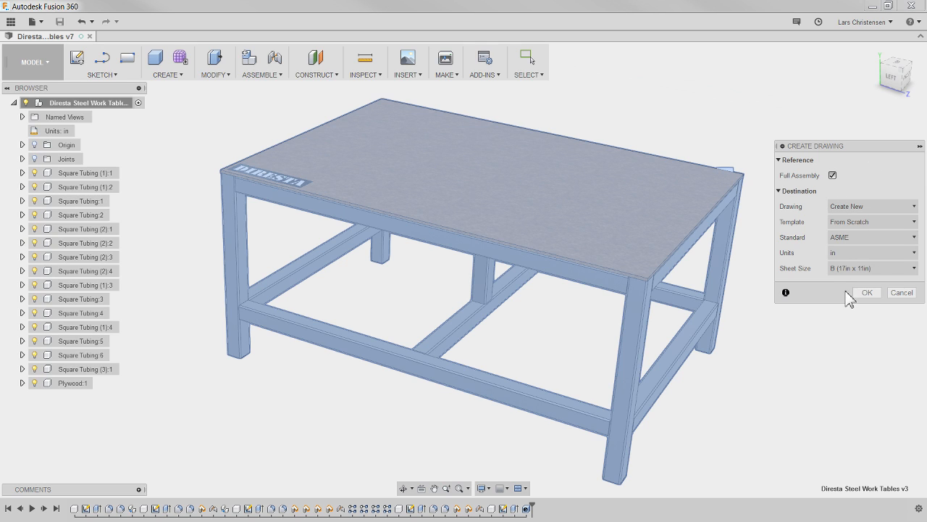
mouse_move(873, 221)
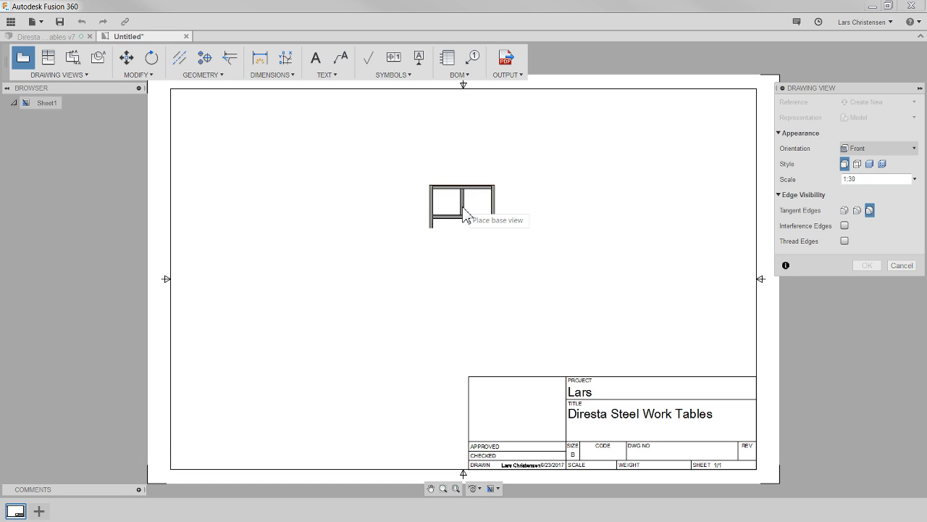
mouse_move(410, 177)
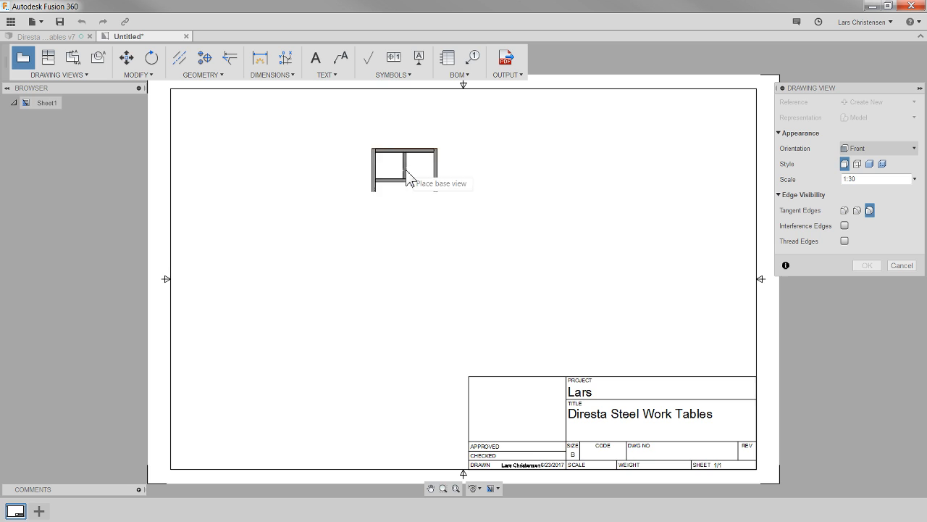
left_click(900, 148)
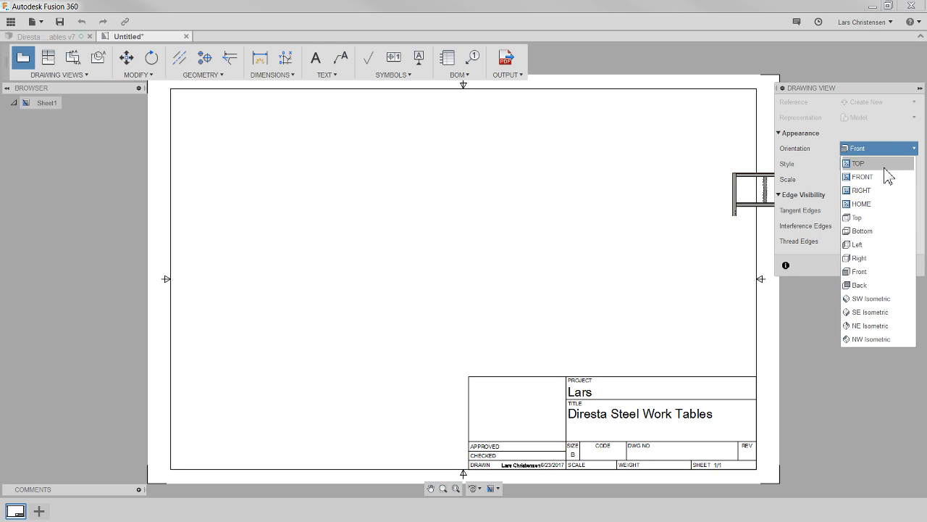
left_click(858, 163)
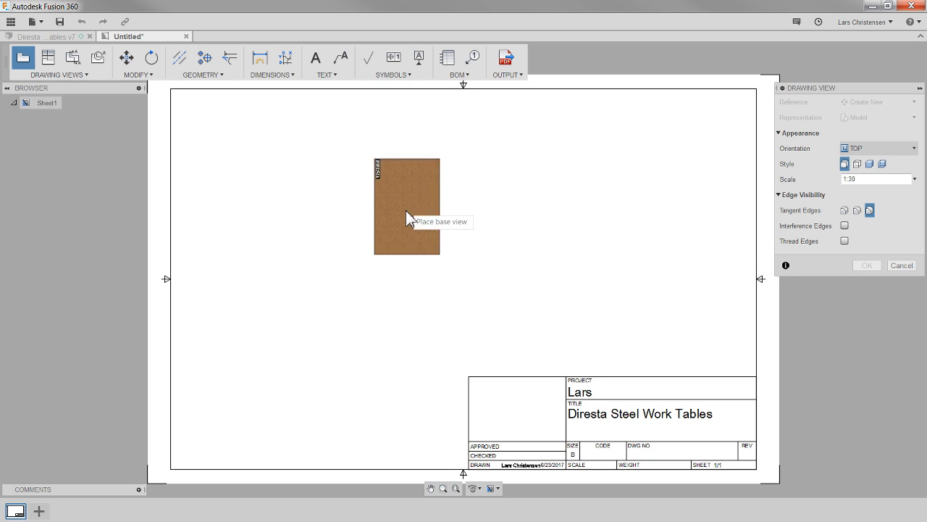
mouse_move(230, 199)
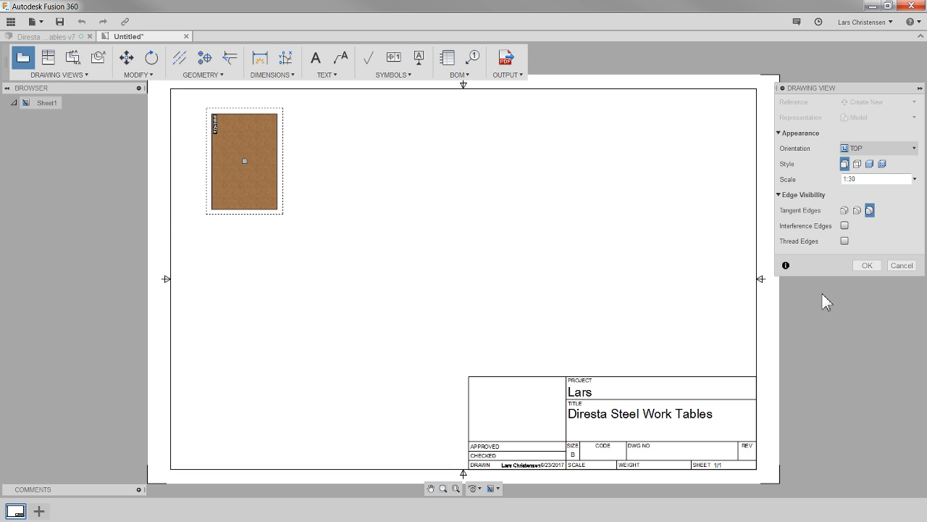
mouse_move(507, 246)
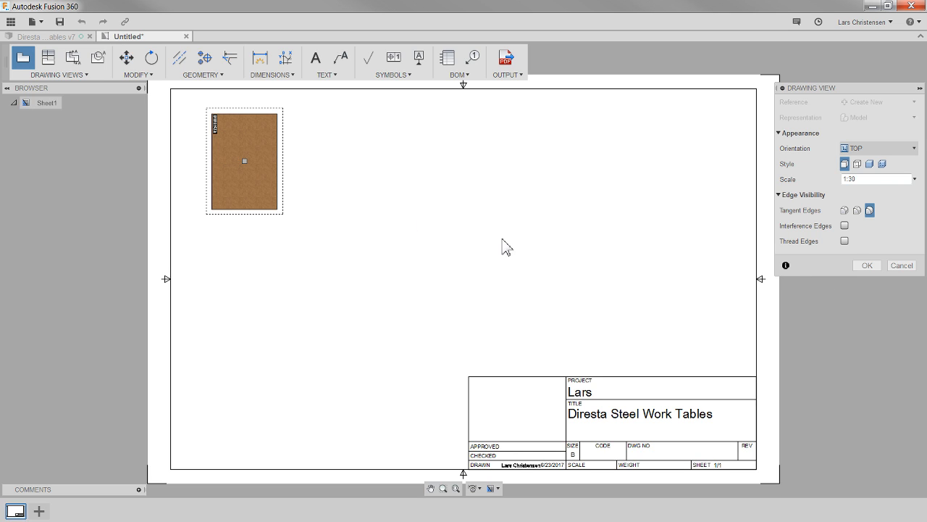
mouse_move(844, 163)
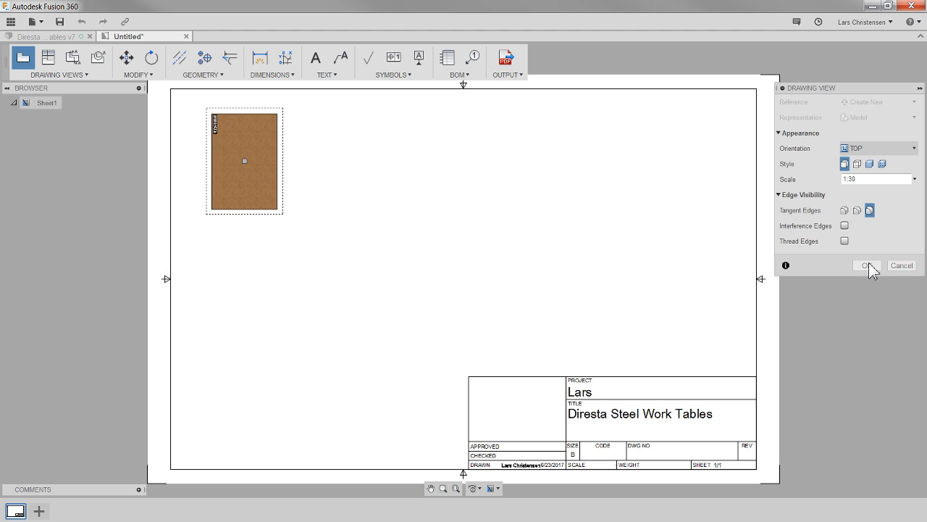
left_click(866, 265)
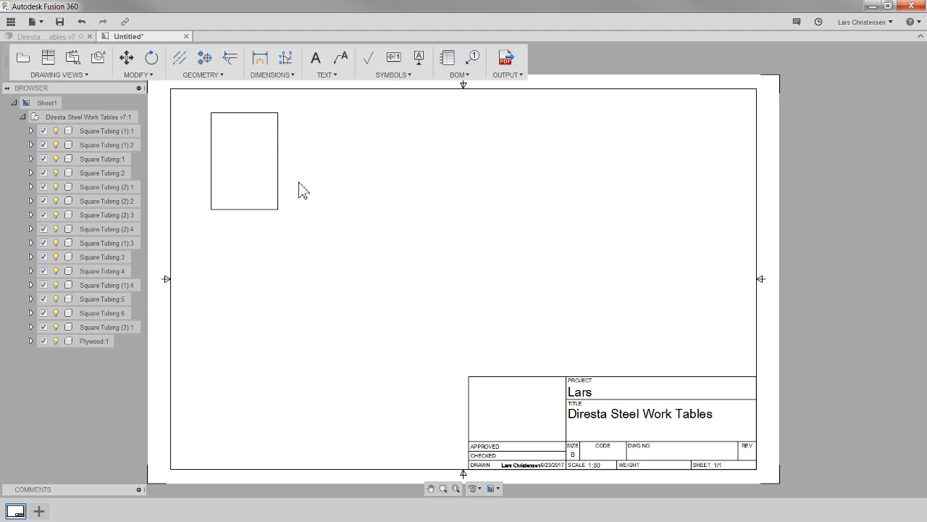
mouse_move(303, 202)
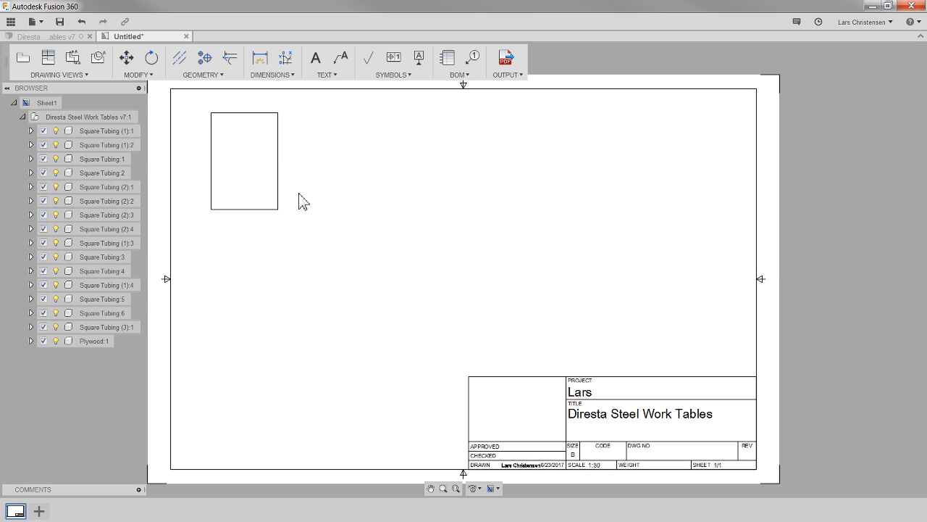
Check the placed top view's settings, then begin rotating it about its corner
left_click(244, 159)
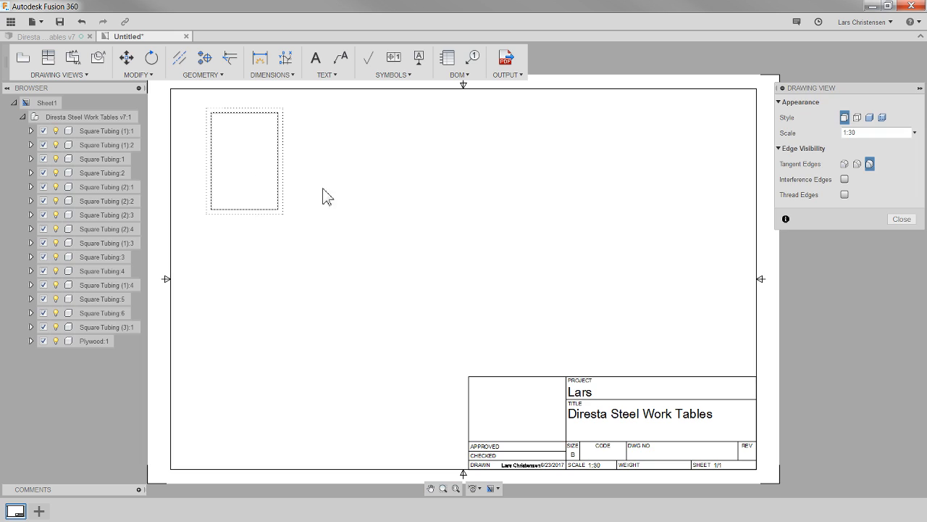
left_click(870, 116)
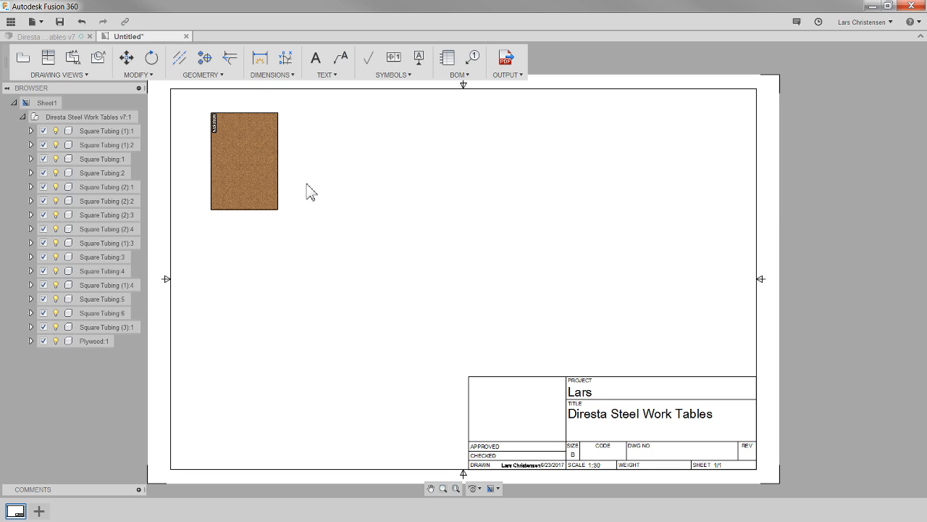
mouse_move(154, 119)
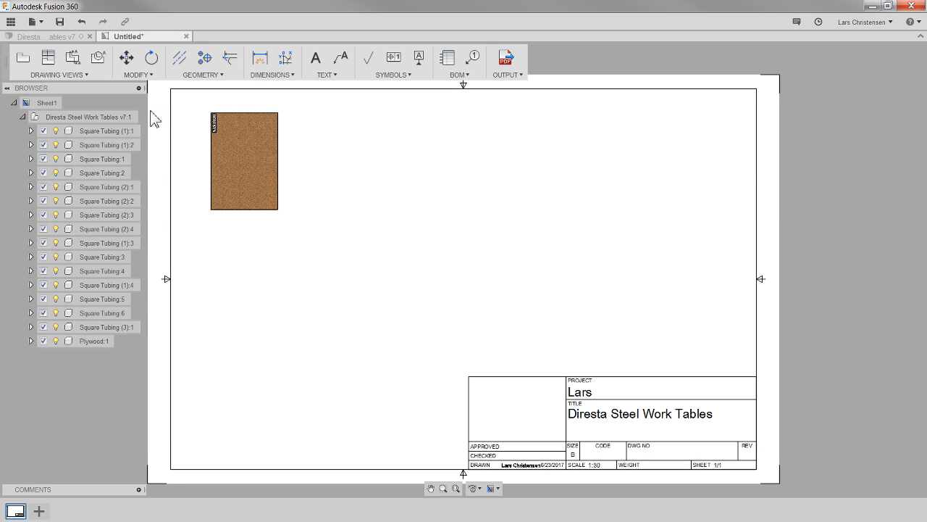
mouse_move(151, 58)
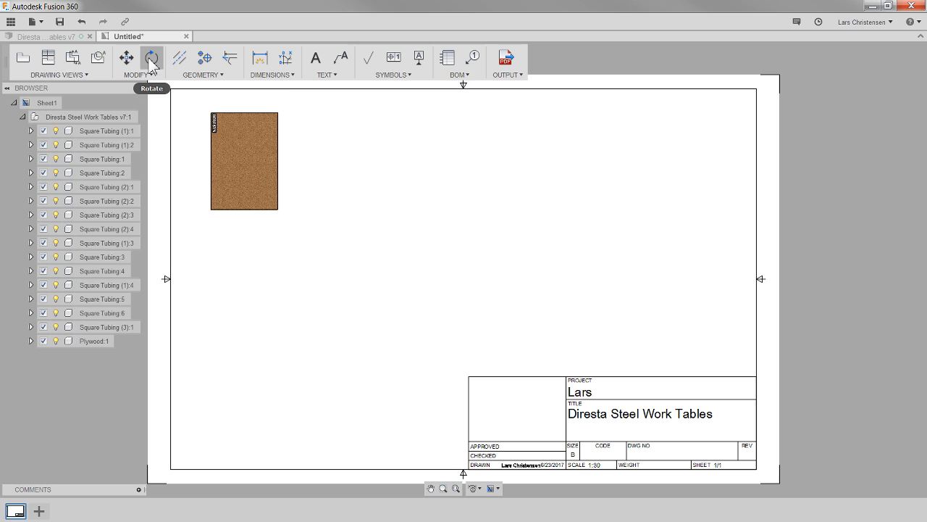
left_click(151, 58)
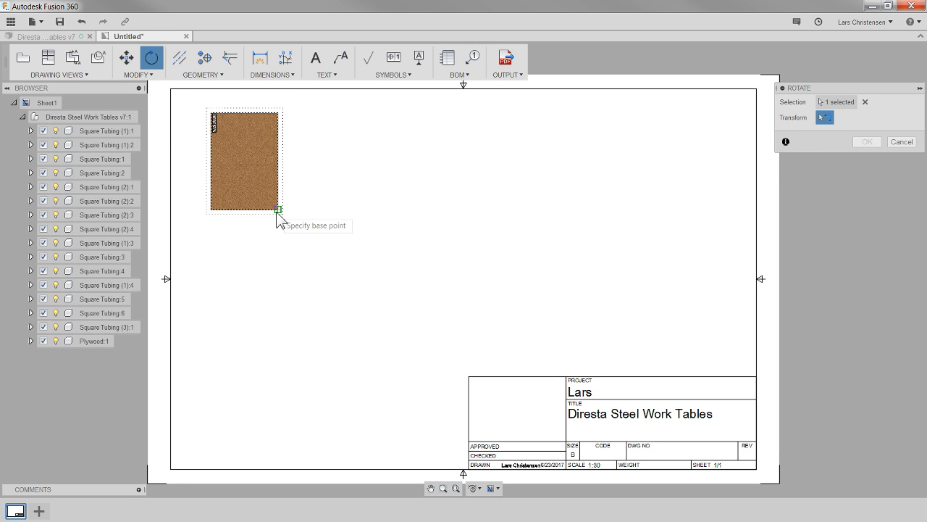
left_click(279, 209)
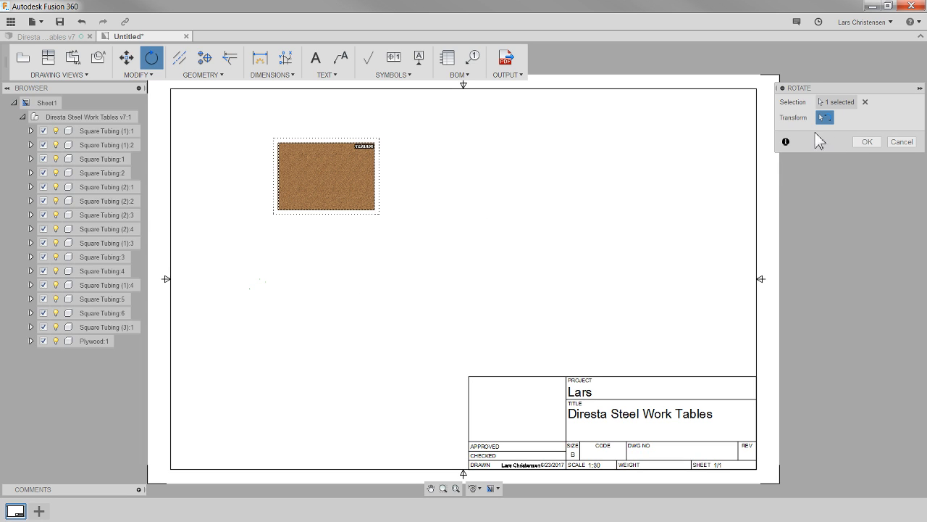
mouse_move(844, 181)
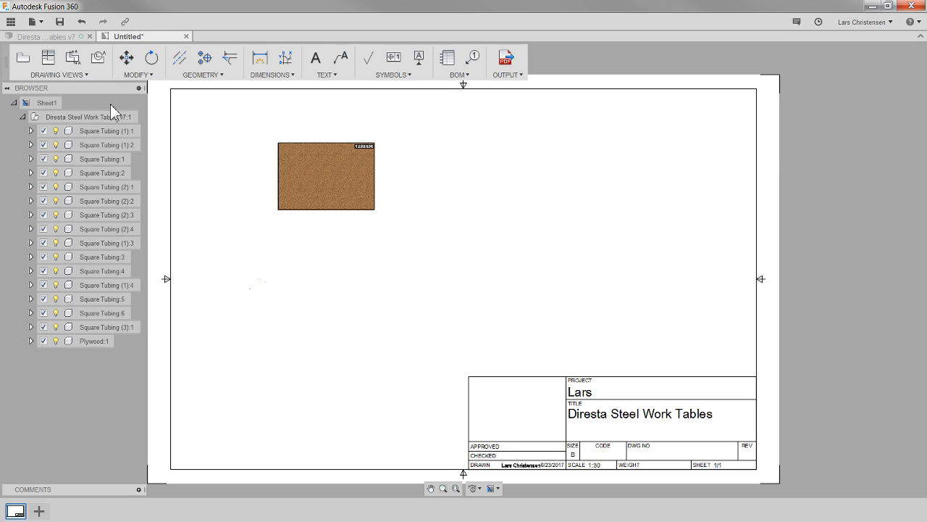
Rotate the plywood top view 90 degrees about its corner so it lies landscape
left_click(151, 58)
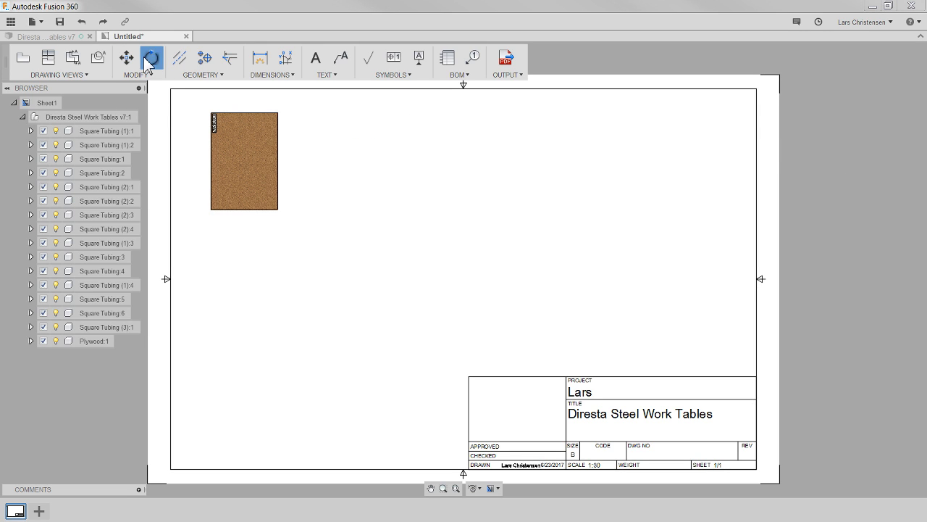
left_click(152, 58)
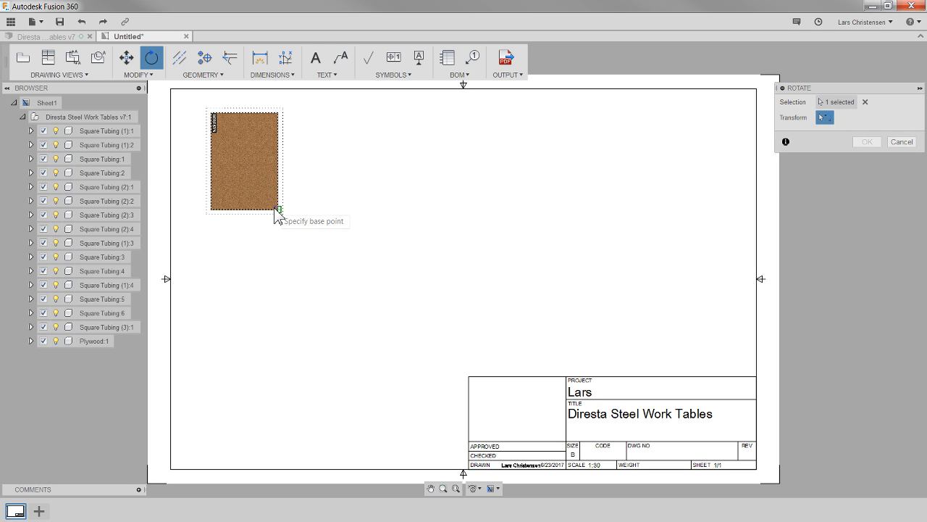
left_click(279, 220)
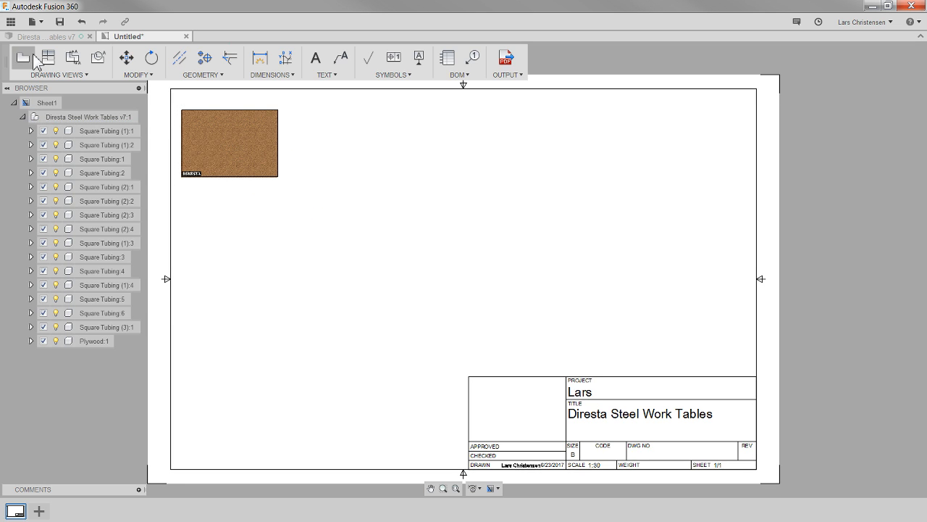
Project a front view below the top view, add an isometric view beside it and start rotating it
left_click(48, 57)
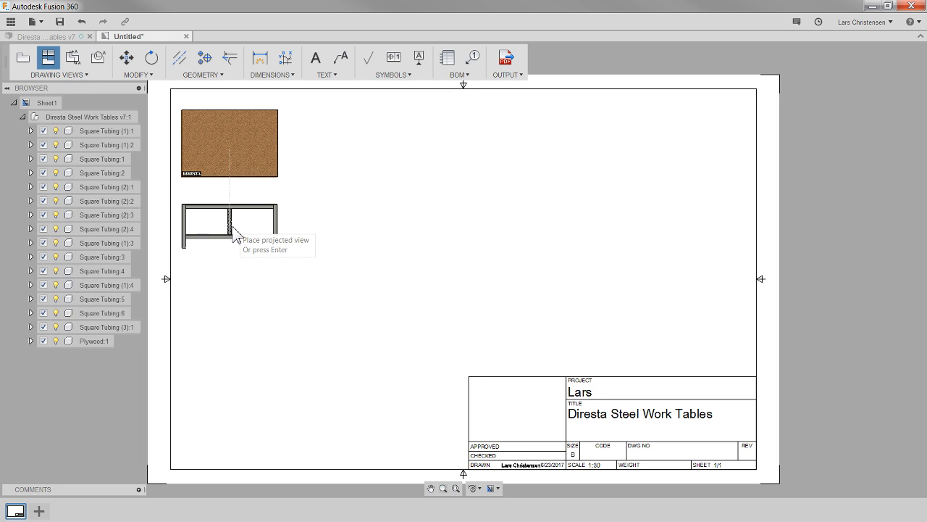
left_click(249, 313)
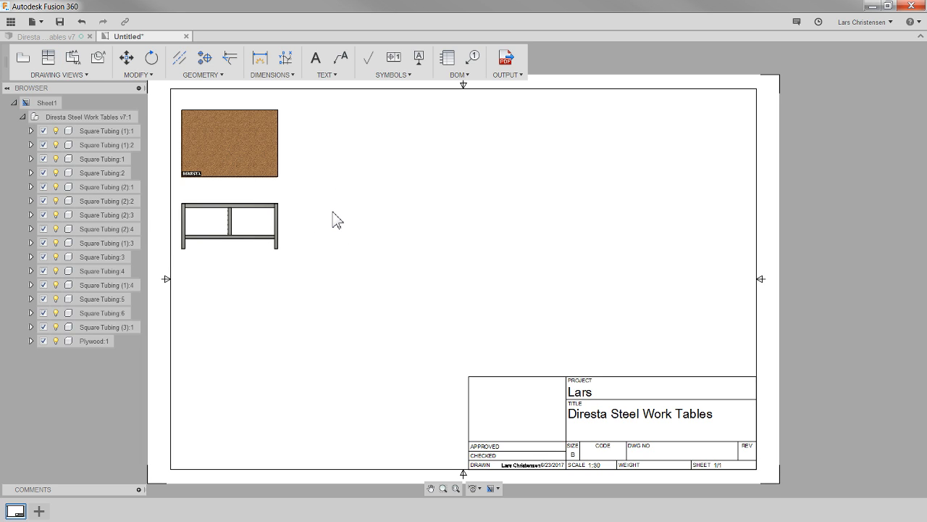
mouse_move(48, 58)
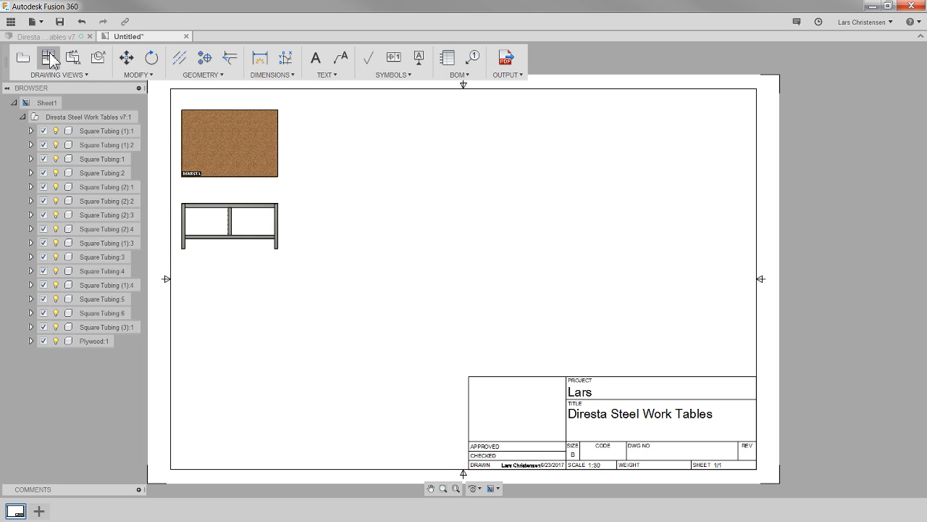
left_click(48, 57)
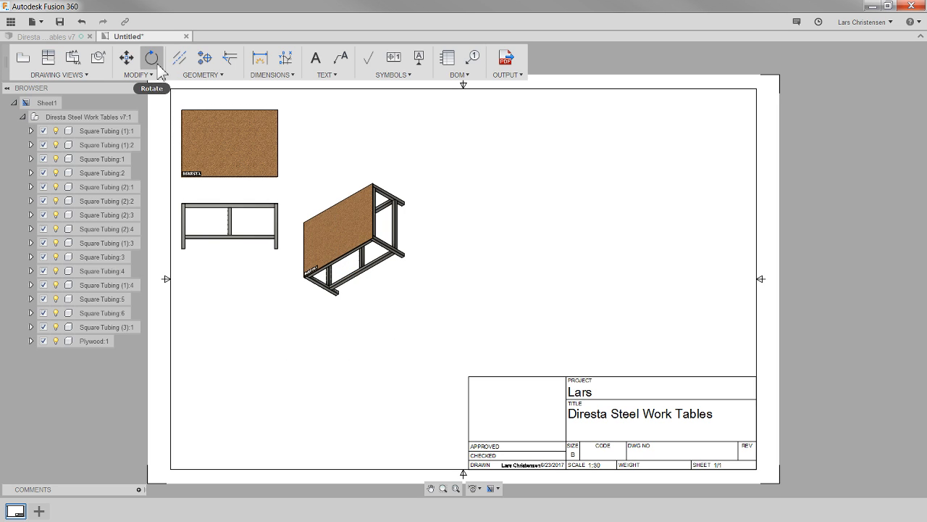
left_click(151, 58)
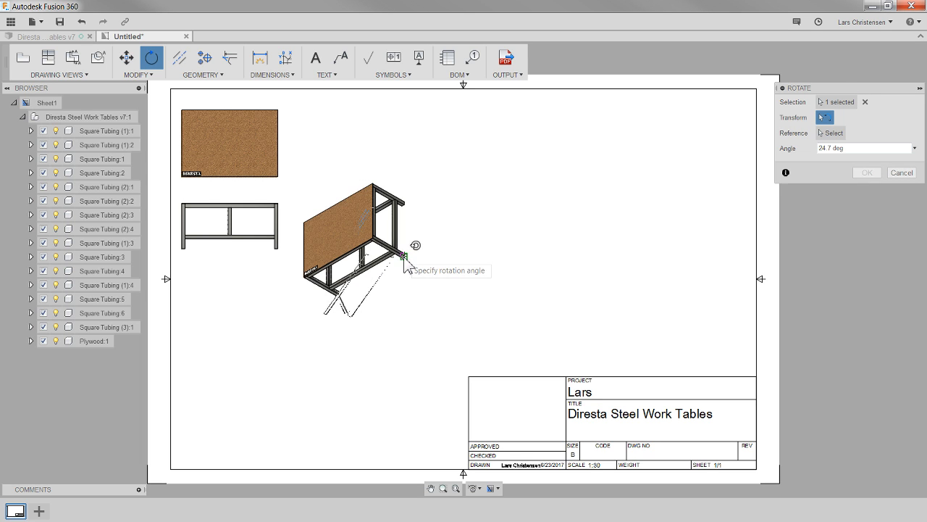
mouse_move(398, 254)
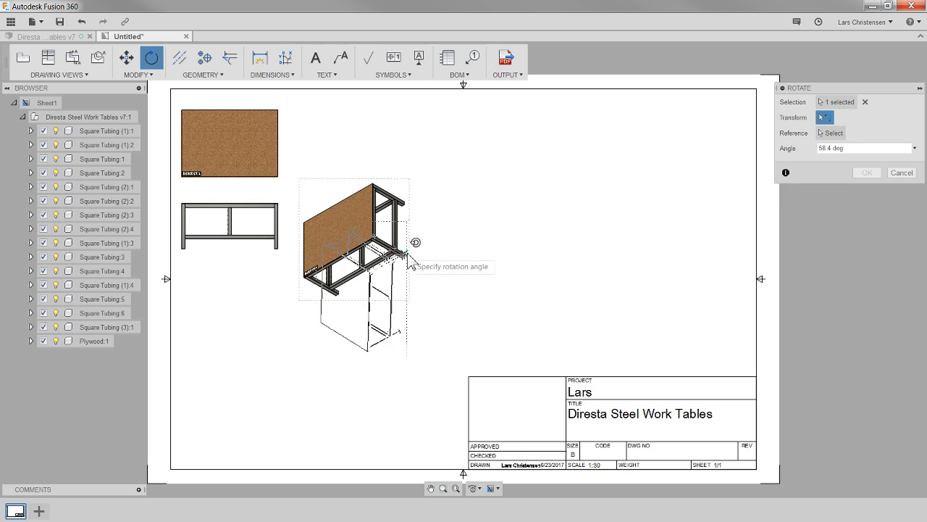
mouse_move(705, 120)
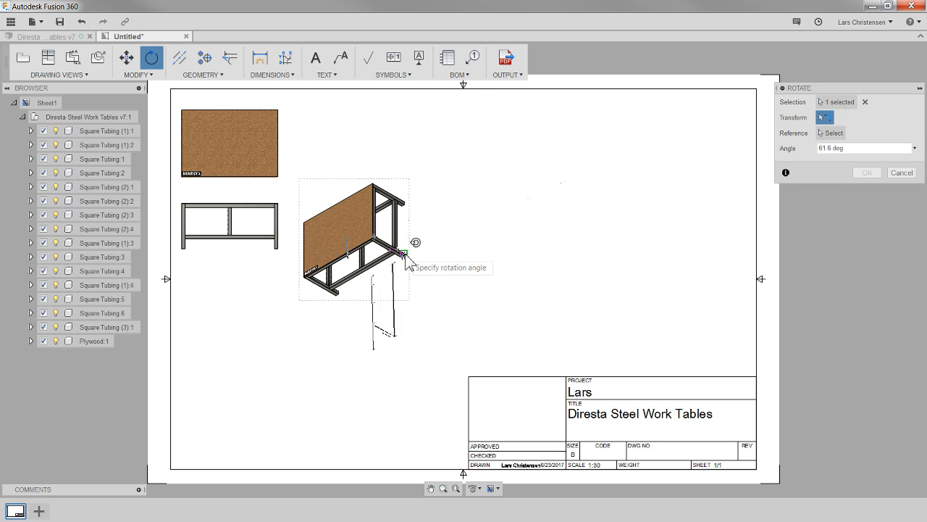
mouse_move(480, 227)
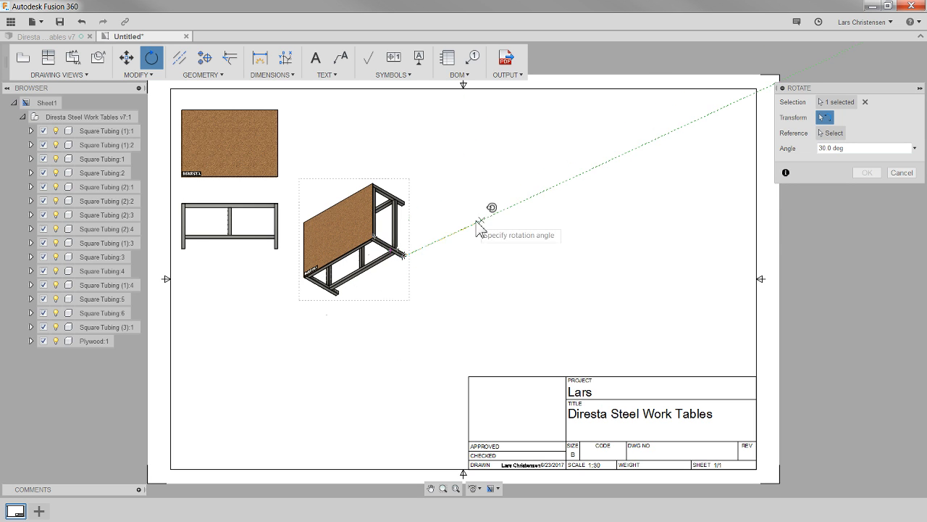
mouse_move(751, 201)
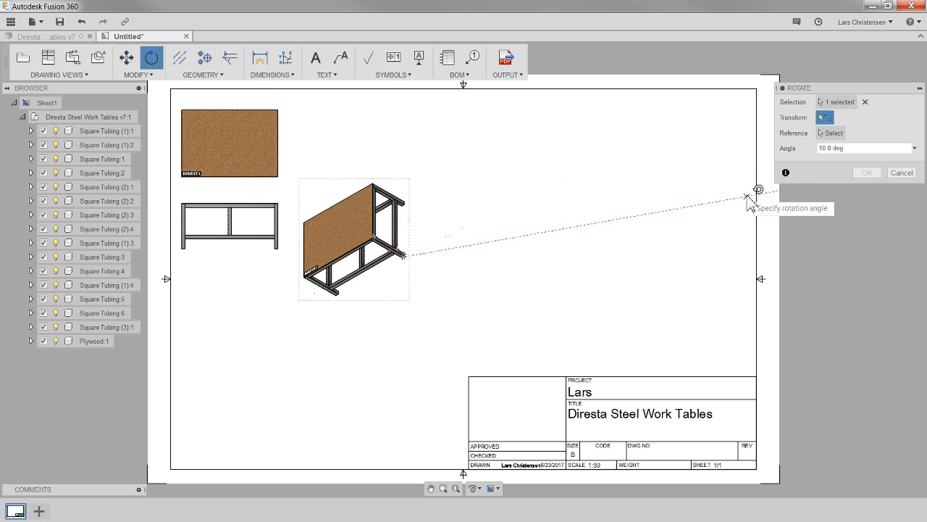
mouse_move(605, 409)
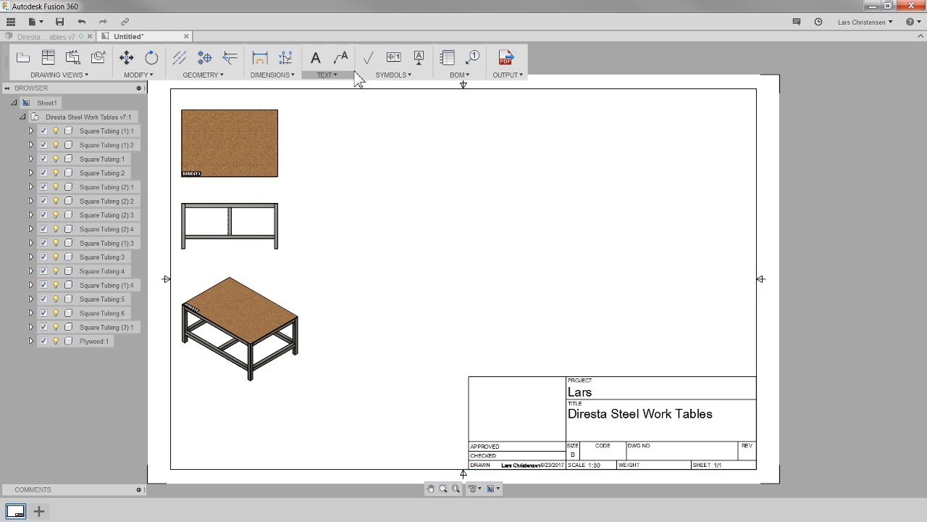
mouse_move(447, 58)
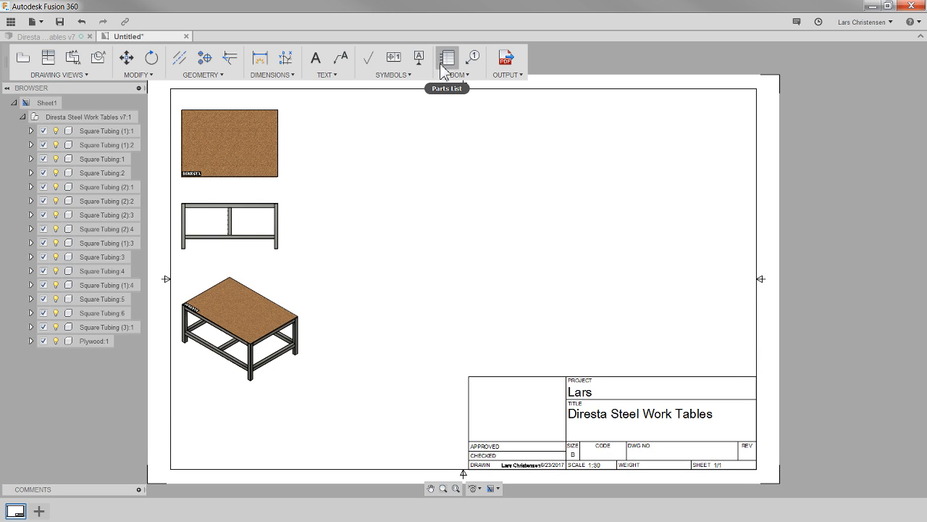
Add a parts list for the view anchored at the sheet's top-right corner
left_click(447, 58)
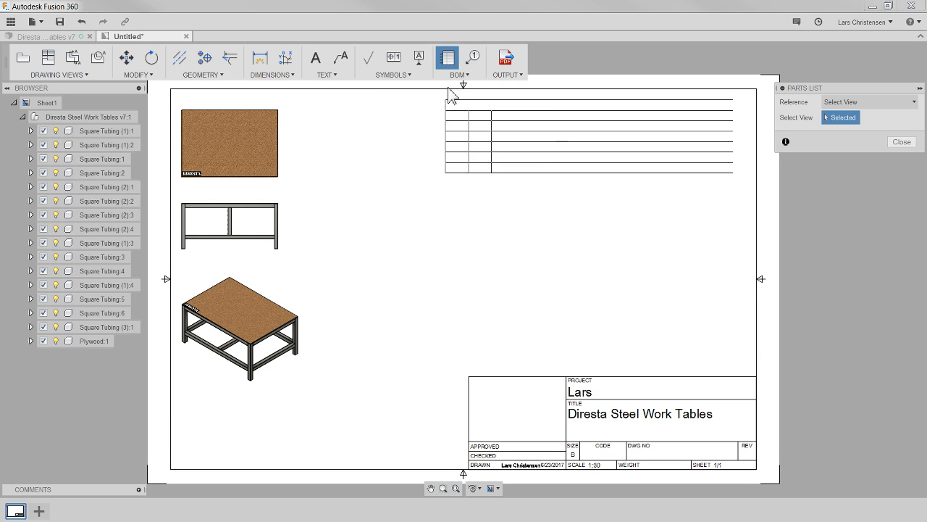
mouse_move(756, 103)
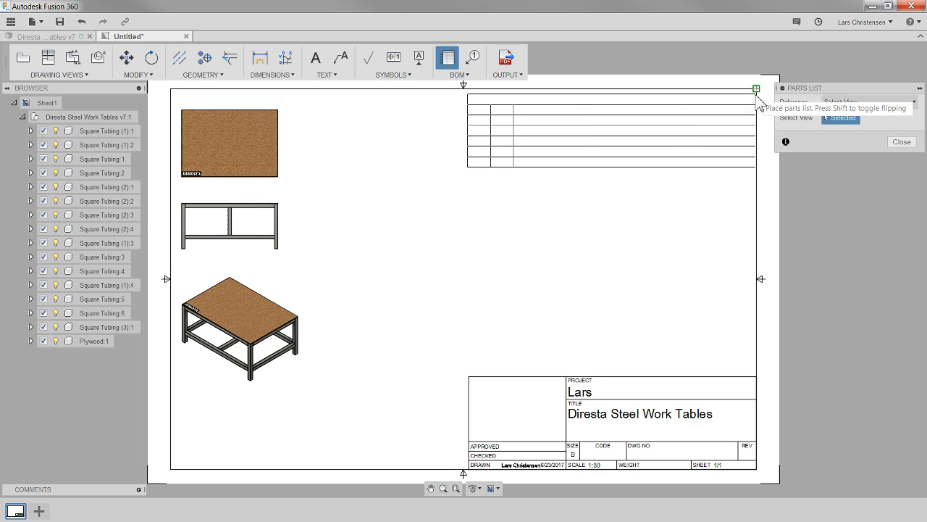
left_click(659, 243)
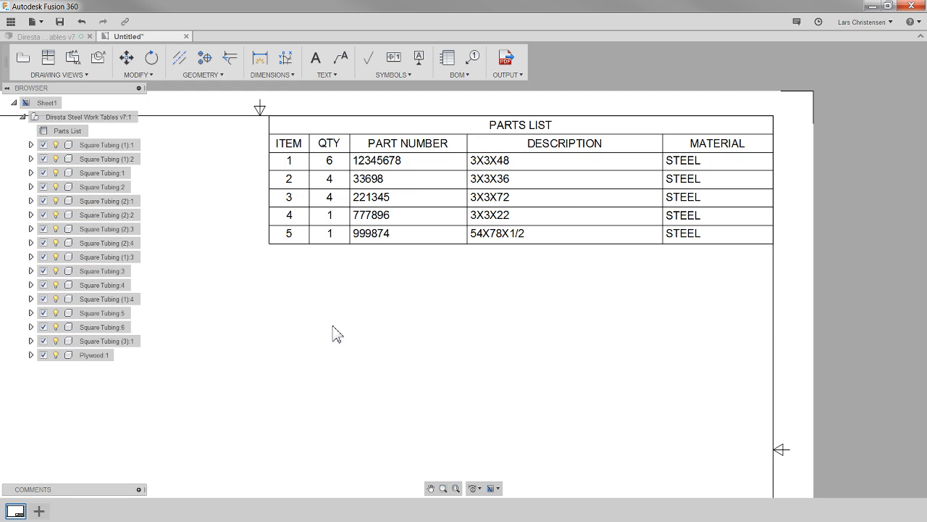
mouse_move(309, 326)
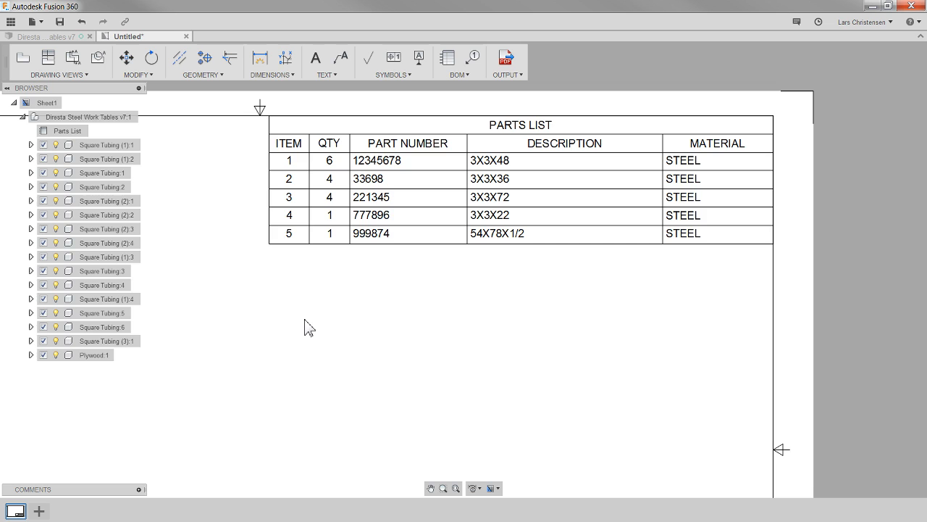
mouse_move(288, 266)
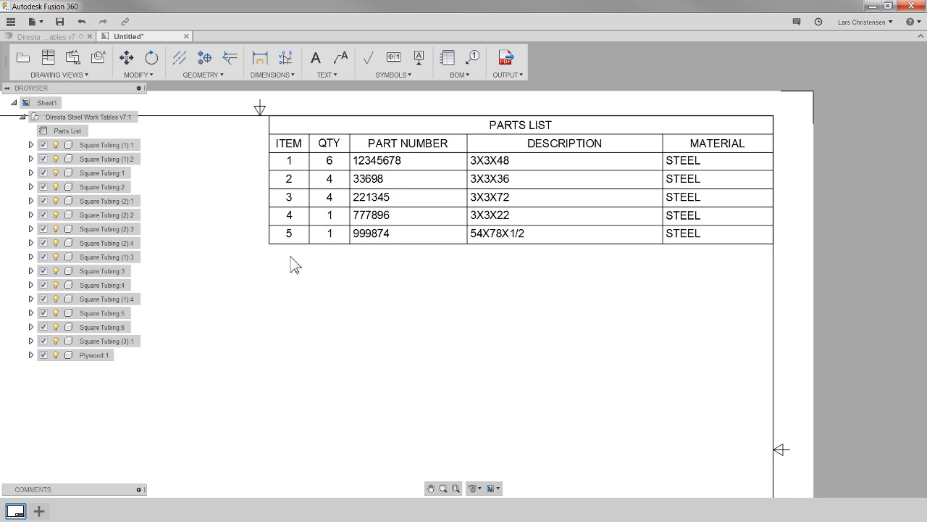
mouse_move(286, 279)
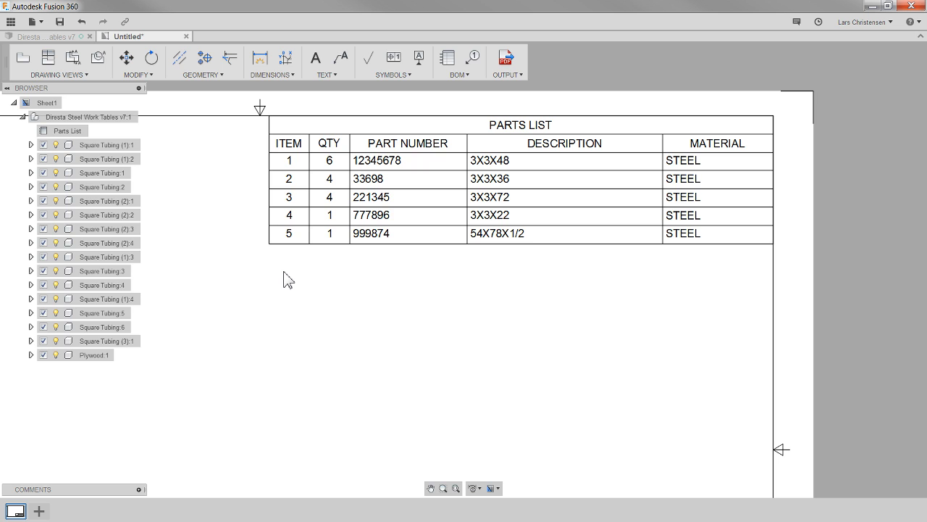
mouse_move(204, 209)
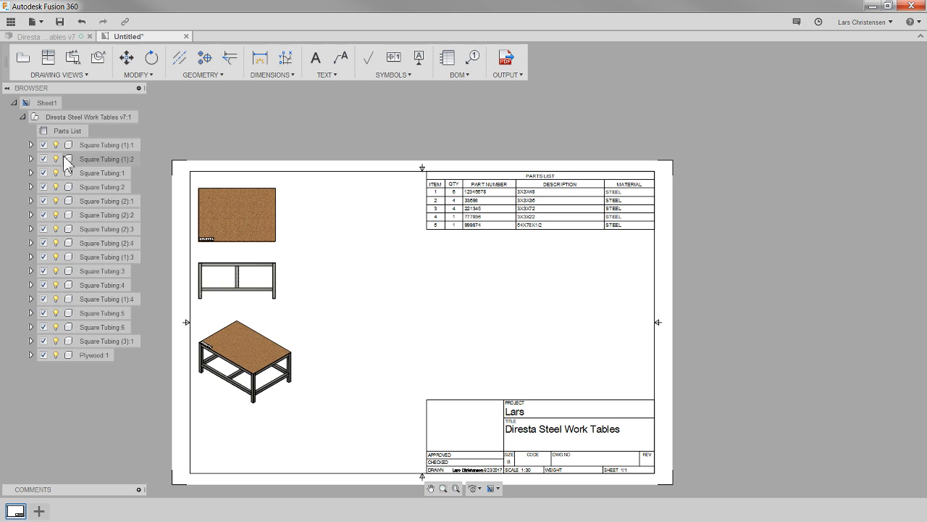
mouse_move(79, 236)
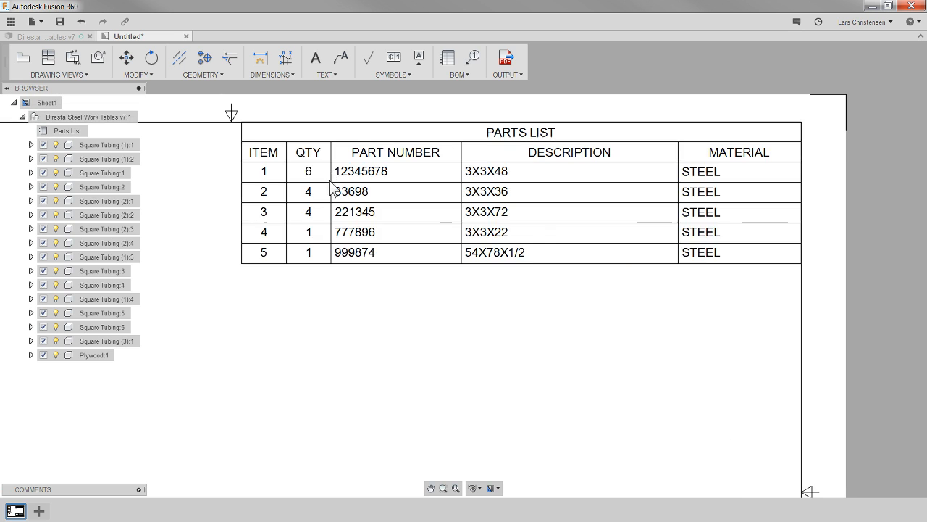
mouse_move(384, 182)
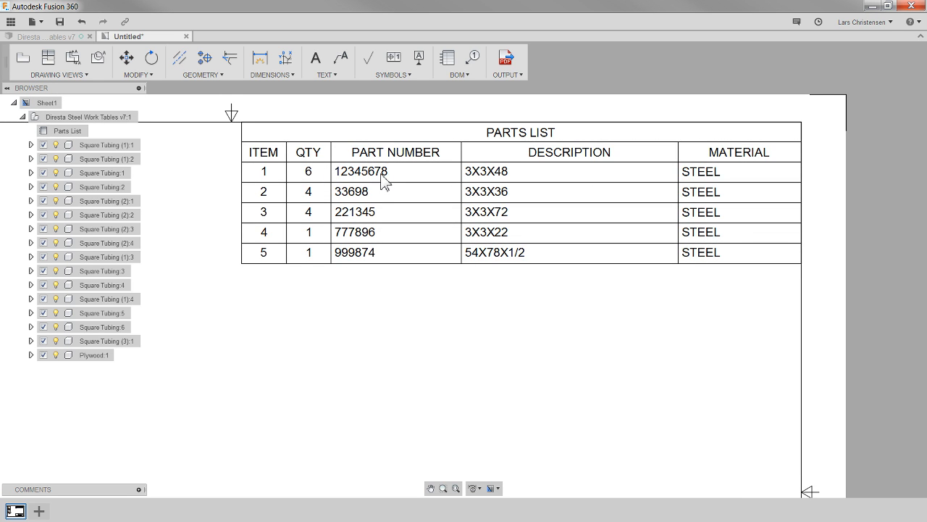
mouse_move(400, 344)
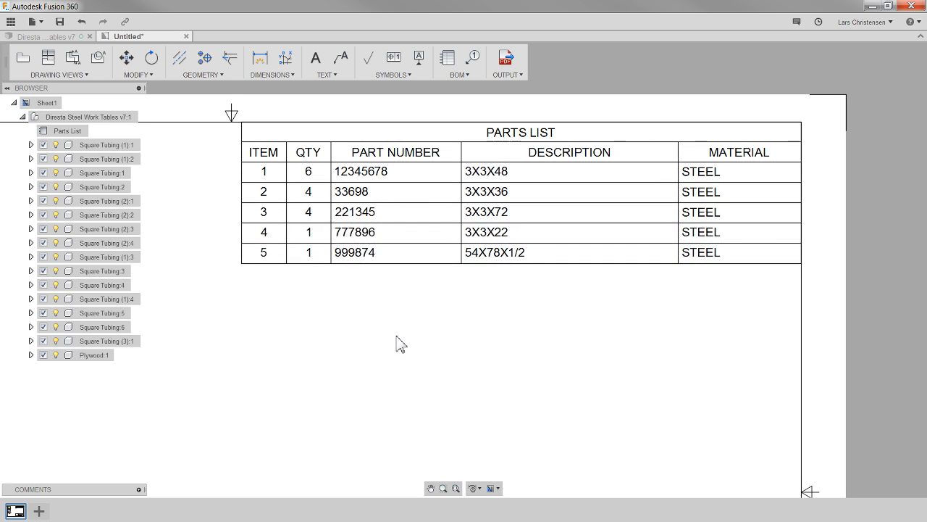
mouse_move(510, 350)
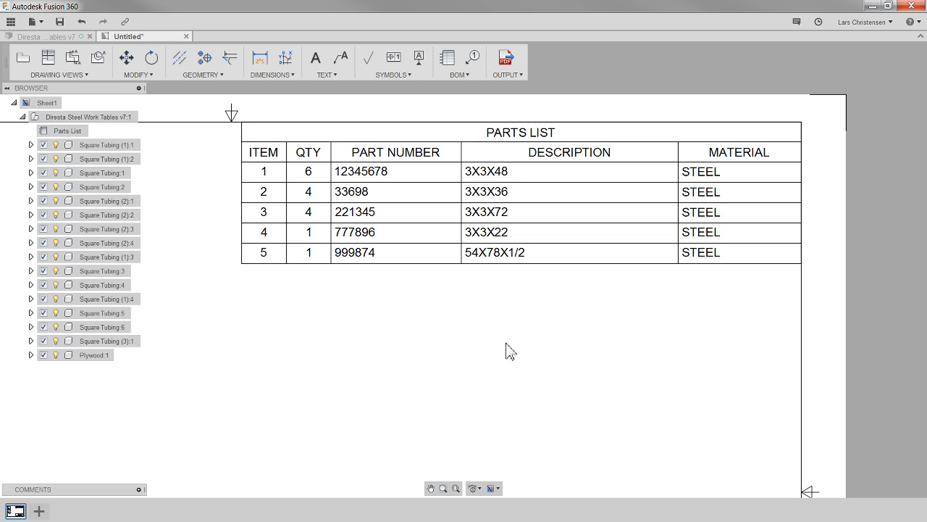
mouse_move(504, 299)
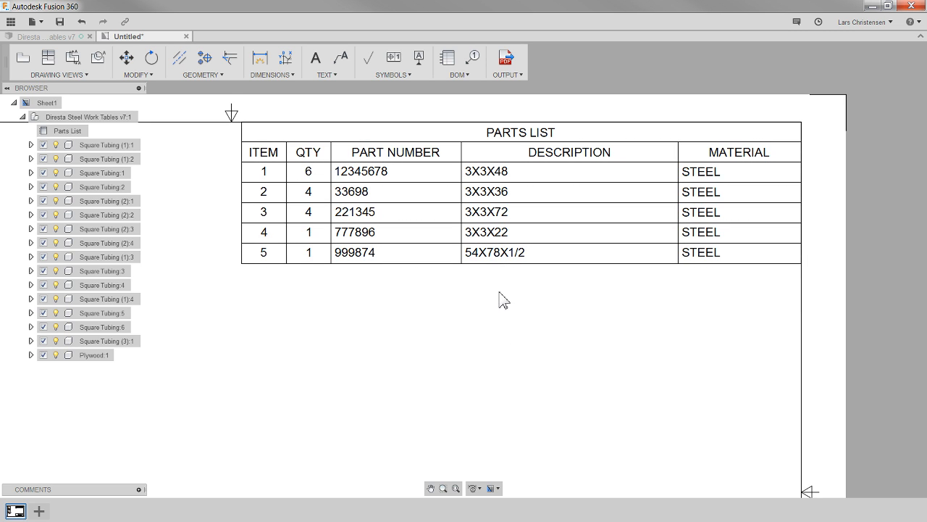
mouse_move(710, 263)
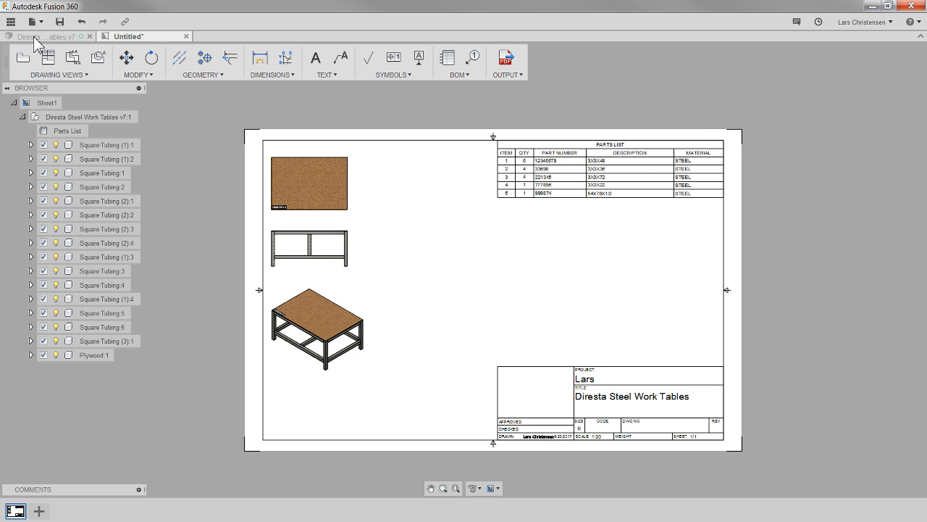
Switch between the drawing and design tabs, ending on the Diresta Steel Work Tables v7 model
left_click(44, 36)
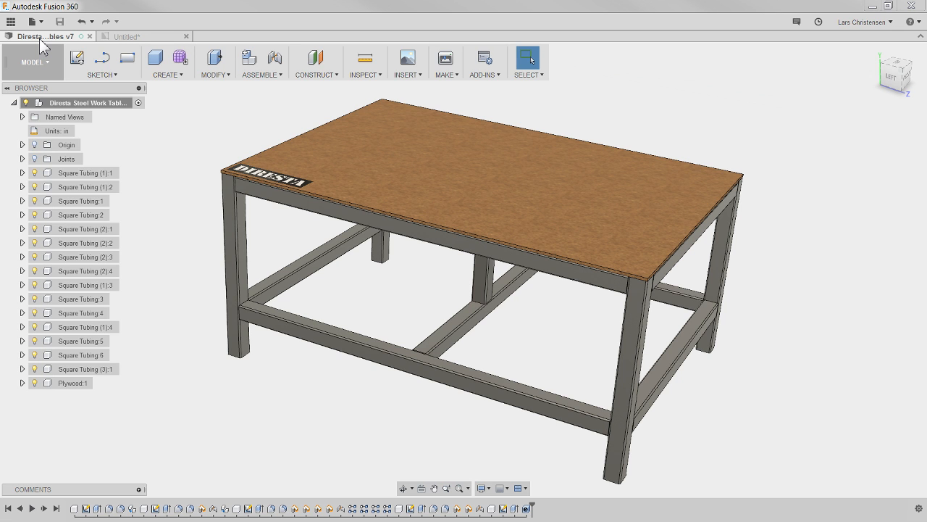
left_click(127, 36)
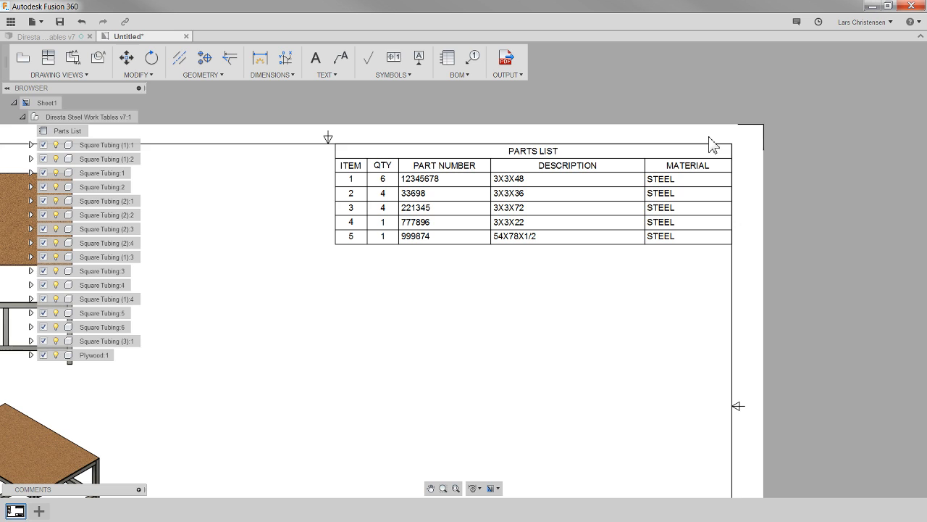
mouse_move(345, 271)
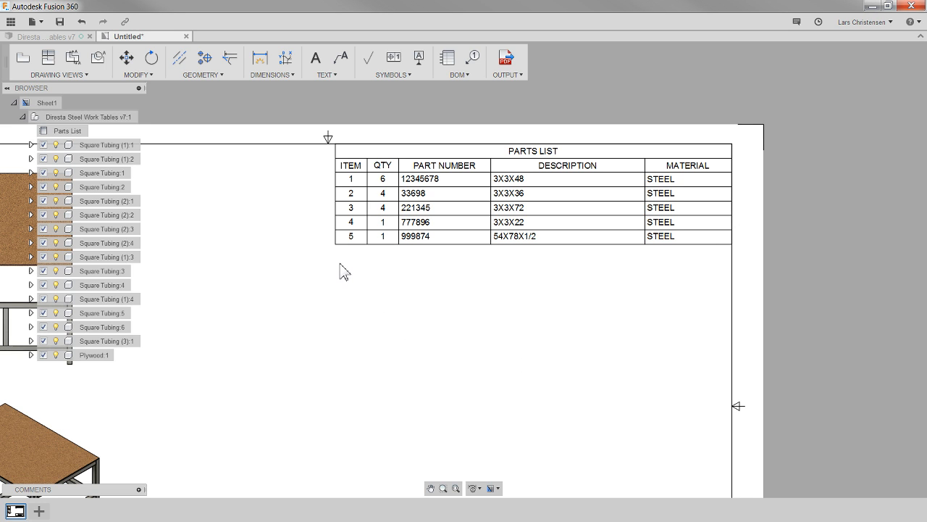
mouse_move(372, 263)
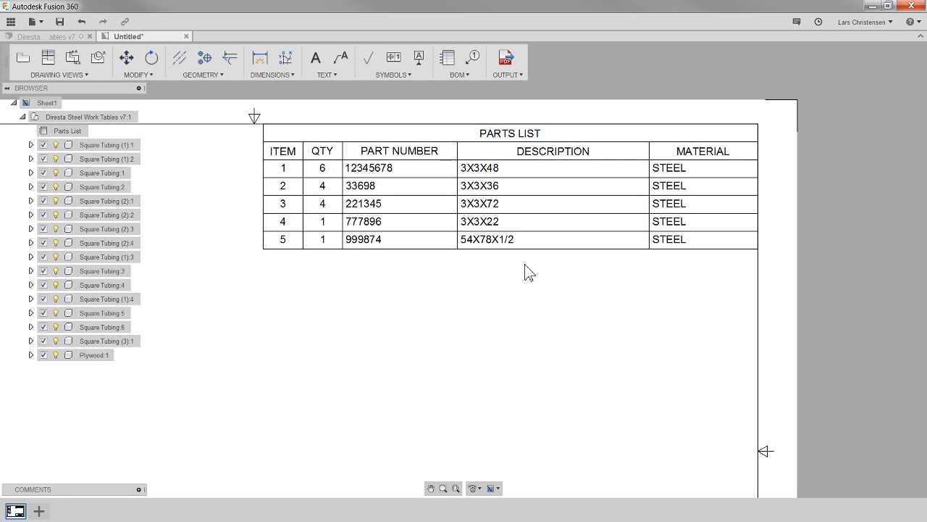
mouse_move(489, 253)
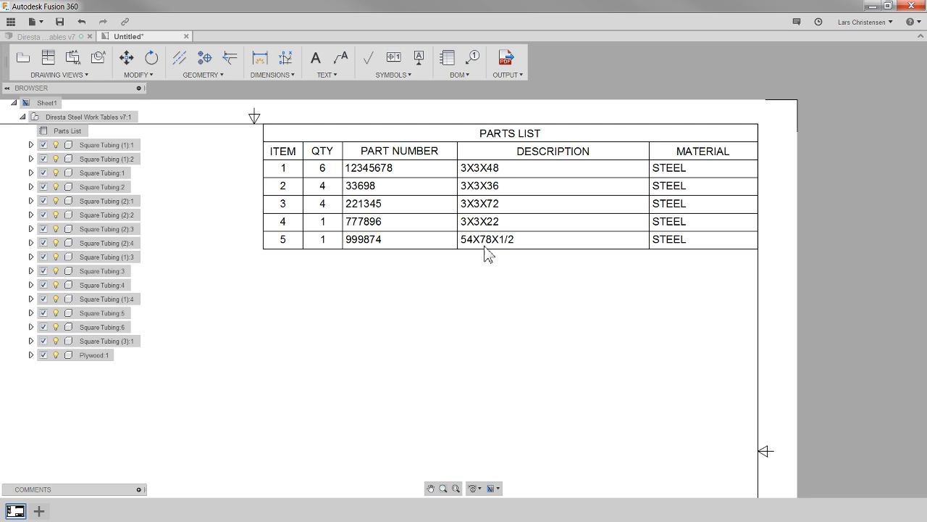
mouse_move(687, 251)
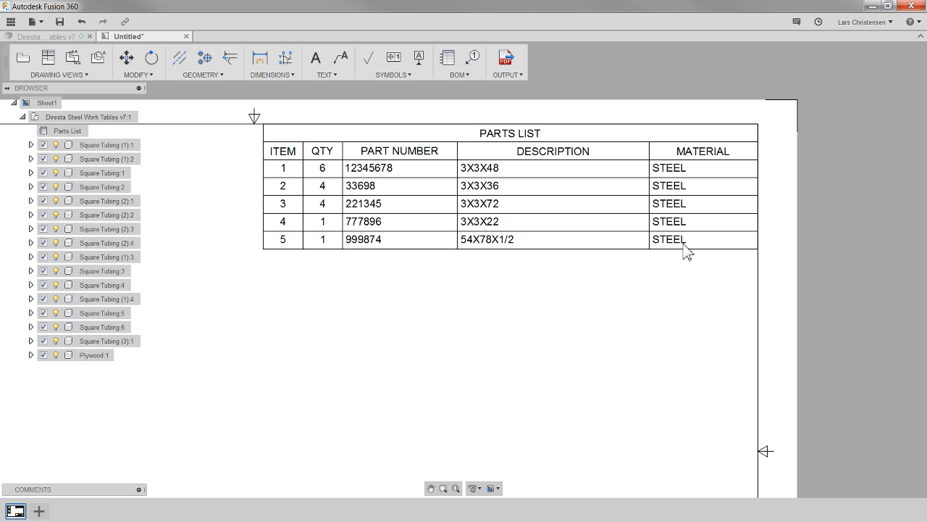
mouse_move(406, 296)
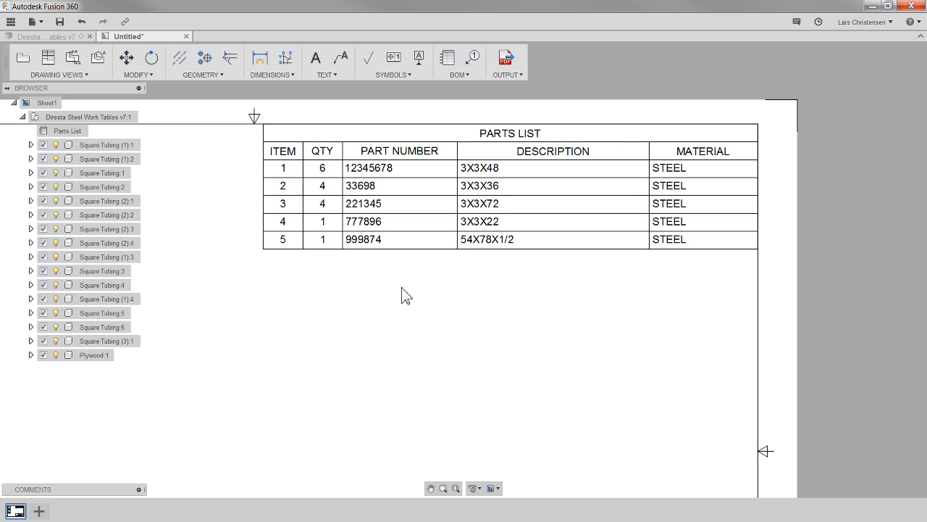
mouse_move(663, 295)
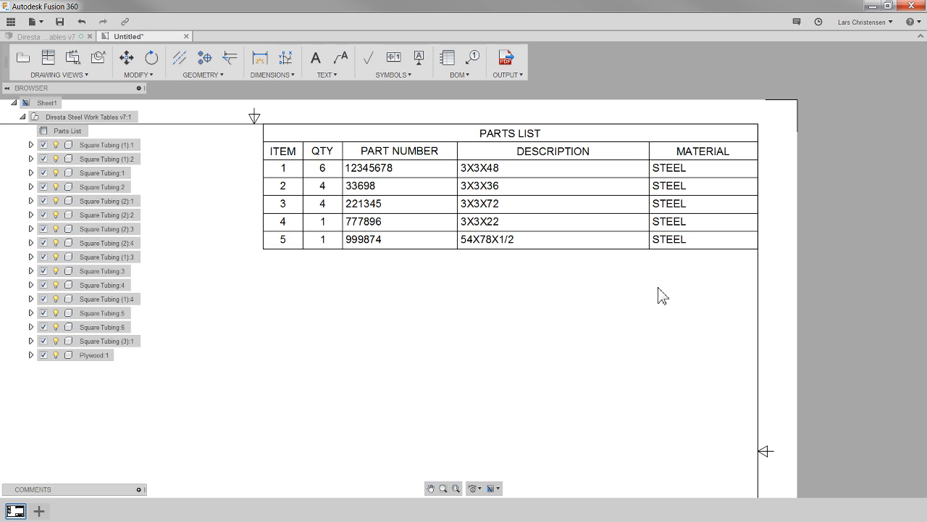
mouse_move(67, 45)
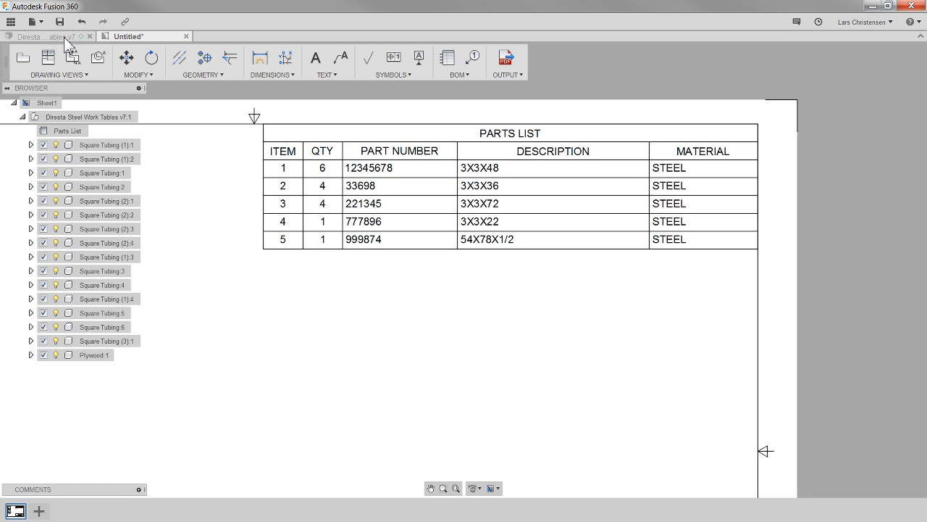
left_click(45, 37)
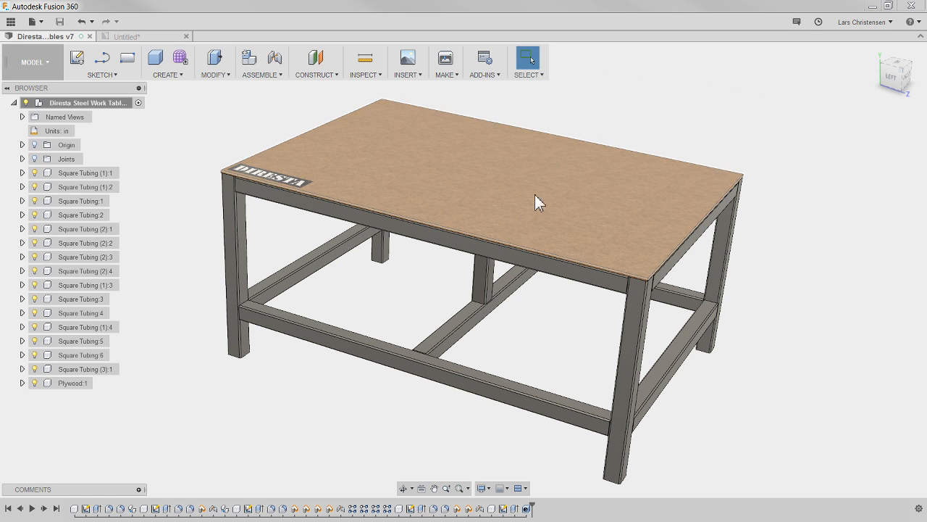
mouse_move(72, 382)
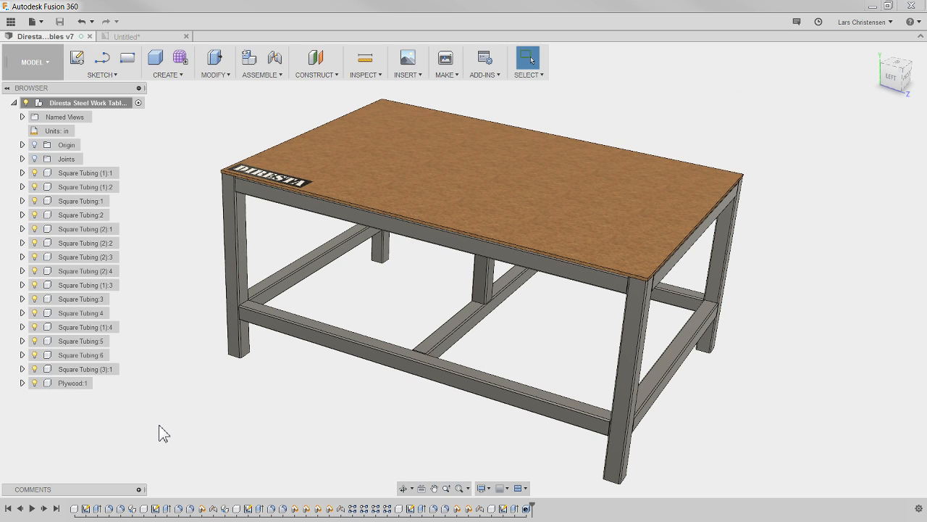
mouse_move(73, 382)
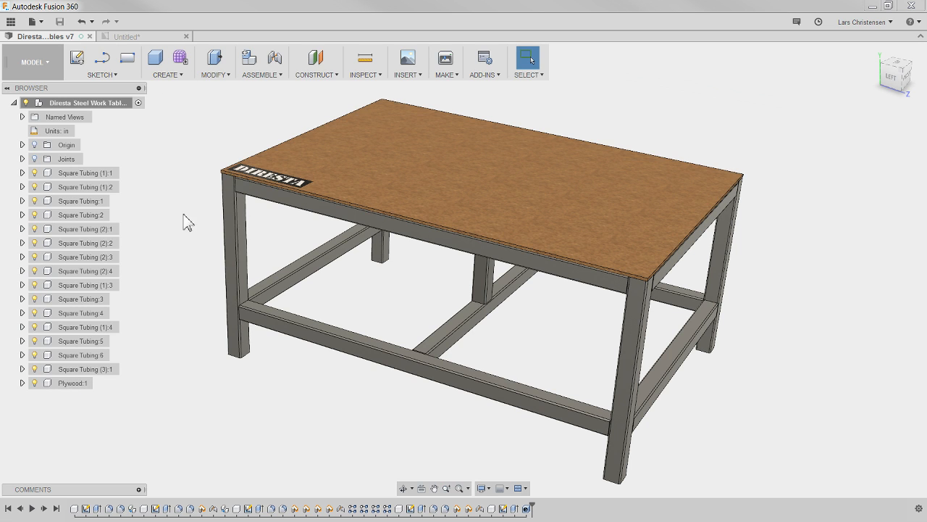
Review Plywood:1's properties (part number 999874, description 54X78X1/2, material Steel), then show the drawing again
right_click(73, 382)
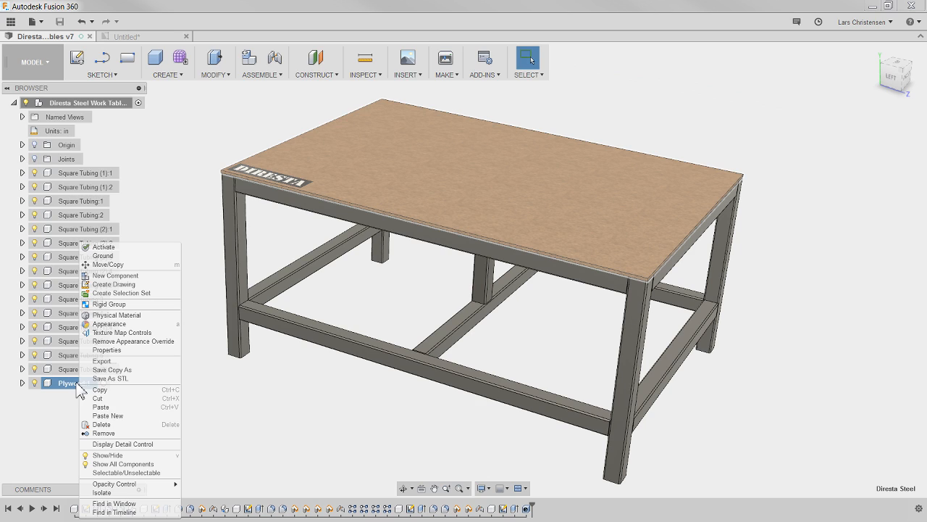
mouse_move(123, 358)
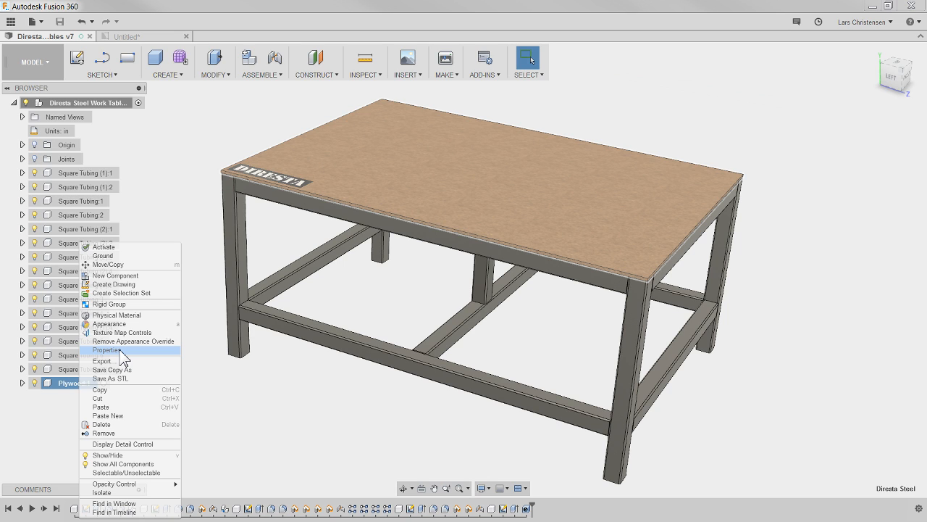
left_click(107, 350)
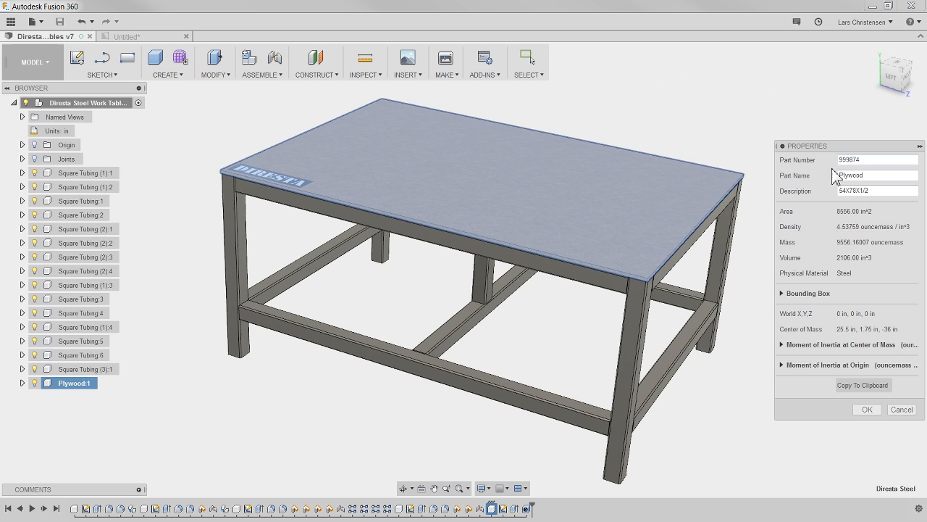
left_click(877, 159)
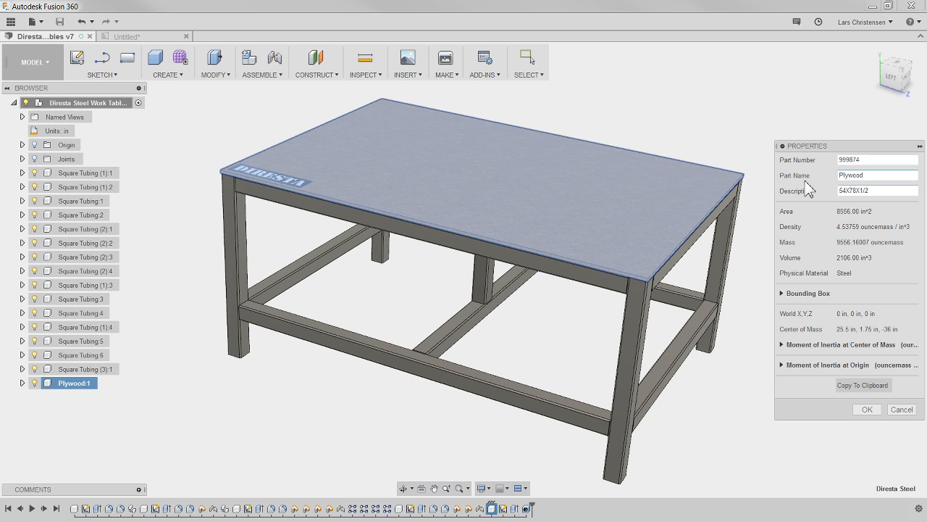
mouse_move(78, 271)
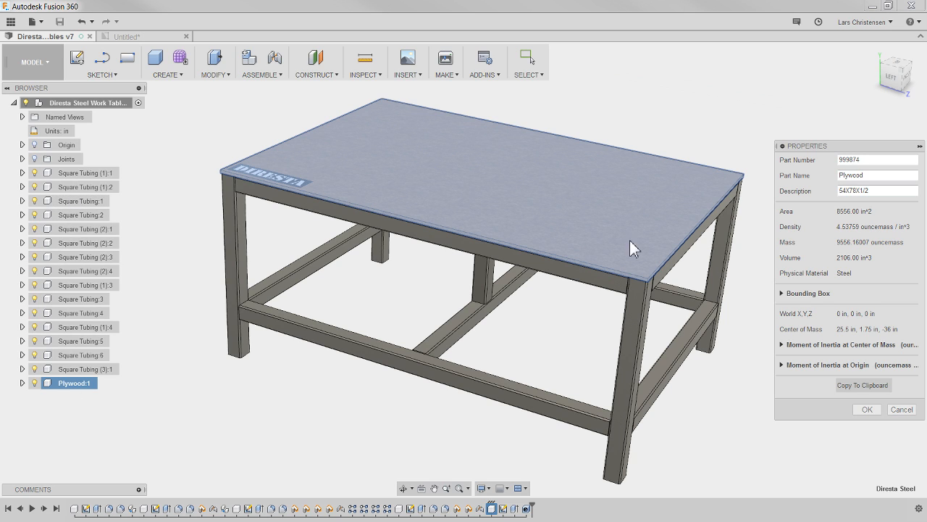
mouse_move(833, 244)
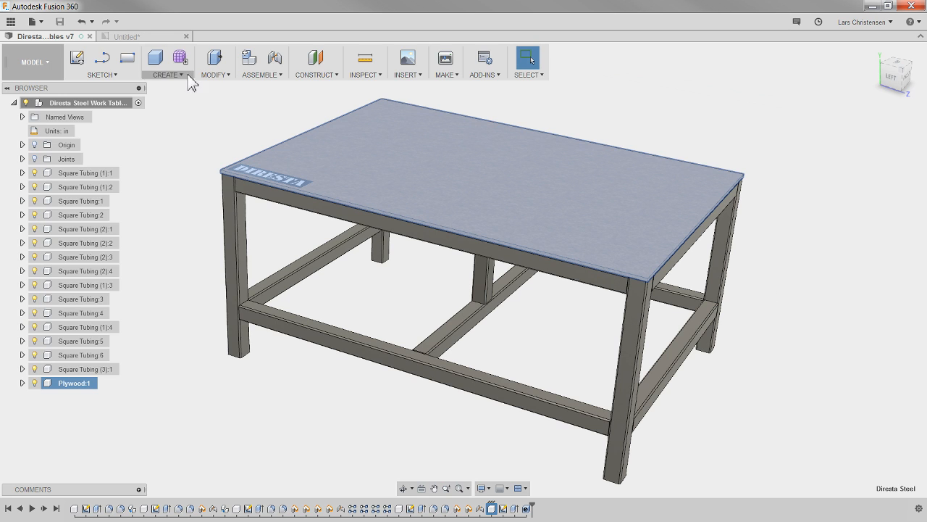
left_click(140, 36)
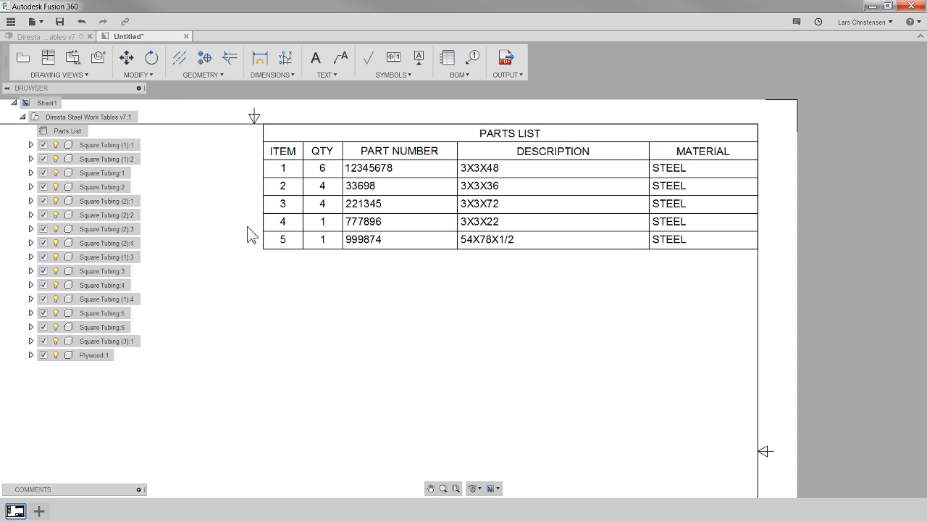
mouse_move(371, 250)
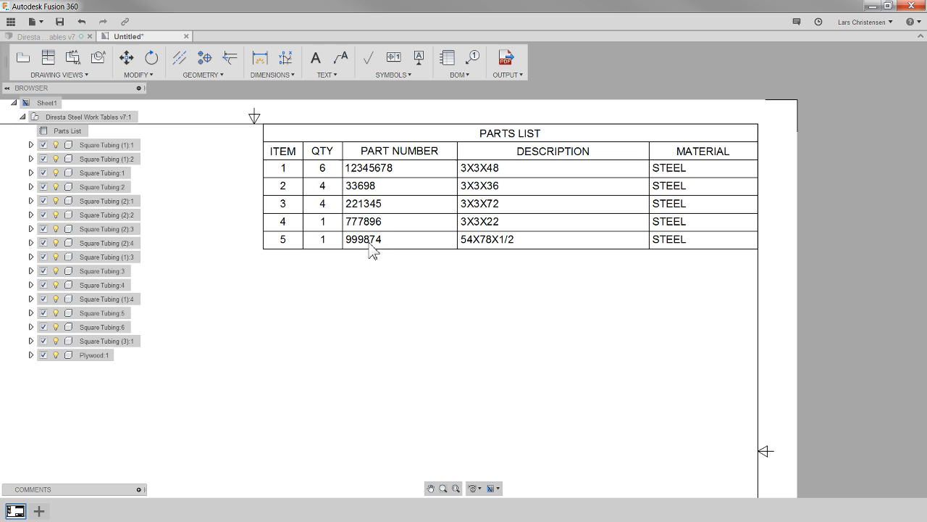
Return to the work table model tab where the plywood's Properties panel is still open
left_click(40, 36)
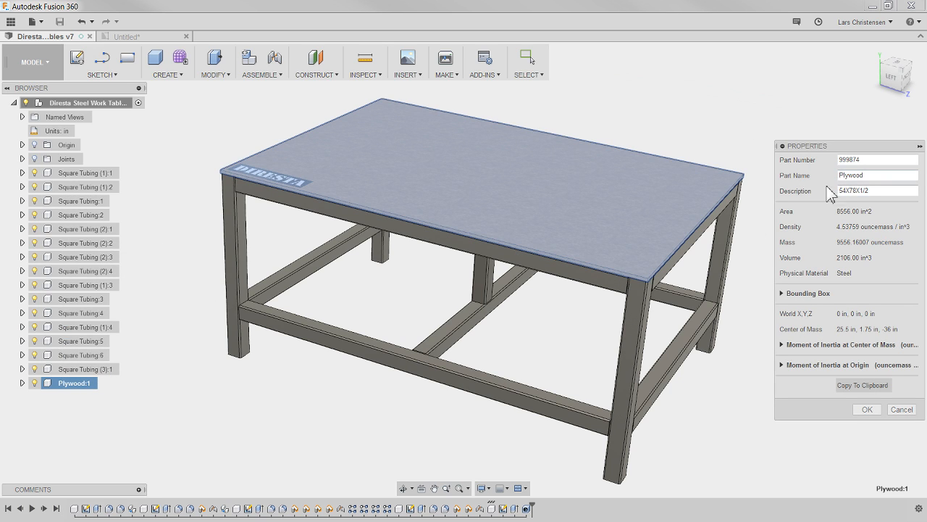
mouse_move(54, 399)
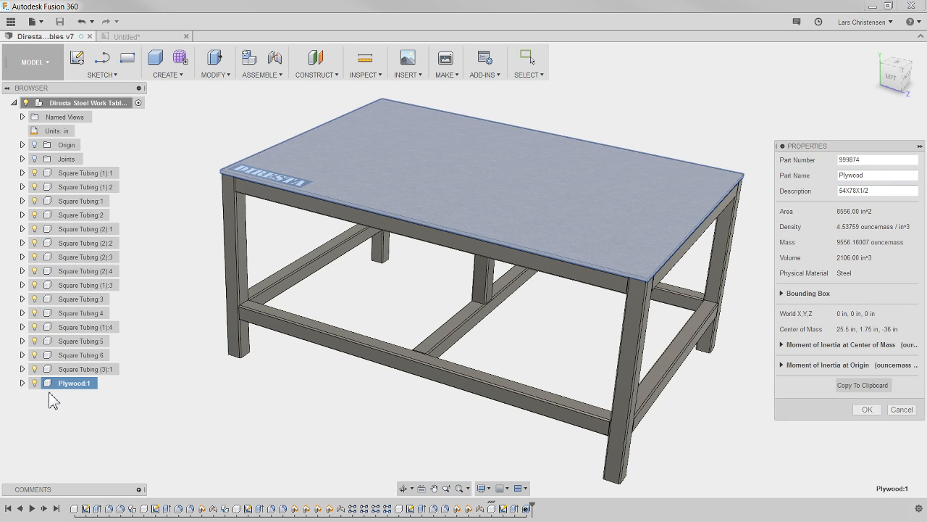
mouse_move(95, 270)
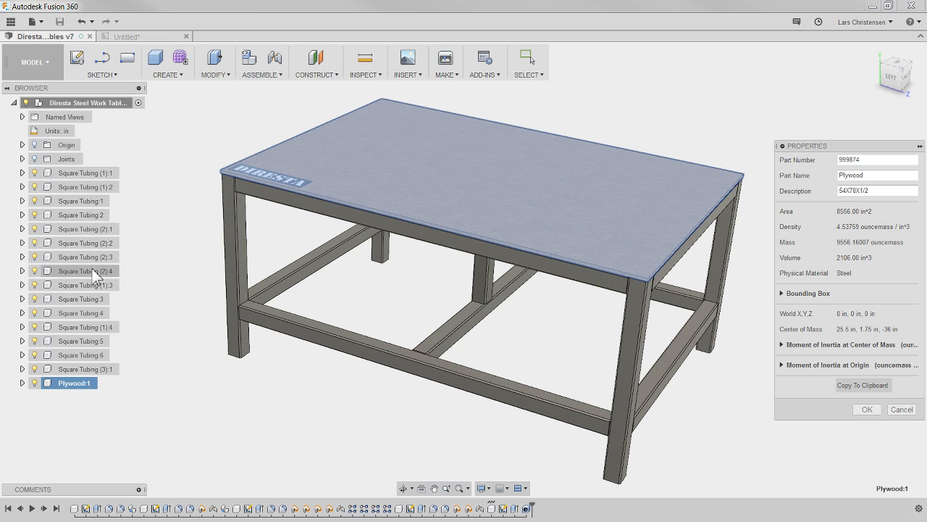
Expand the plywood's Bounding Box to read 54 × 0.5 × 78 in, then cancel the properties unchanged
left_click(876, 190)
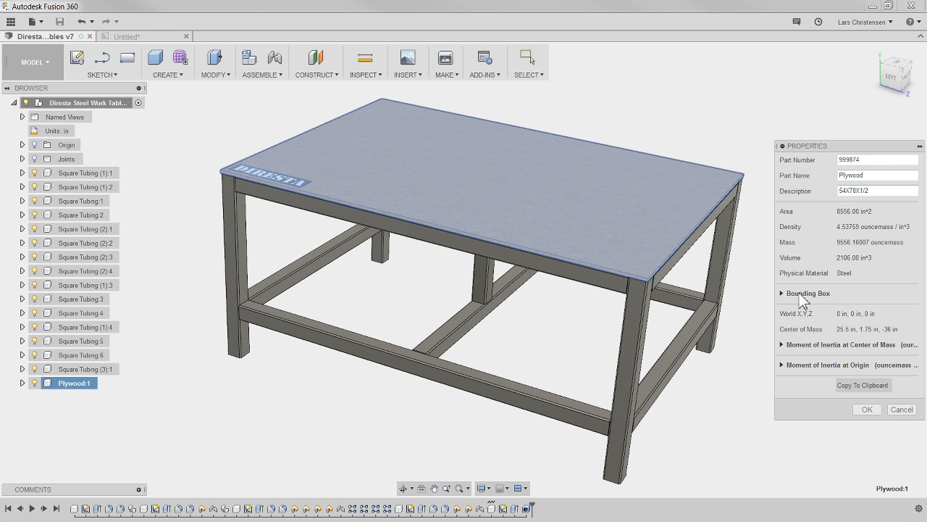
left_click(782, 293)
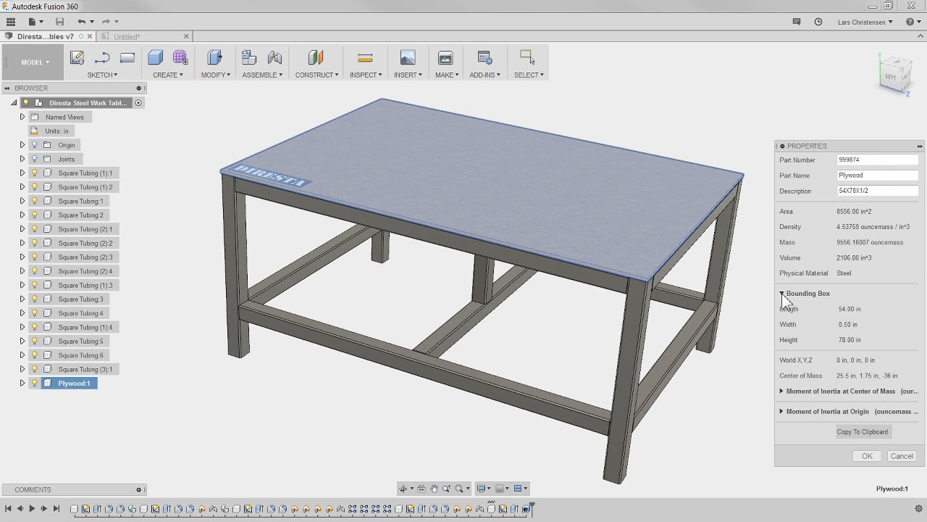
mouse_move(869, 317)
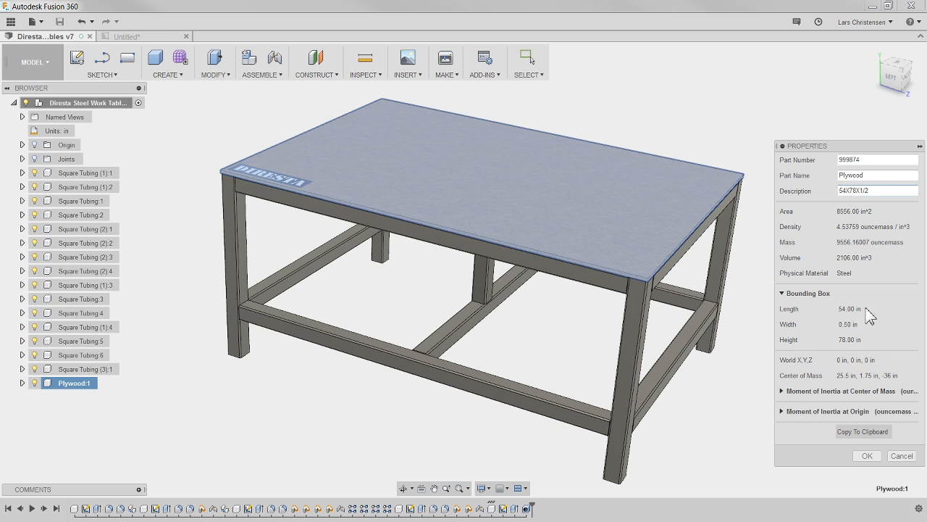
mouse_move(879, 331)
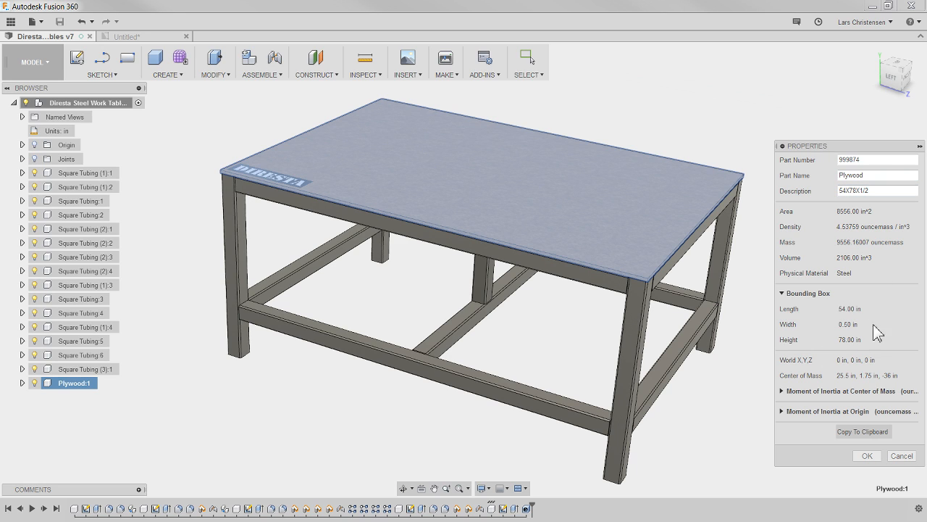
mouse_move(863, 380)
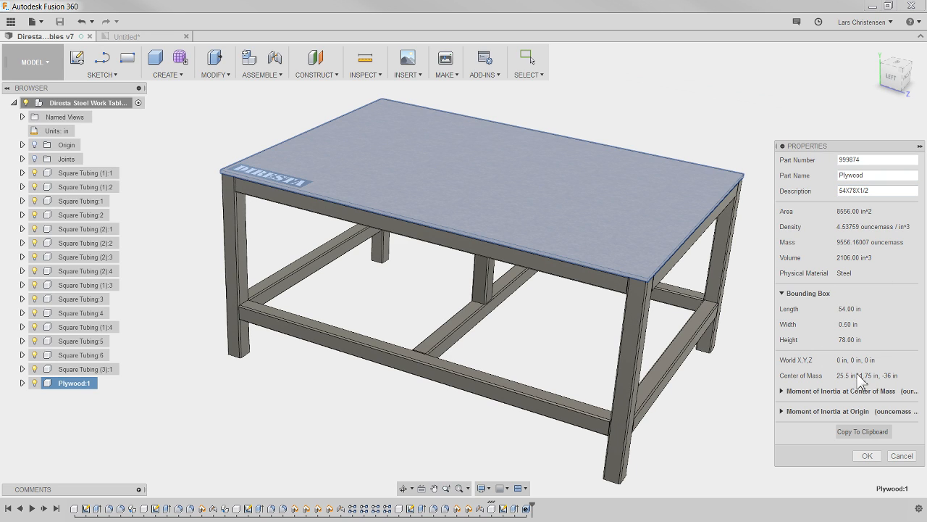
mouse_move(847, 321)
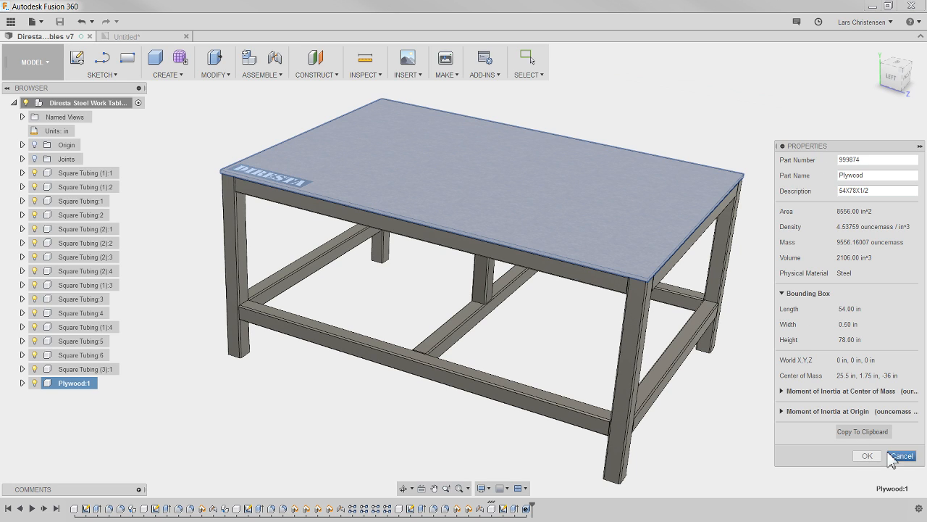
left_click(901, 456)
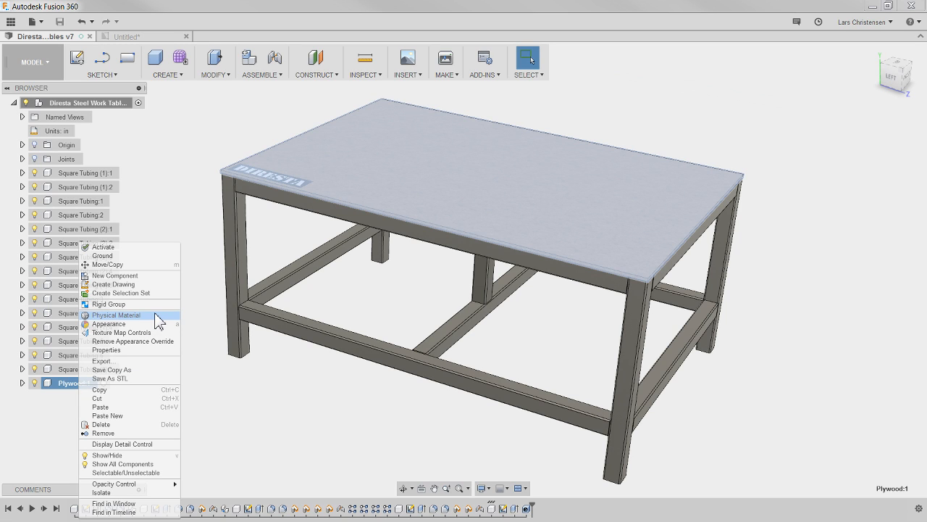
mouse_move(121, 323)
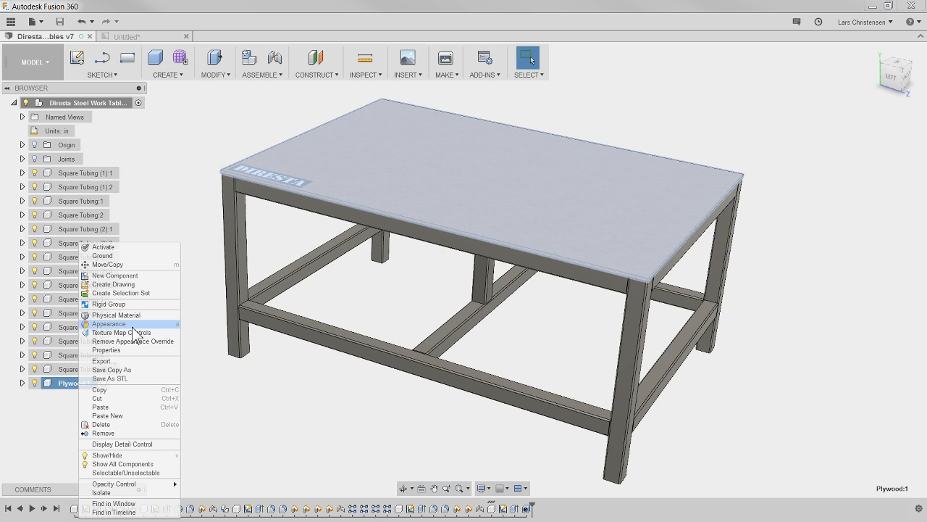
mouse_move(116, 314)
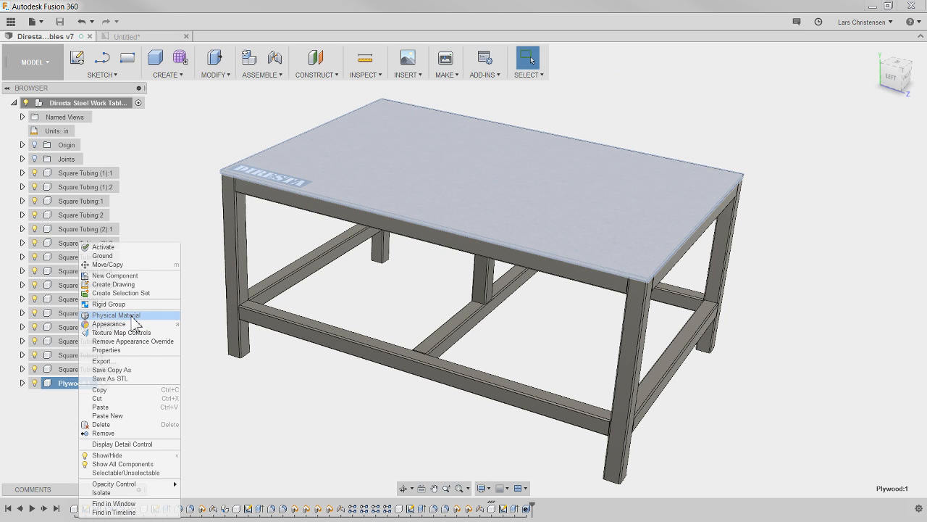
mouse_move(130, 324)
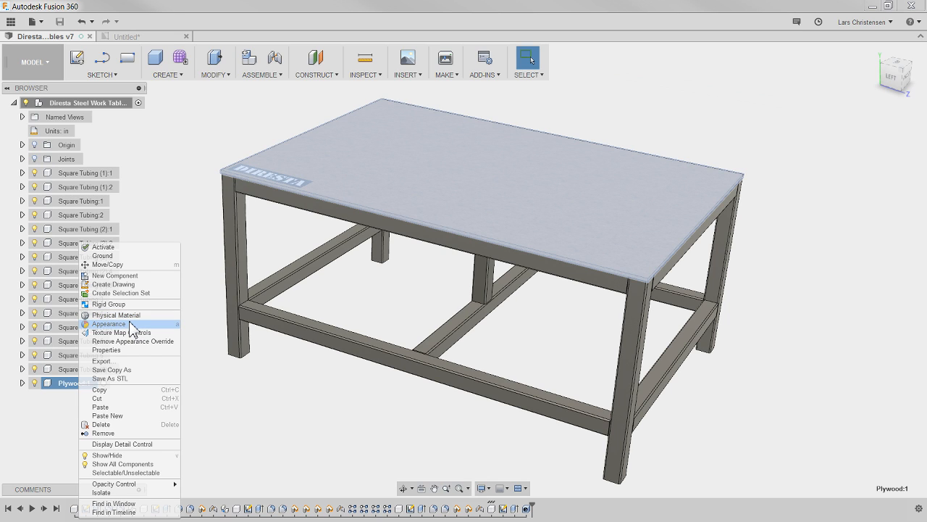
Apply the MDF Board appearance to Plywood:1, removing the appearances previously on its bodies, and close the dialog
left_click(109, 324)
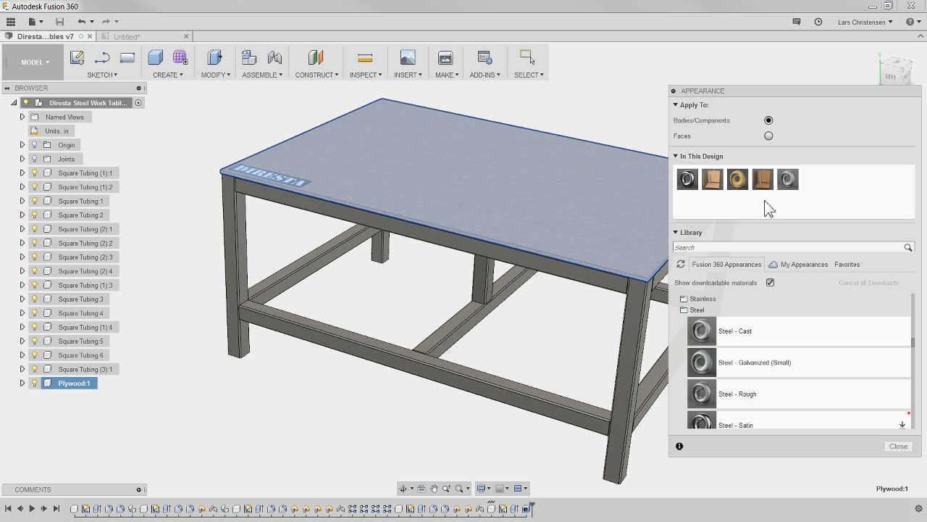
mouse_move(712, 179)
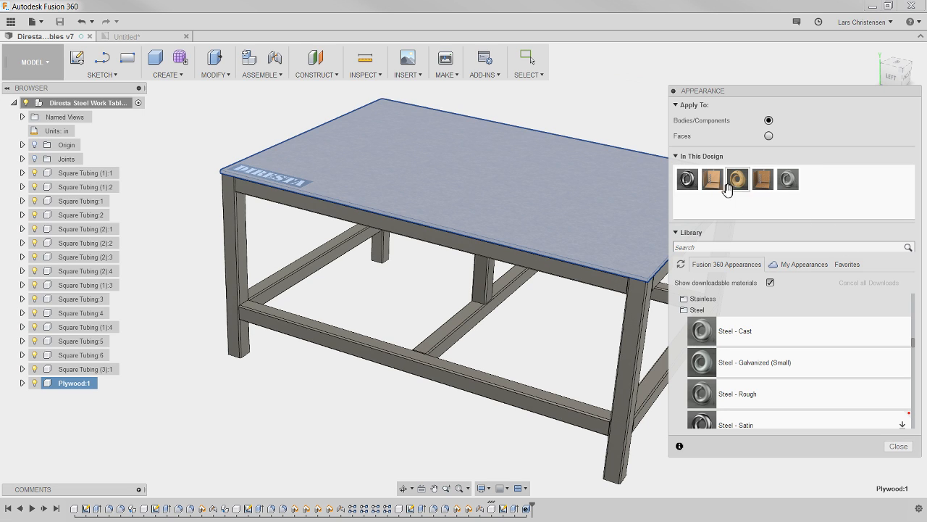
mouse_move(788, 225)
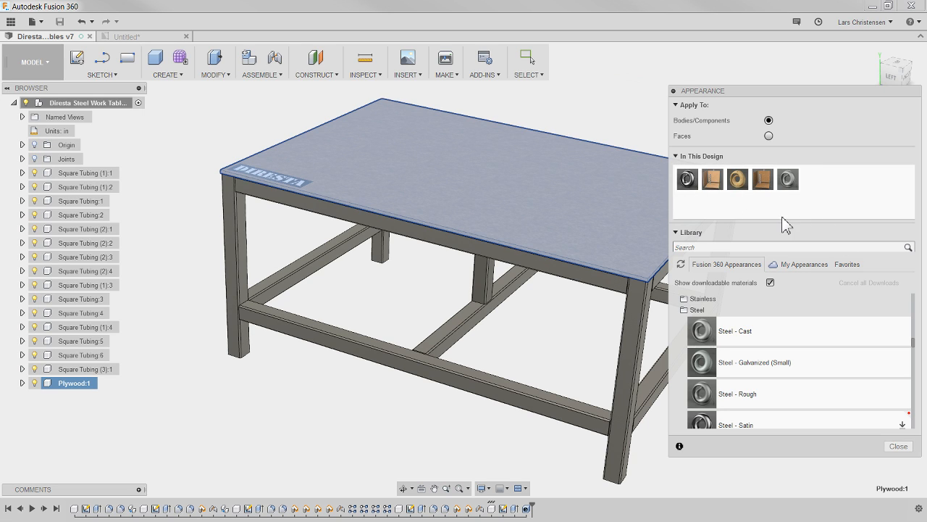
mouse_move(712, 179)
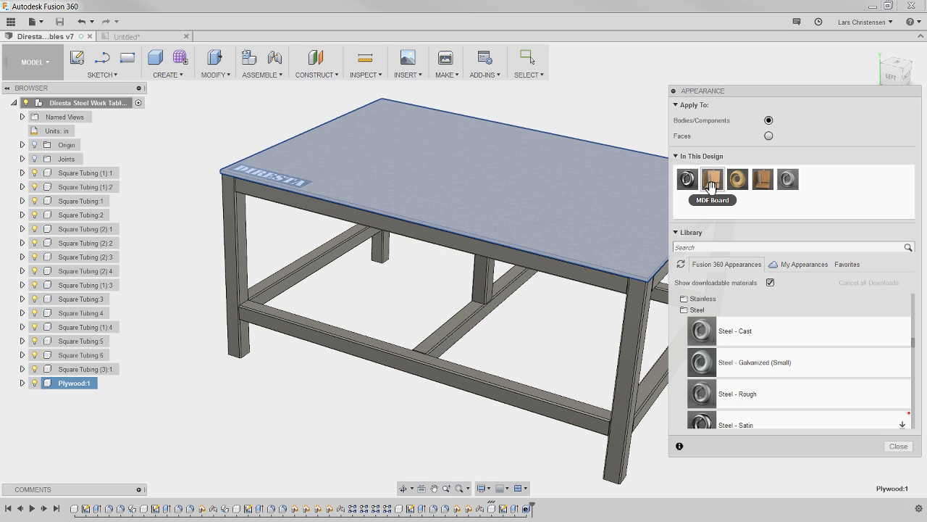
left_click(720, 173)
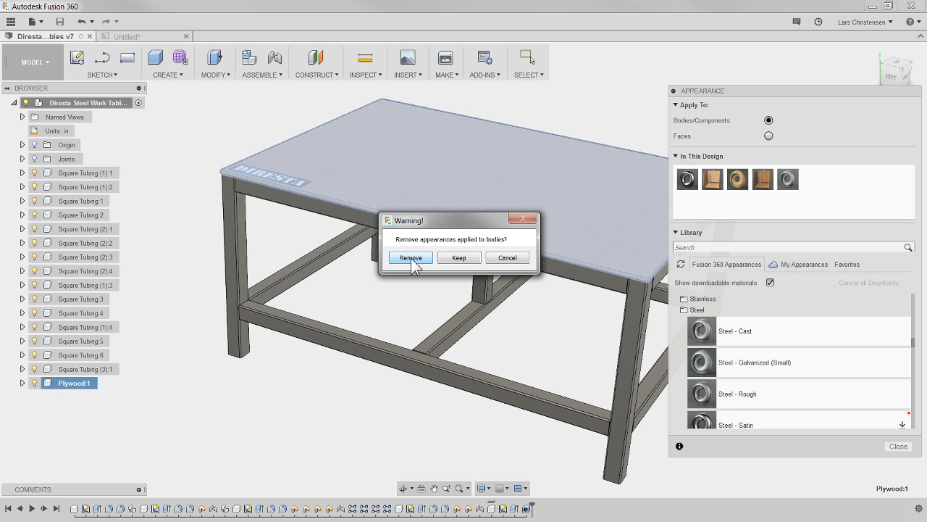
left_click(410, 258)
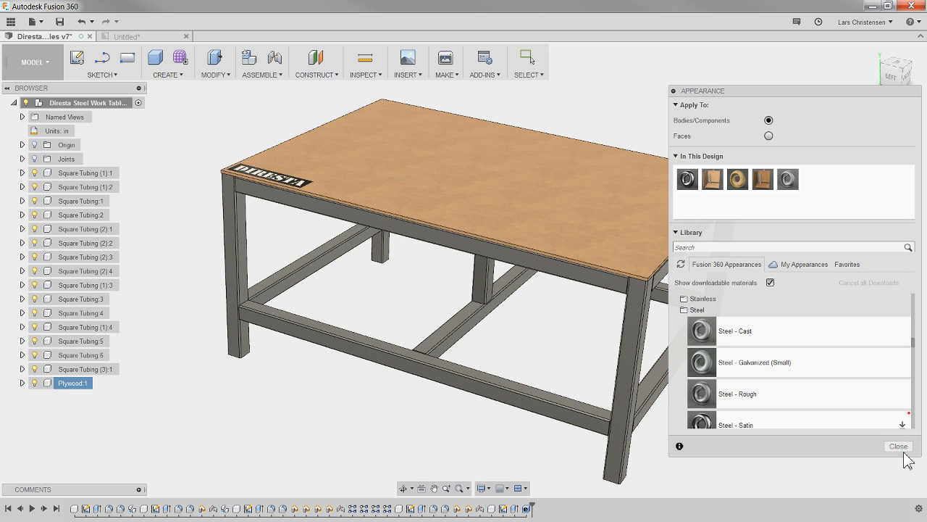
left_click(898, 446)
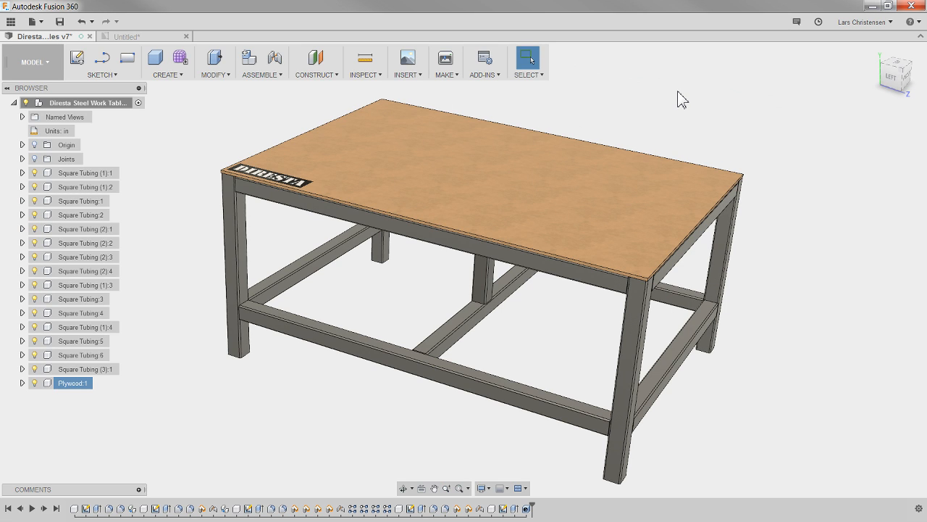
mouse_move(85, 401)
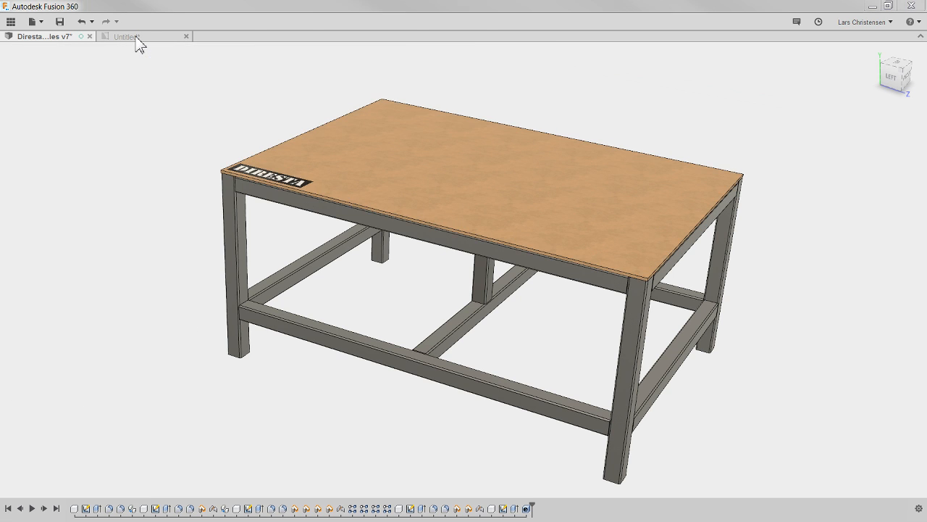
Check the parts list still shows STEEL, return to the model and bring up Plywood:1's right-click options
left_click(127, 36)
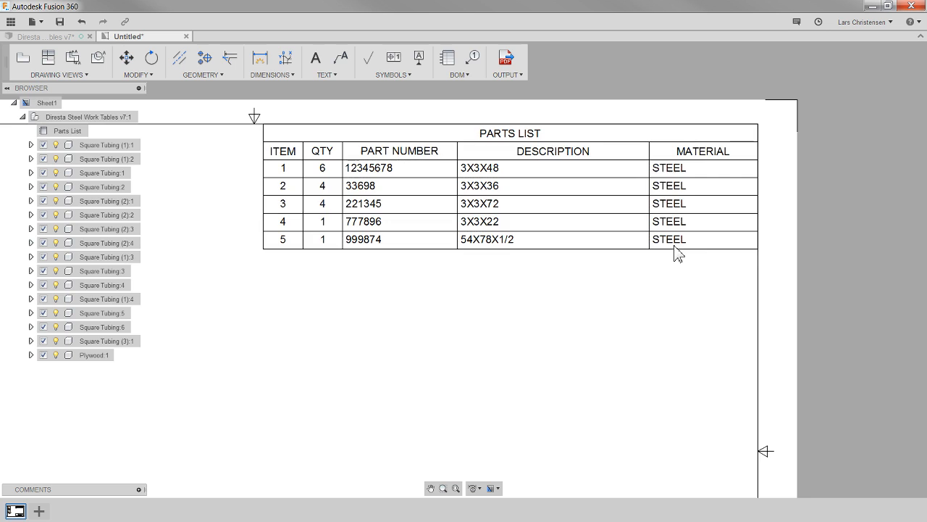
mouse_move(696, 266)
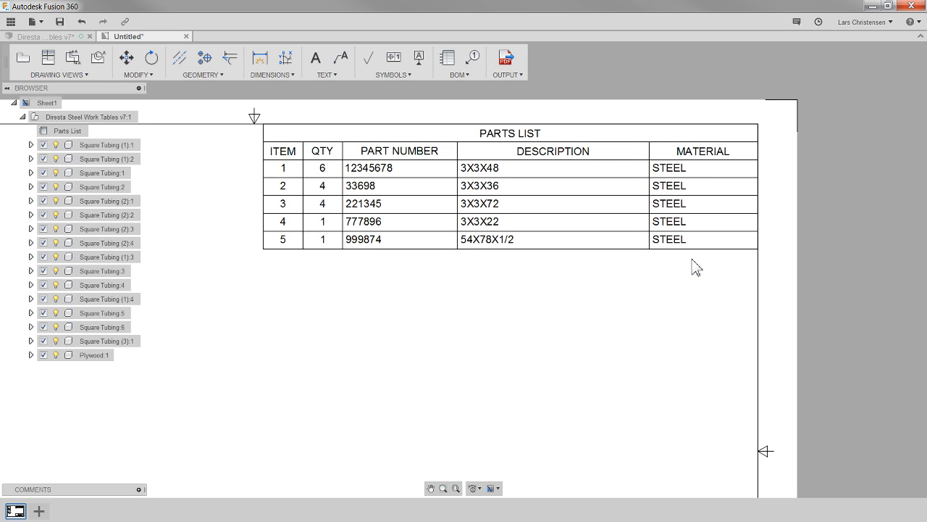
mouse_move(737, 267)
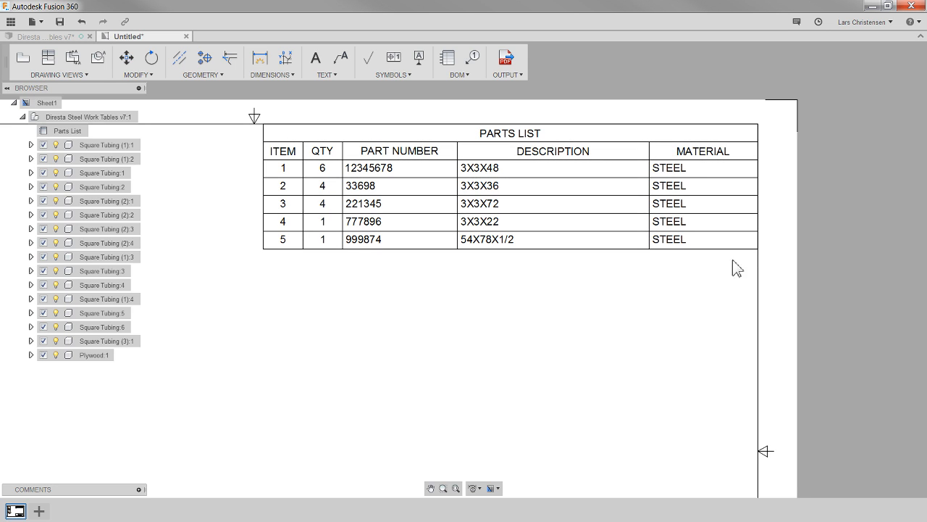
left_click(40, 37)
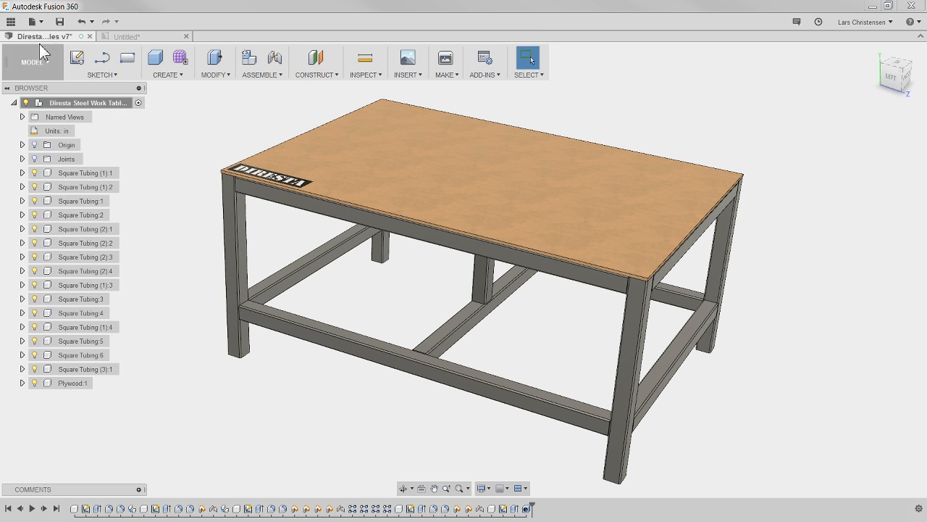
left_click(32, 61)
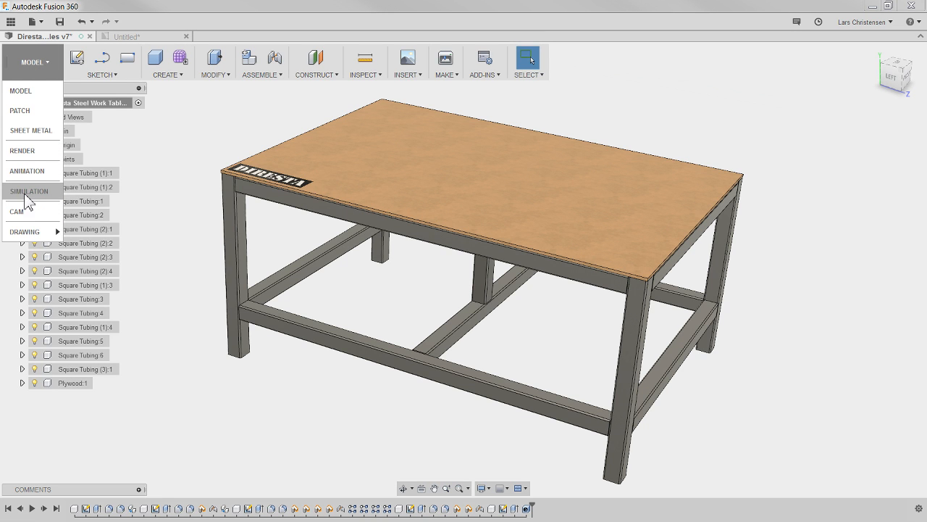
mouse_move(29, 191)
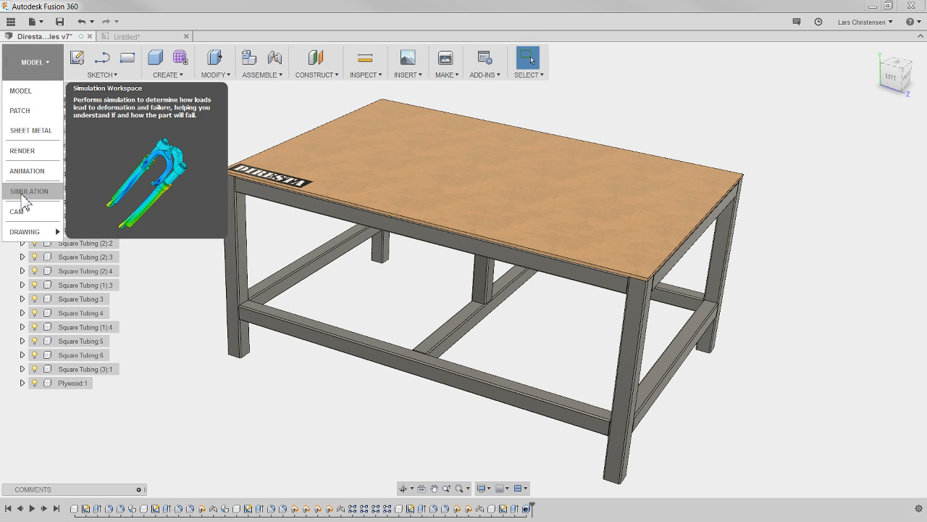
right_click(66, 383)
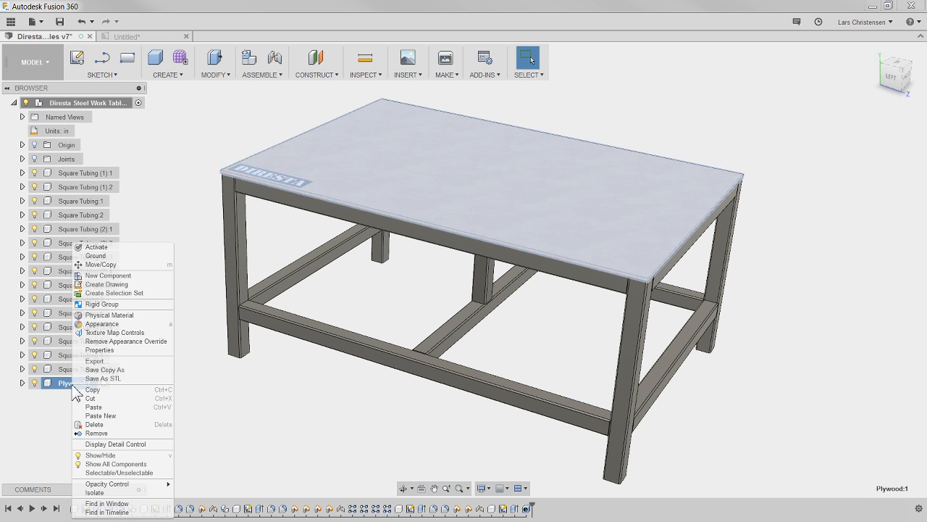
mouse_move(109, 314)
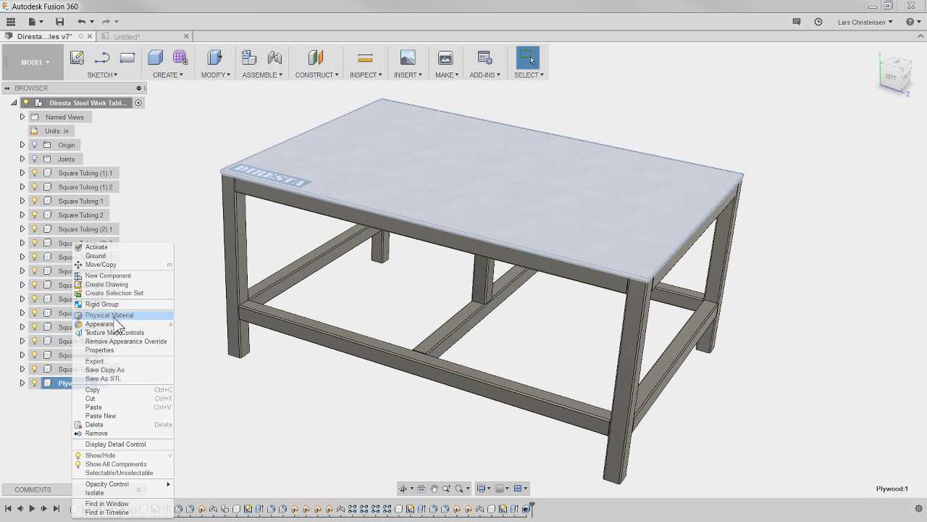
Assign Plywood, Sheathing as the physical material of the tabletop component
left_click(109, 314)
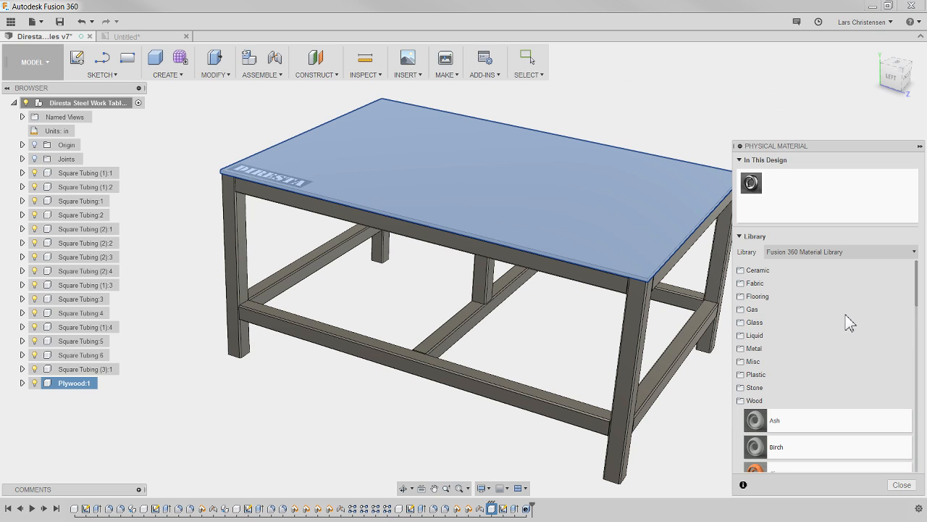
scroll("down", 3)
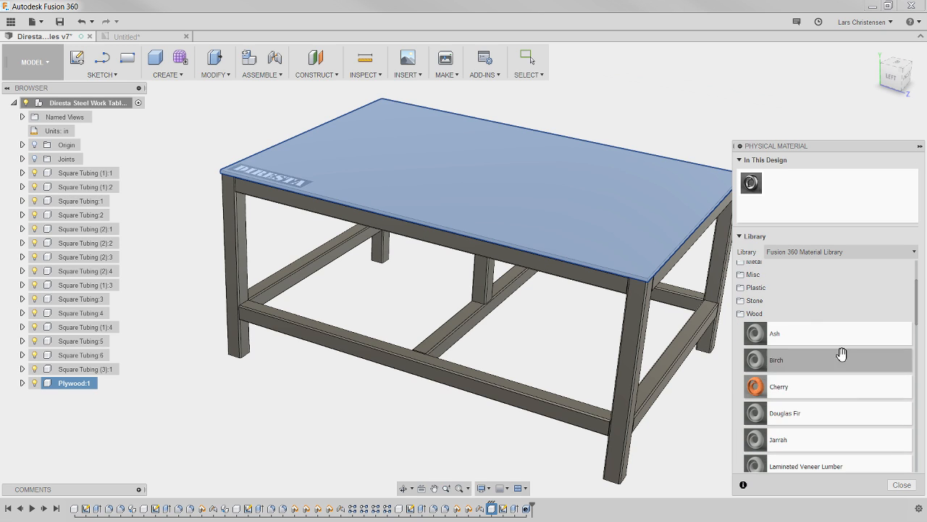
scroll("down", 3)
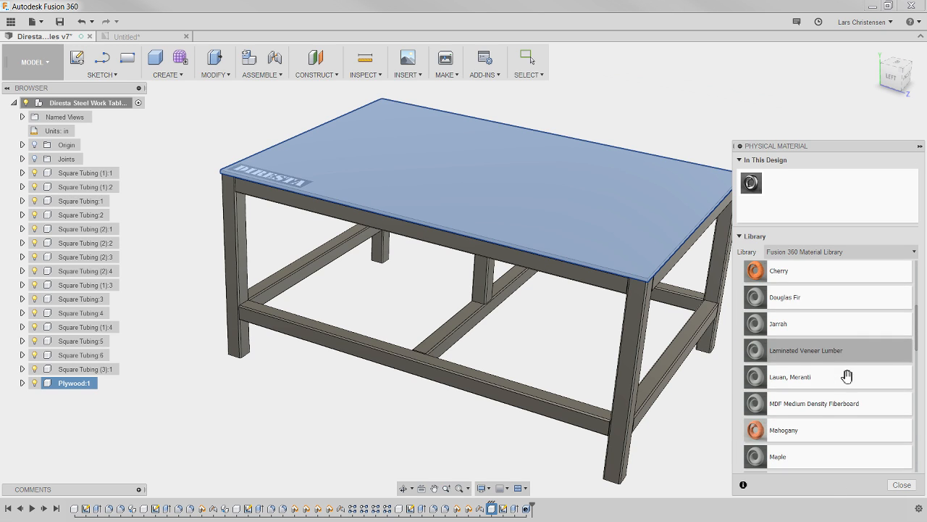
scroll("down", 3)
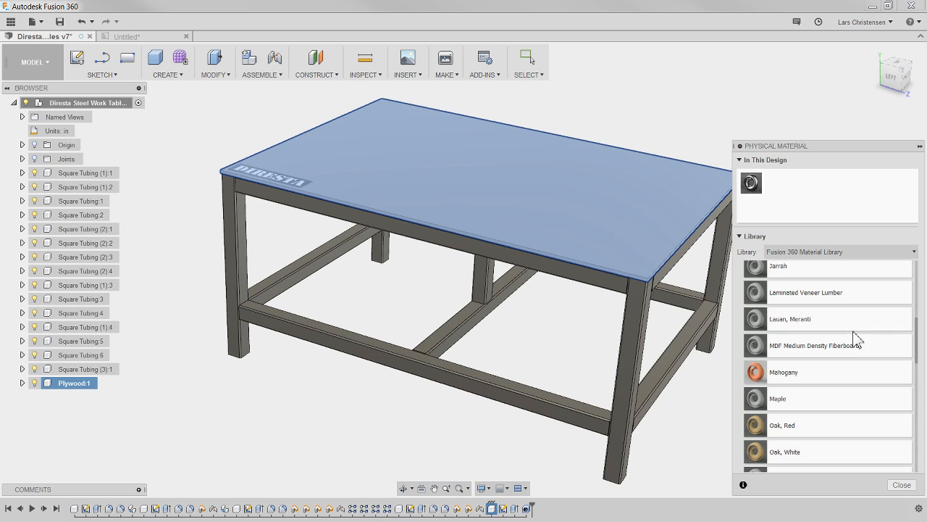
scroll("down", 3)
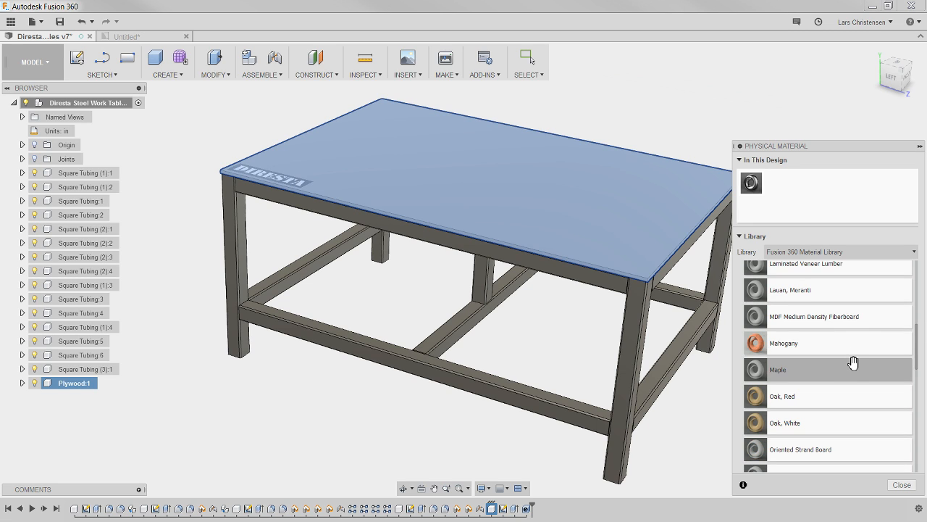
scroll("down", 3)
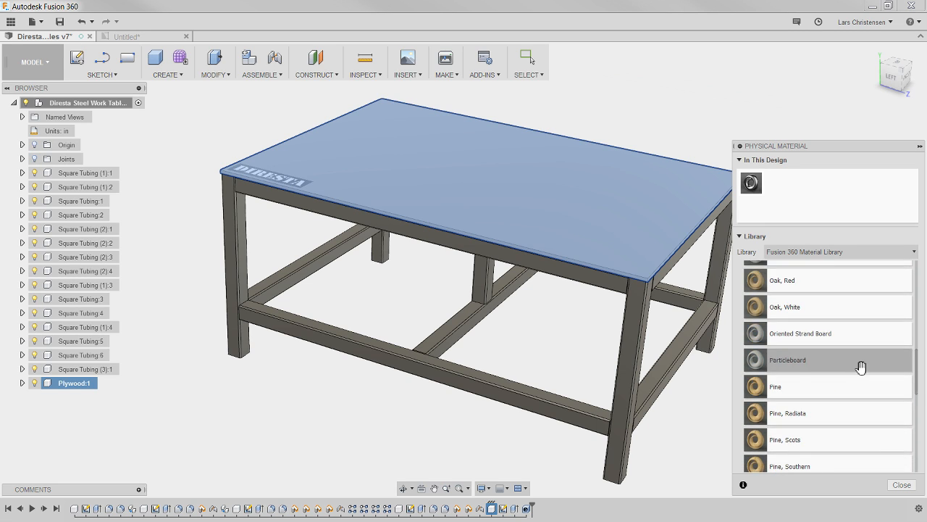
scroll("down", 3)
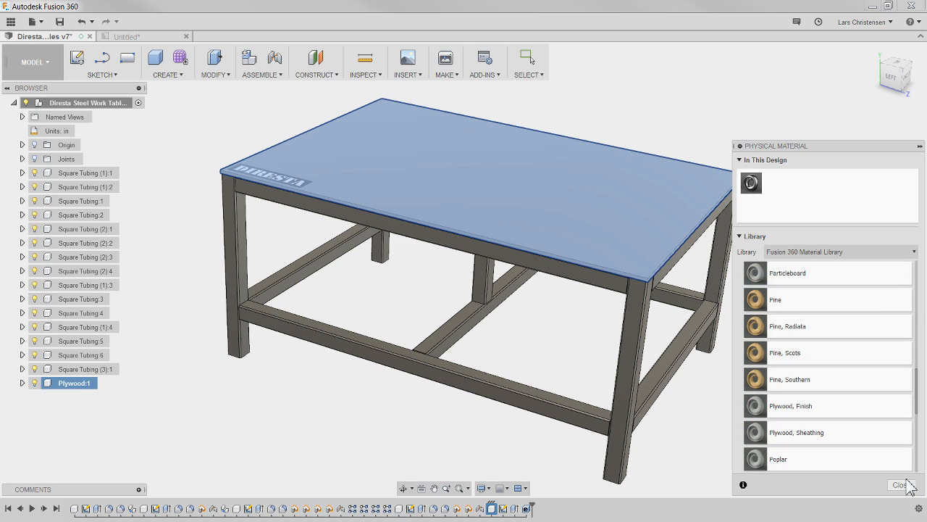
mouse_move(824, 437)
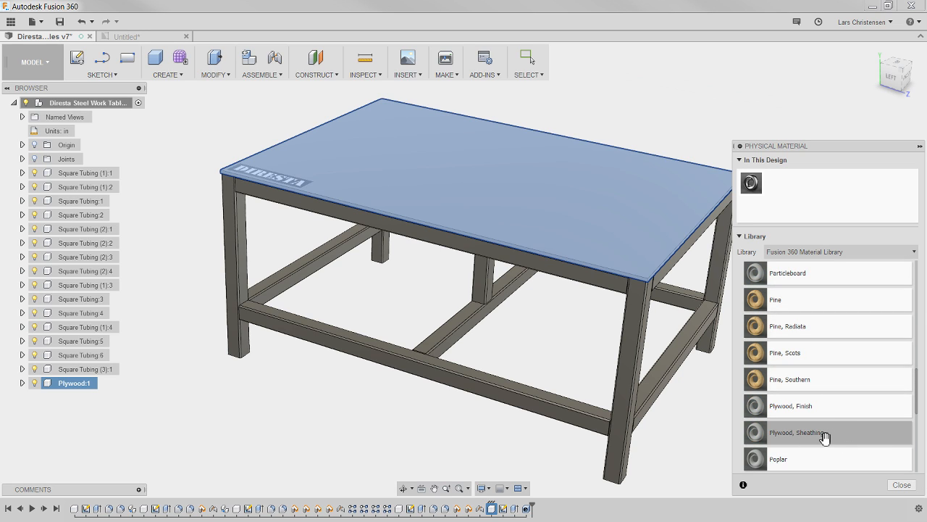
mouse_move(833, 436)
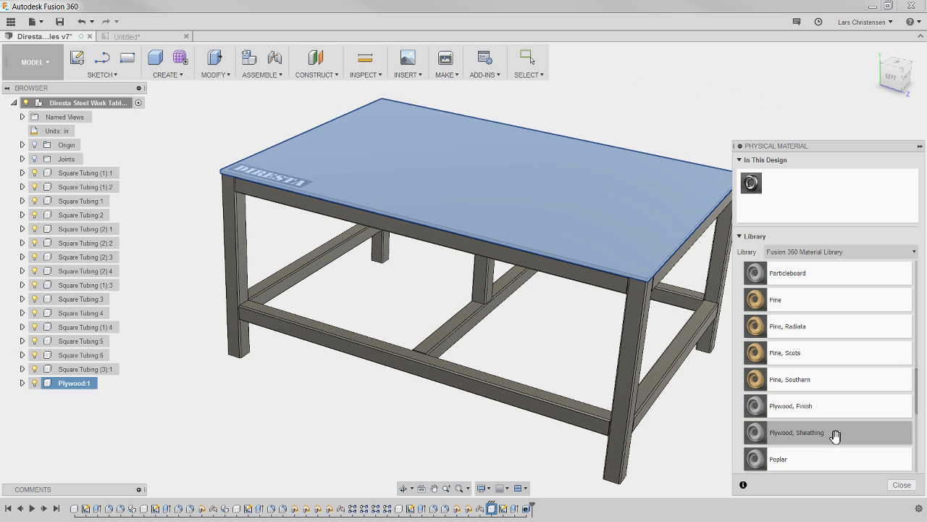
double_click(796, 432)
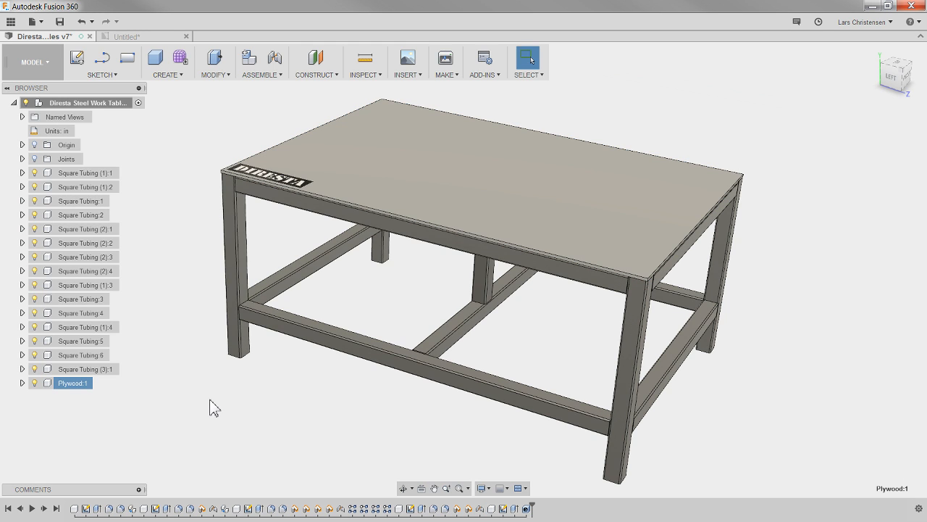
mouse_move(311, 250)
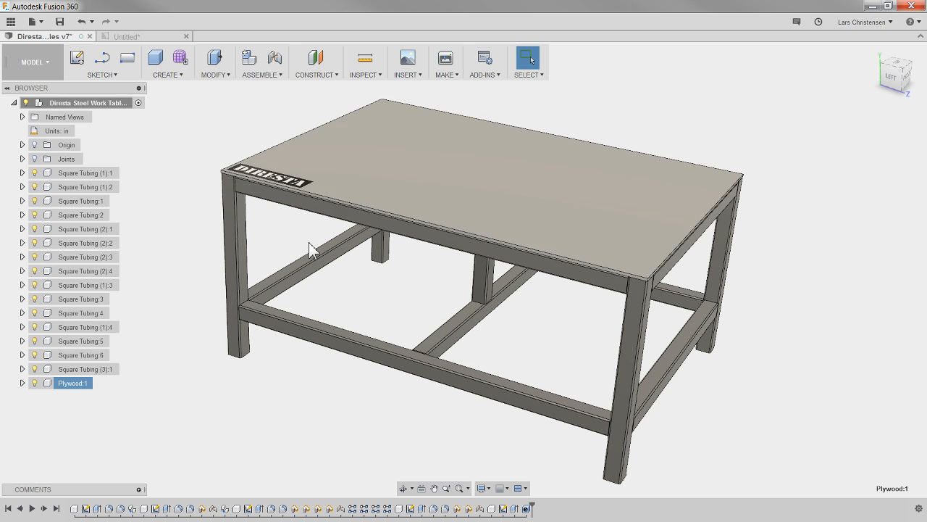
Save a new design version described as 'Changed Material to plywood'
right_click(72, 382)
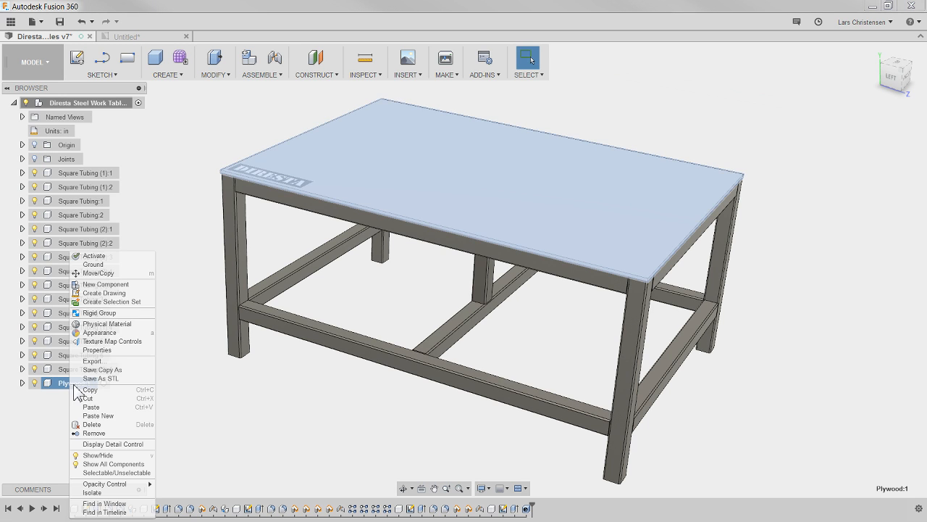
mouse_move(196, 391)
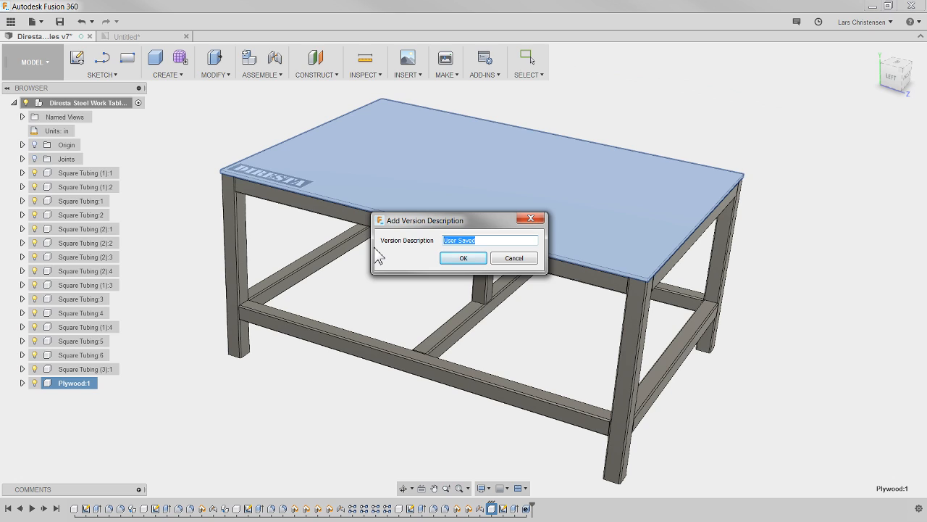
type("Changed")
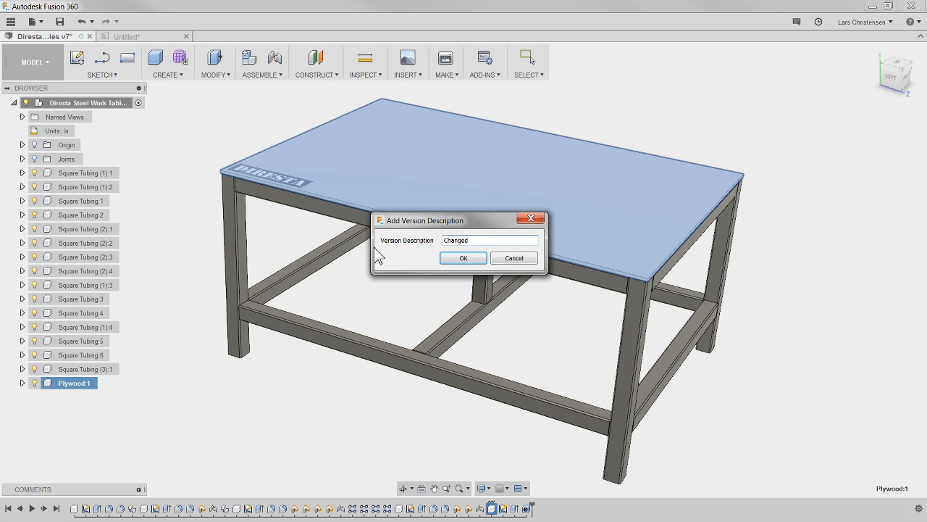
type("Material")
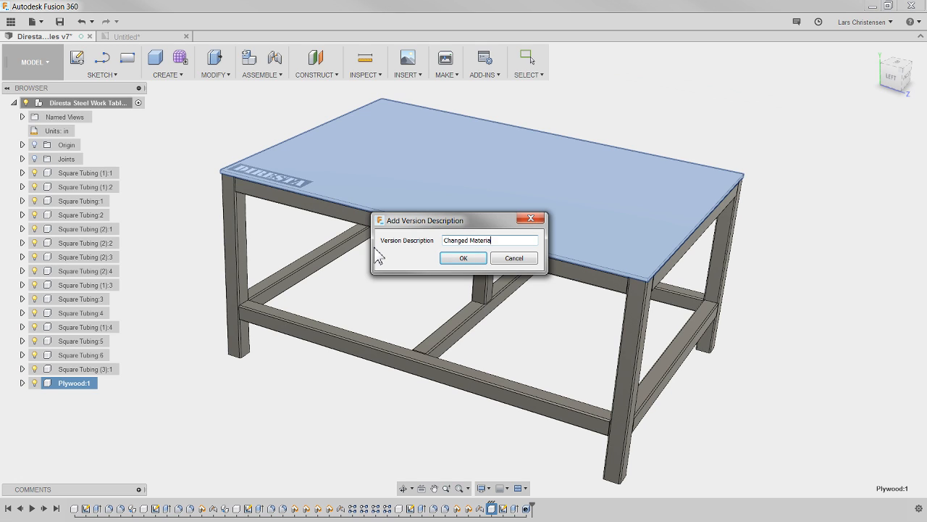
type("to ply")
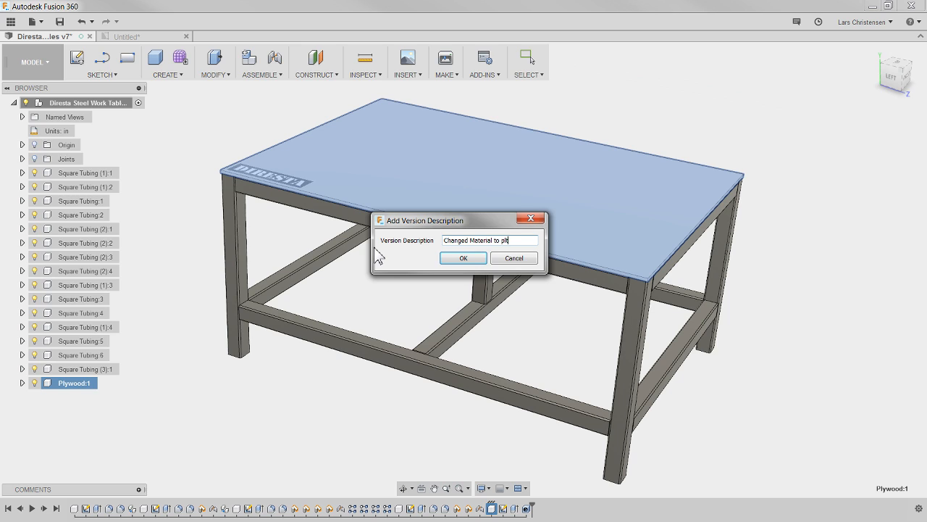
type("ywood")
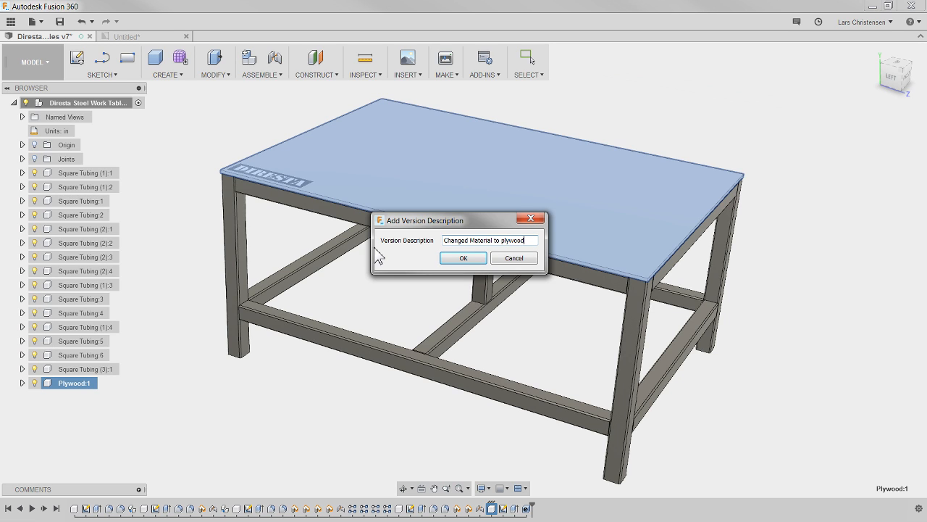
left_click(463, 257)
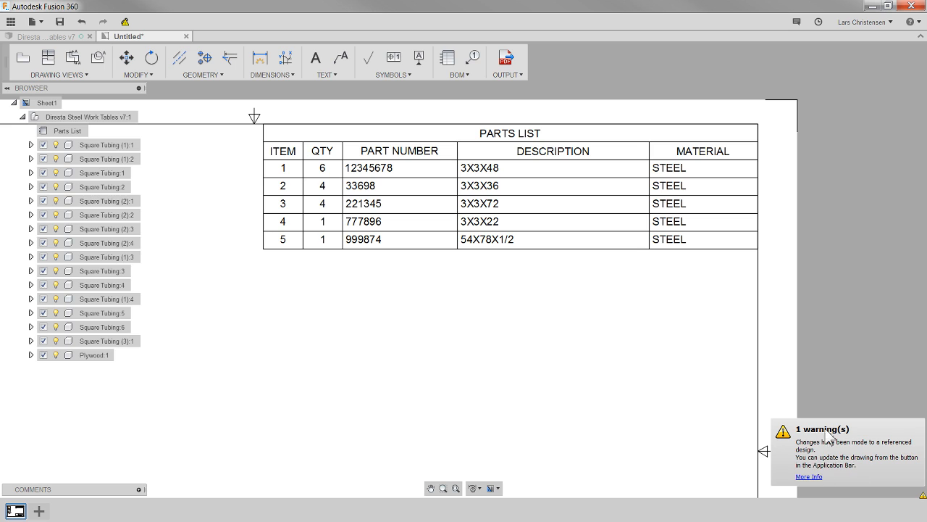
mouse_move(860, 442)
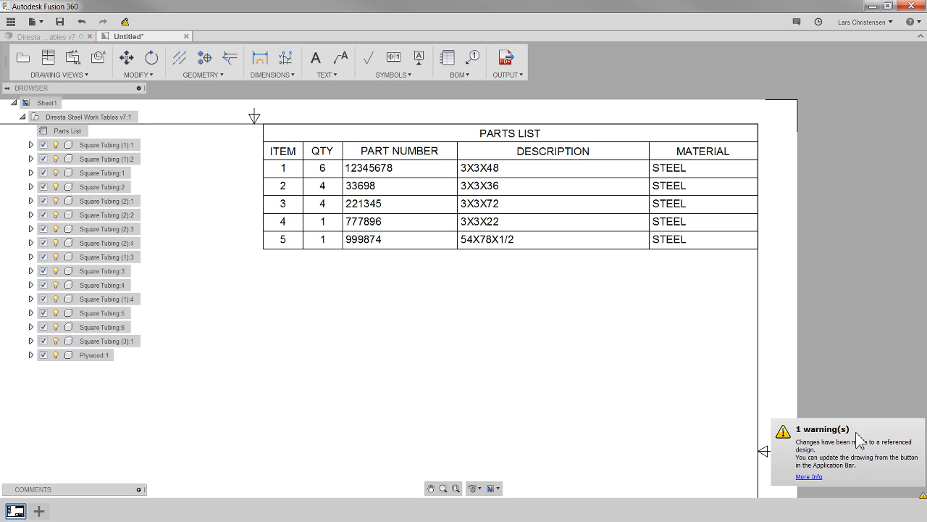
mouse_move(125, 21)
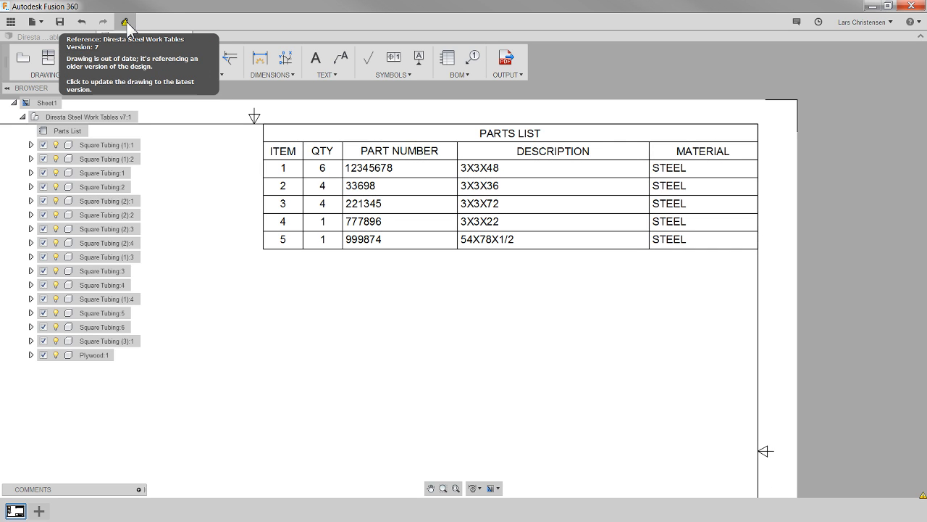
Update the drawing to design version 8 so item 5 reads PLYWOOD, SHEATHING
left_click(124, 21)
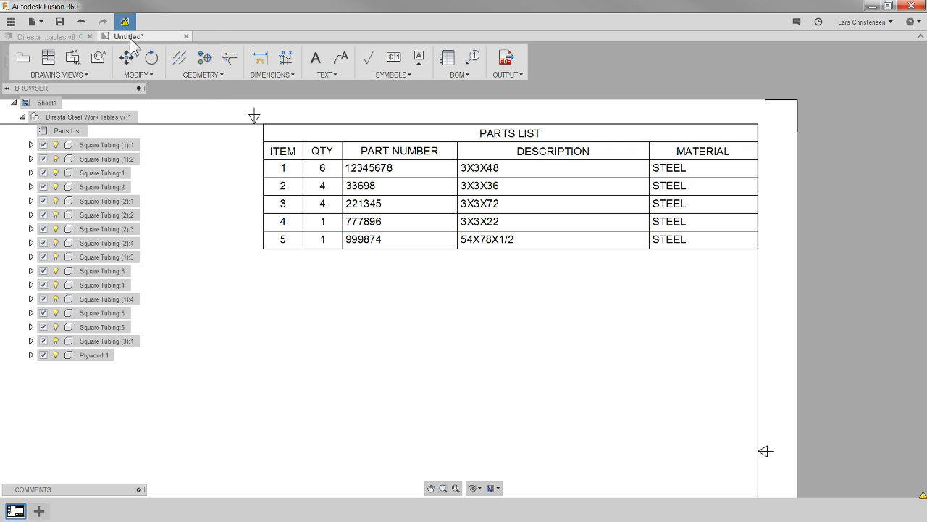
left_click(124, 20)
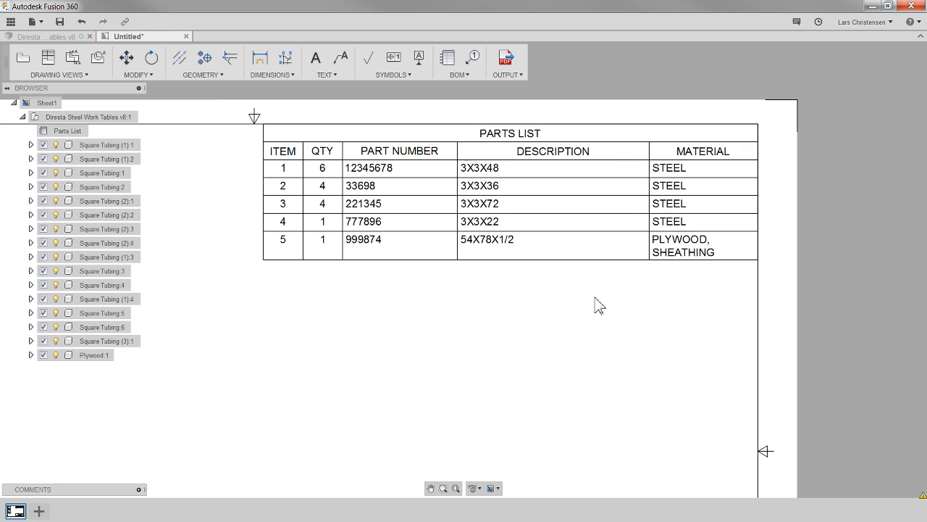
mouse_move(703, 250)
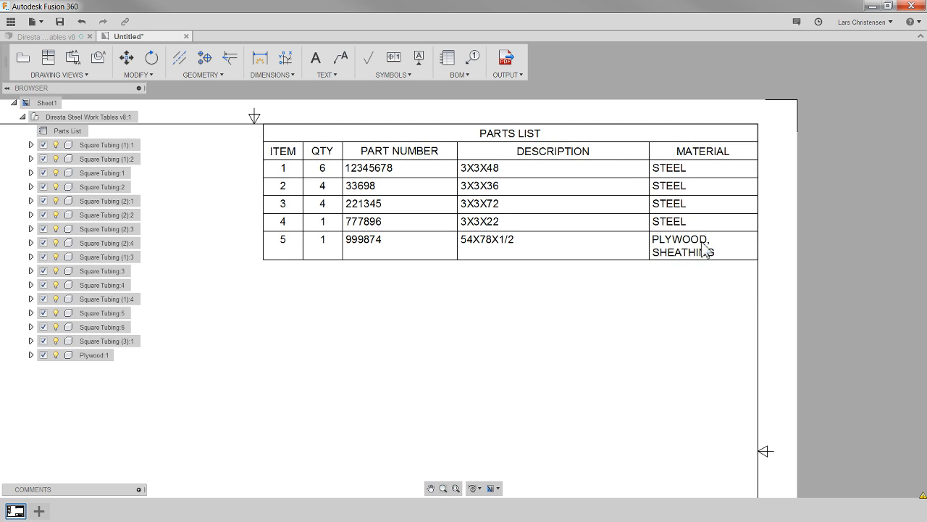
mouse_move(676, 273)
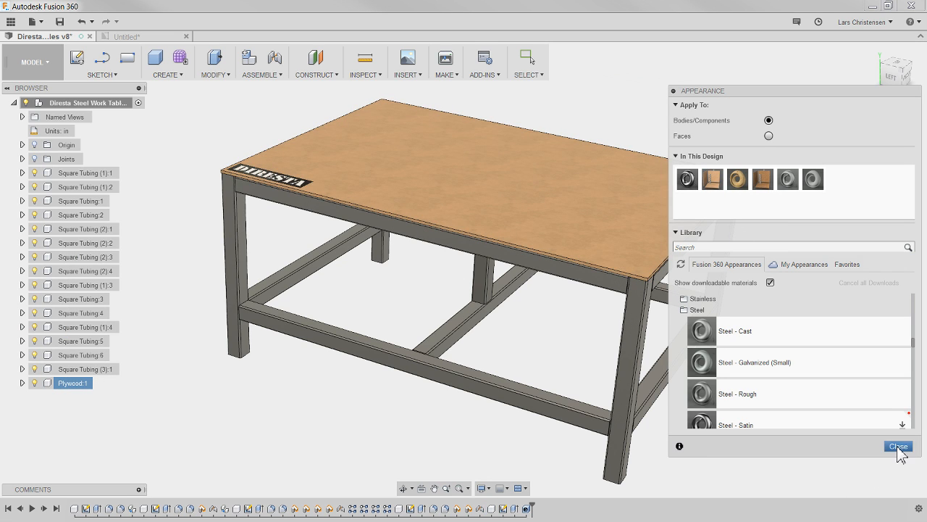
Finish the wood appearance on Plywood:1 and return to the parts list drawing
left_click(899, 445)
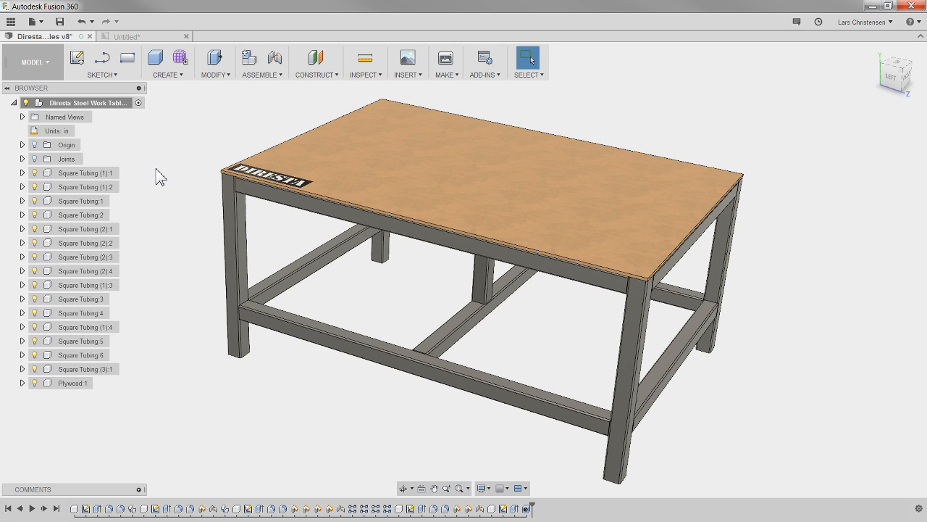
left_click(130, 37)
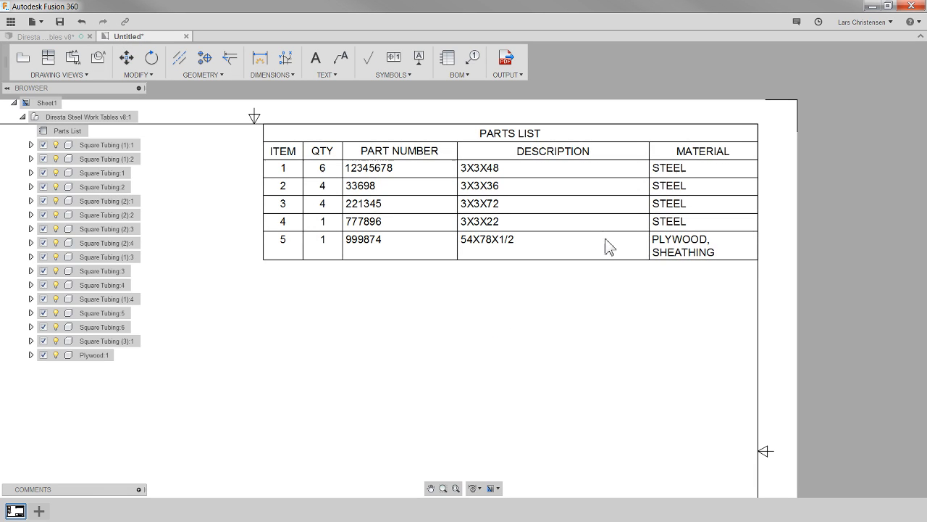
mouse_move(431, 368)
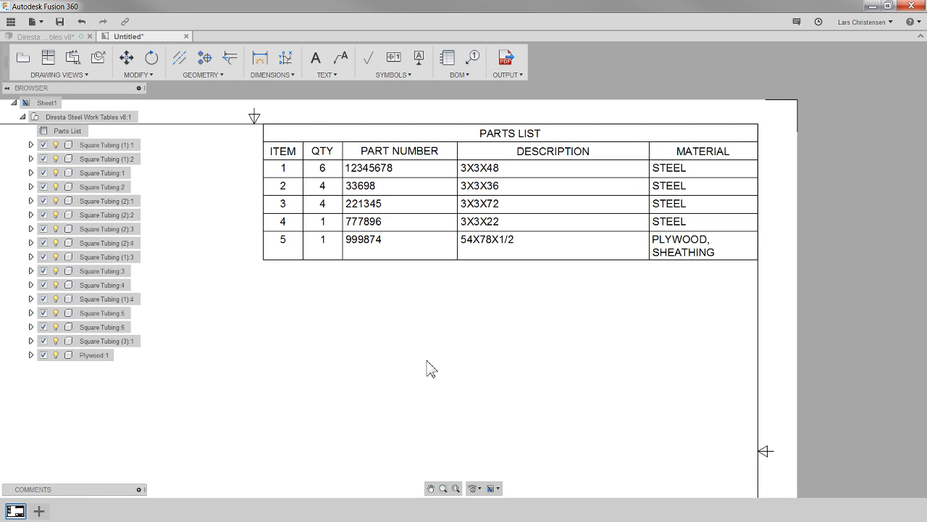
mouse_move(548, 385)
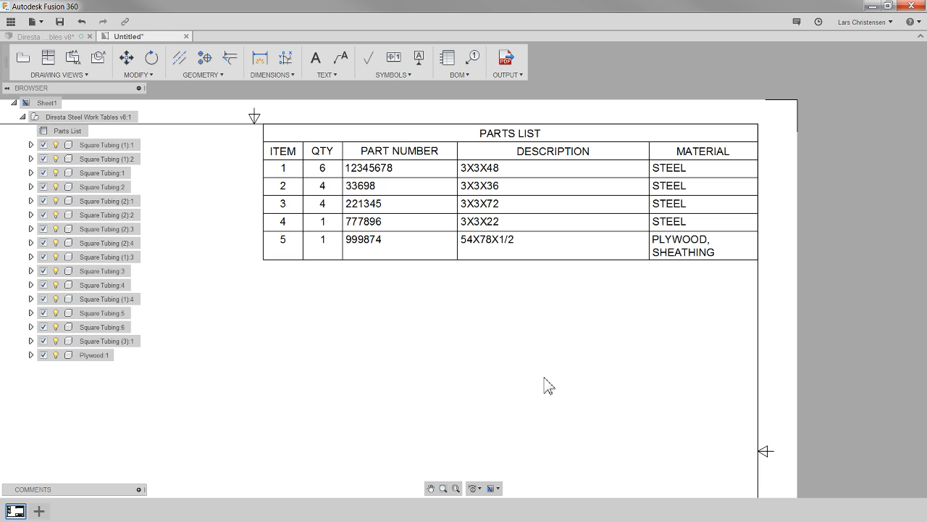
mouse_move(43, 36)
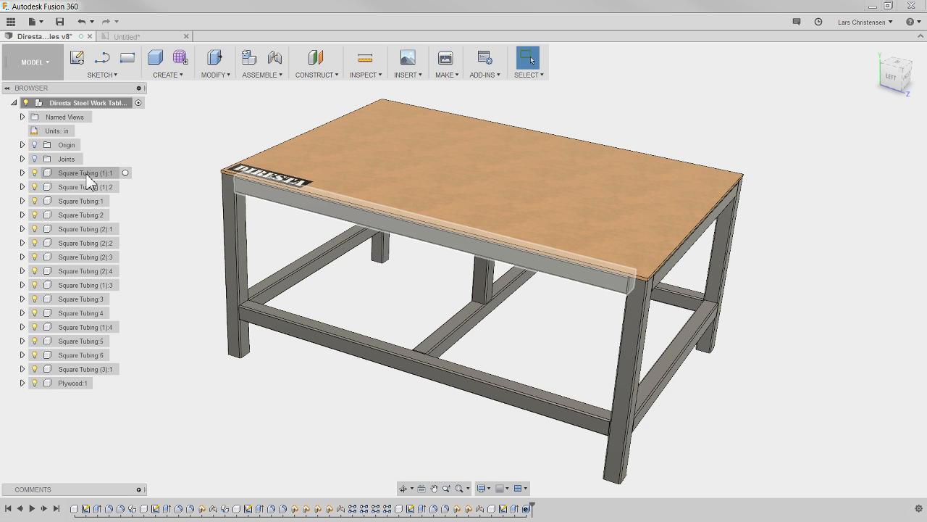
Review Square Tubing (1):2 properties — part 221345, bounding box, steel — and cancel
left_click(87, 187)
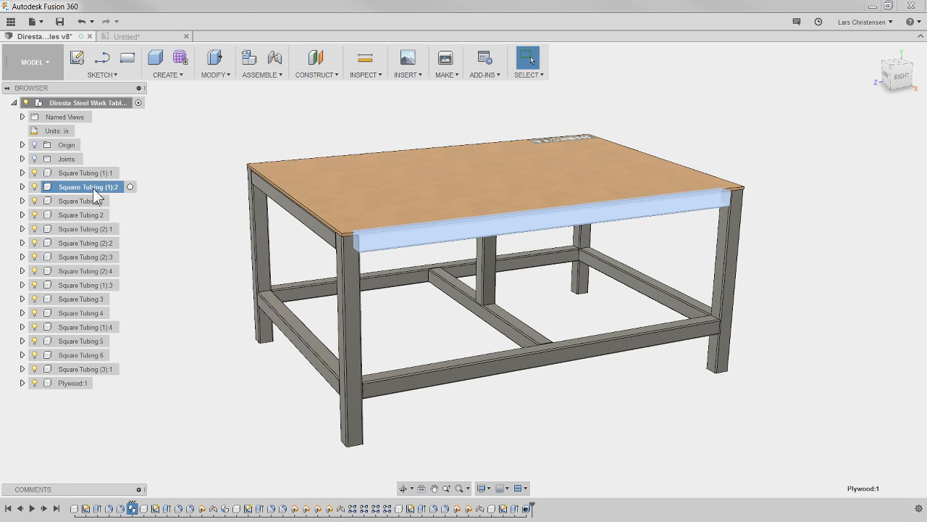
right_click(84, 187)
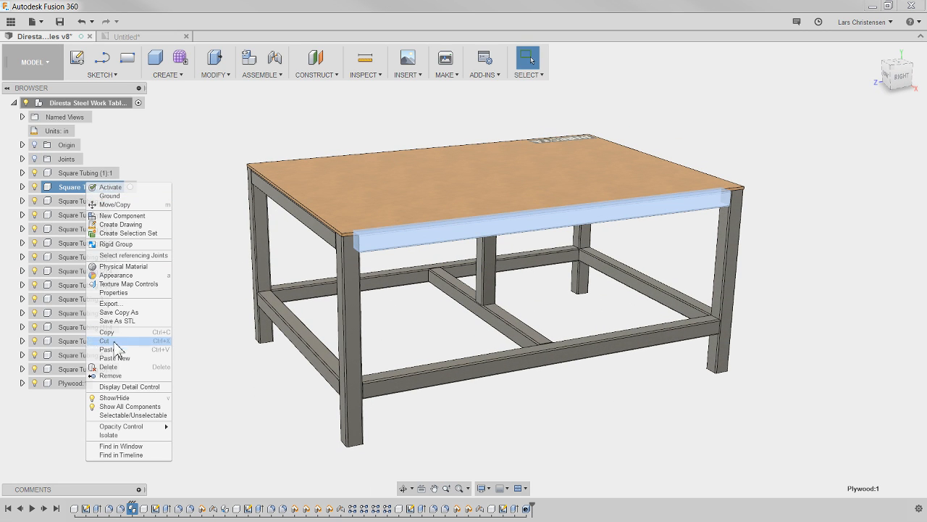
left_click(116, 292)
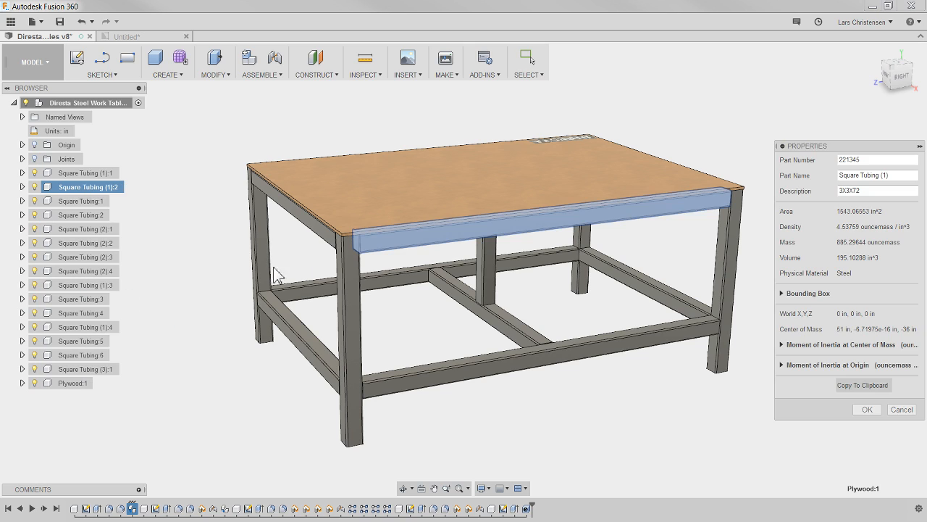
left_click(876, 160)
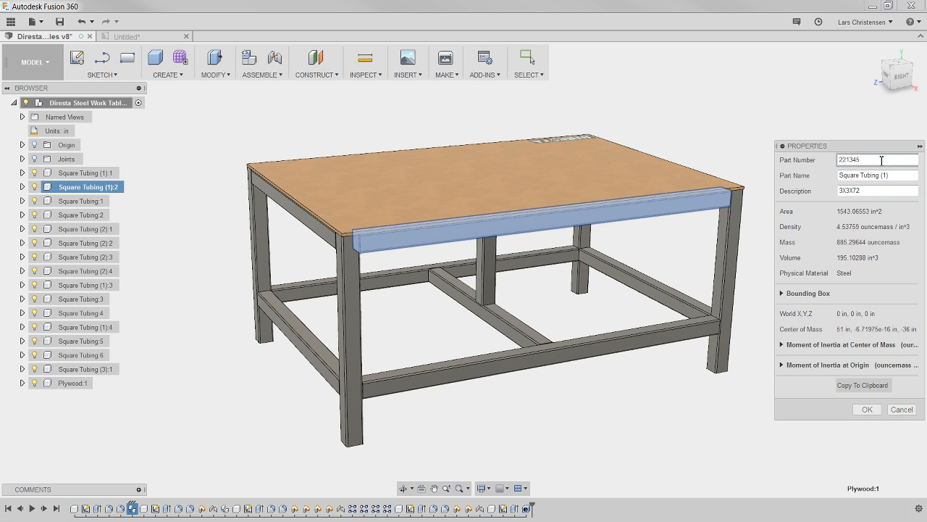
triple_click(858, 160)
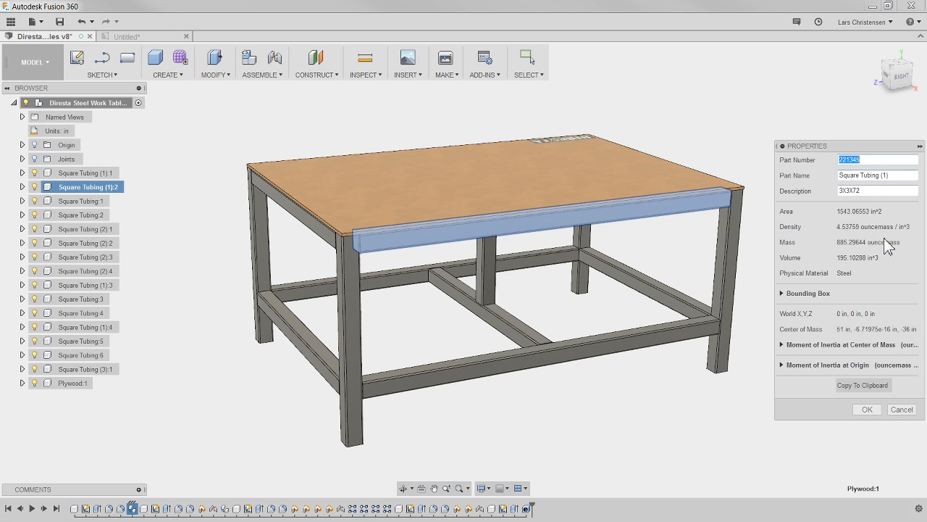
left_click(783, 293)
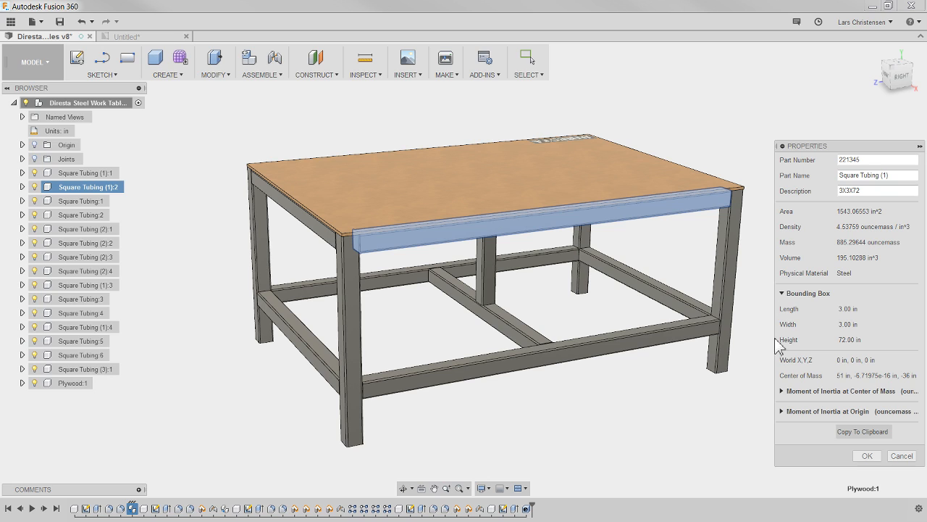
mouse_move(861, 313)
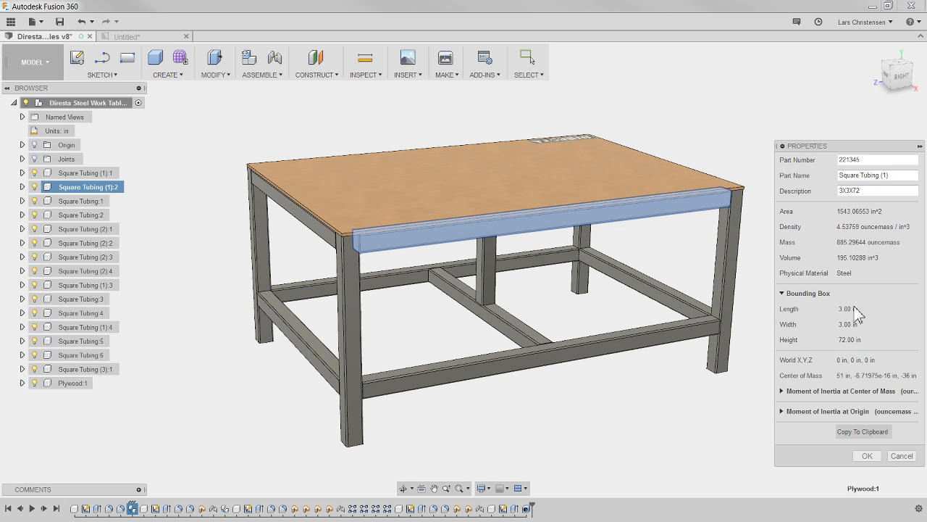
mouse_move(840, 234)
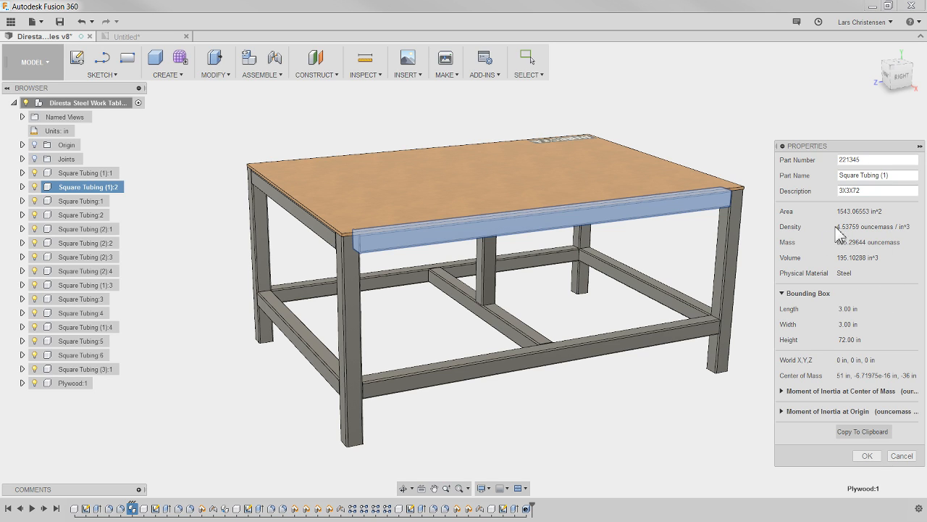
mouse_move(837, 281)
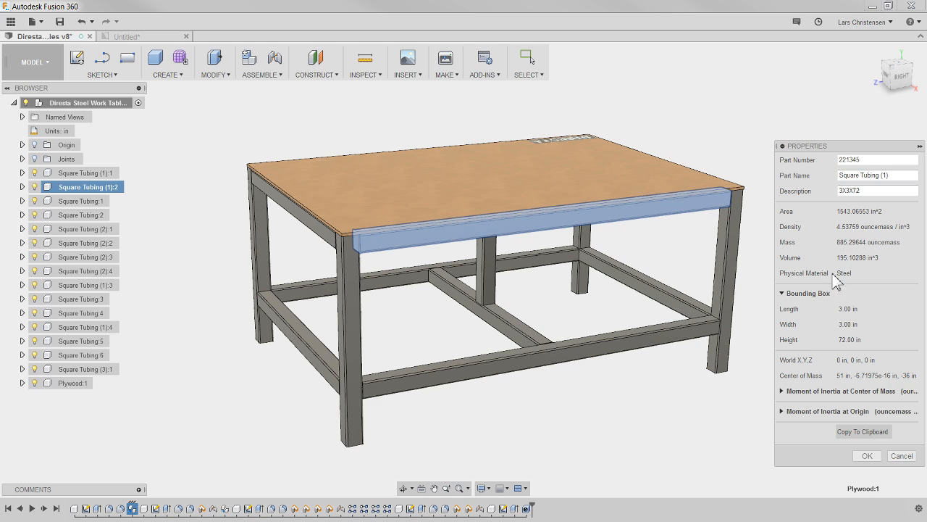
mouse_move(911, 269)
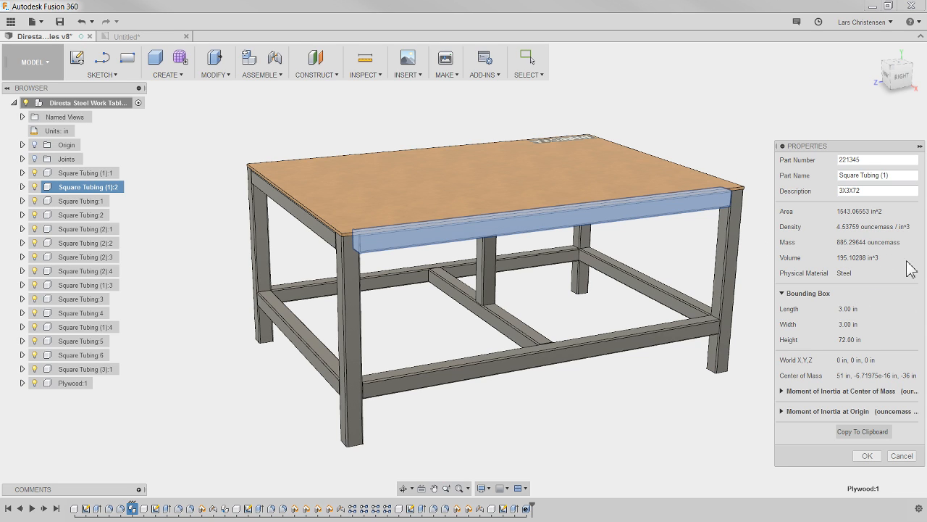
mouse_move(845, 282)
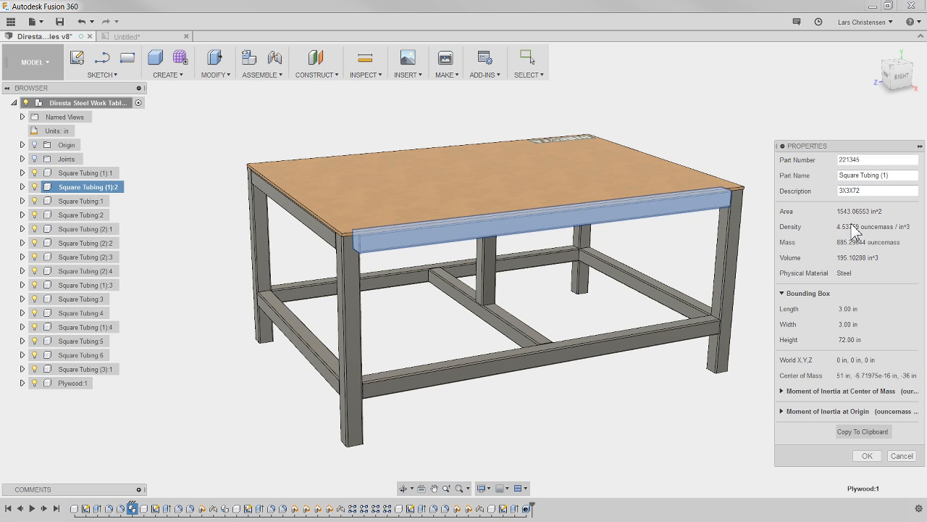
mouse_move(912, 455)
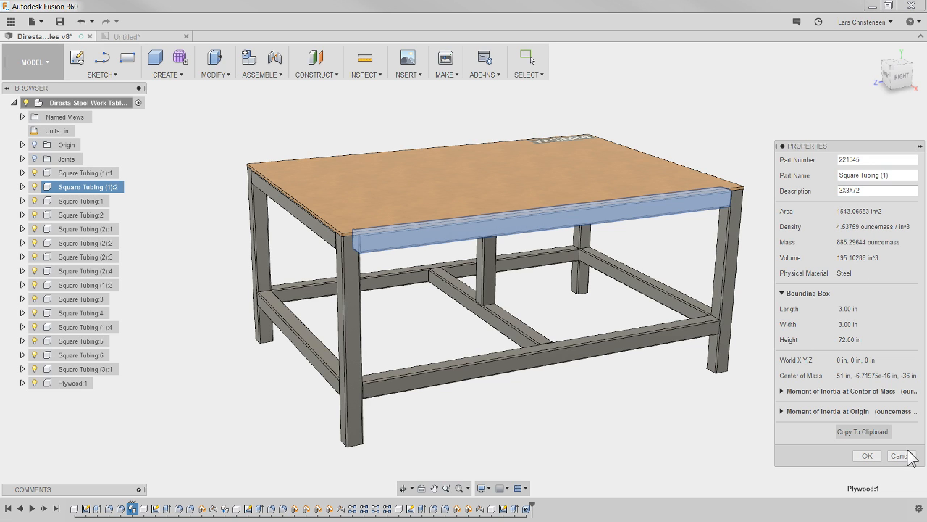
left_click(899, 455)
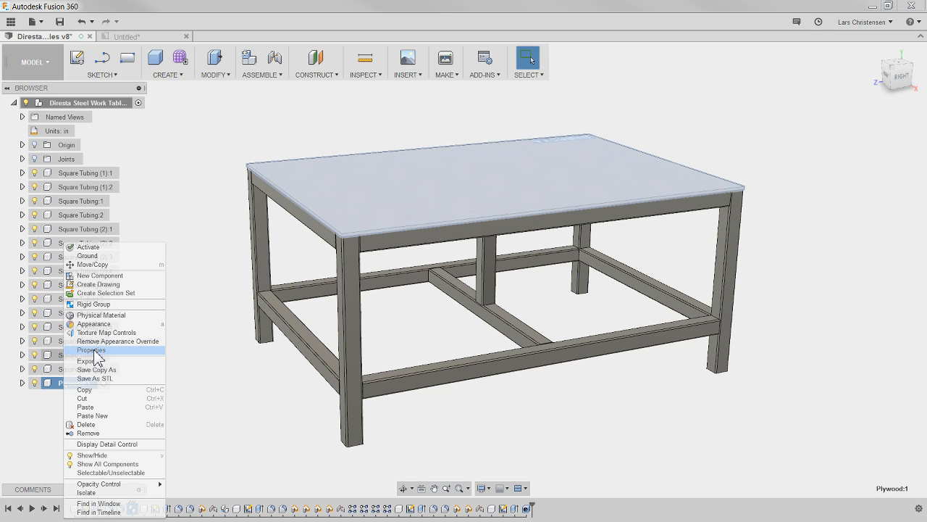
left_click(91, 351)
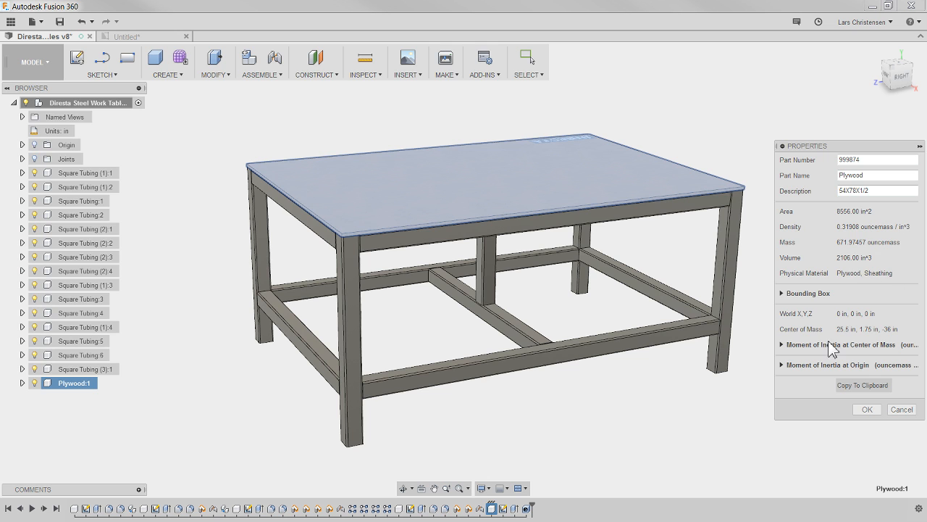
left_click(867, 409)
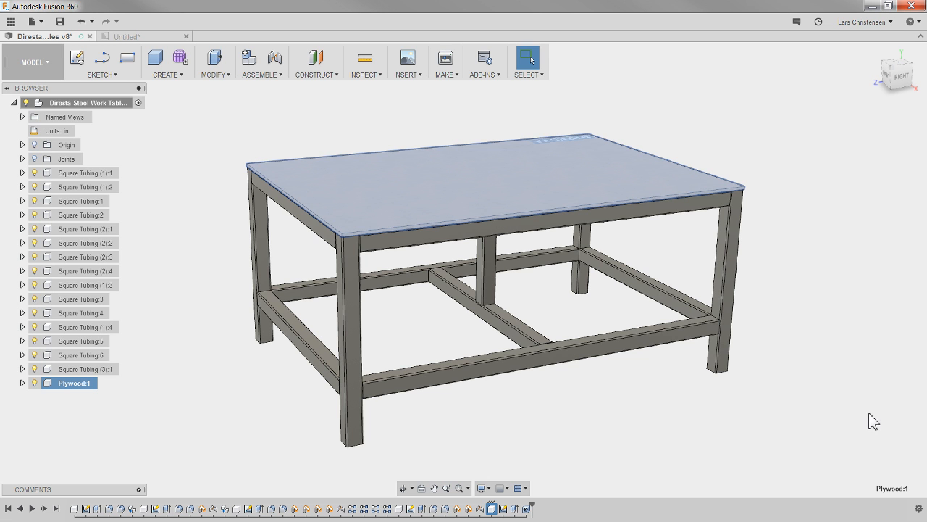